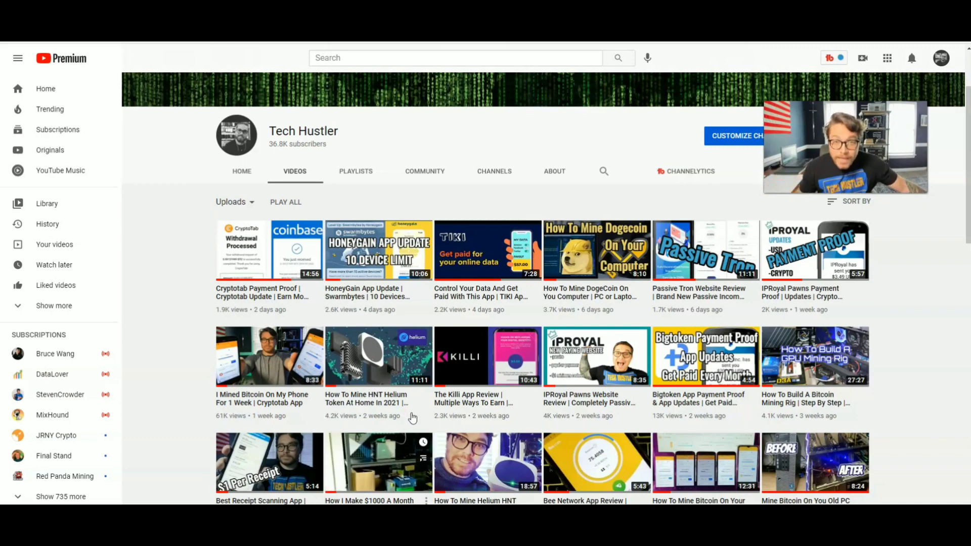
- Scroll down the Helium HNT CoinMarketCap page to the Helium price chart
{"action": "scroll", "scroll_direction": "down", "scroll_amount": 3}
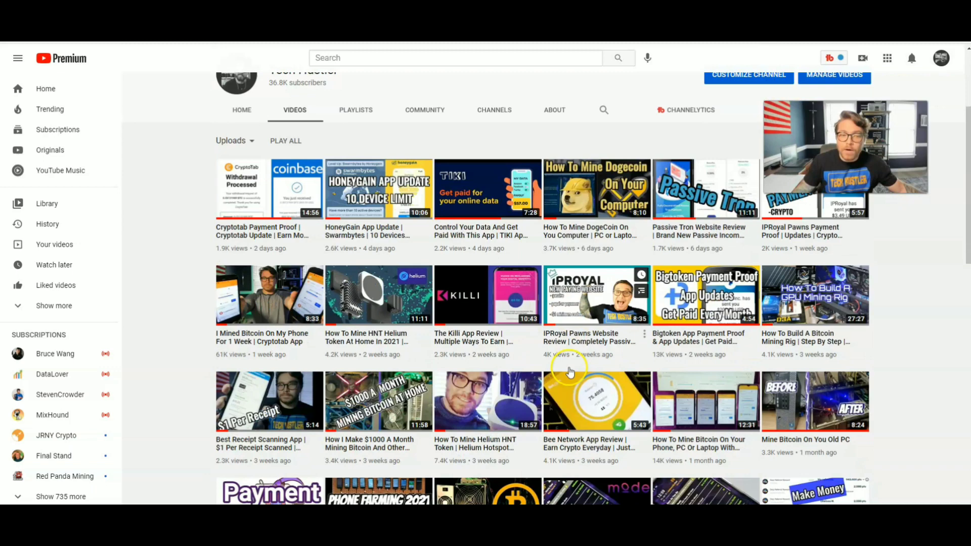
{"action": "scroll", "scroll_direction": "down", "scroll_amount": 3}
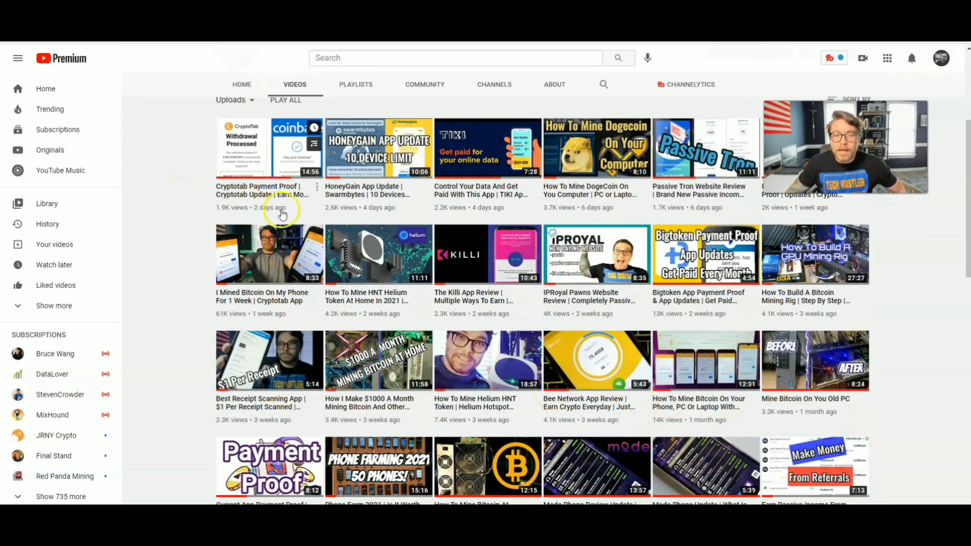
{"action": "mouse_move", "coordinate": [690, 495]}
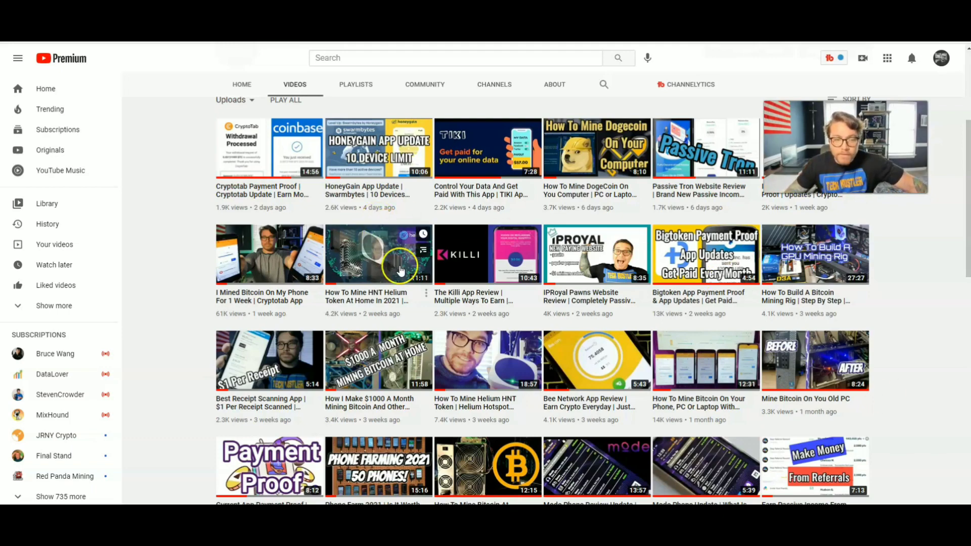
{"action": "scroll", "scroll_direction": "down", "scroll_amount": 3}
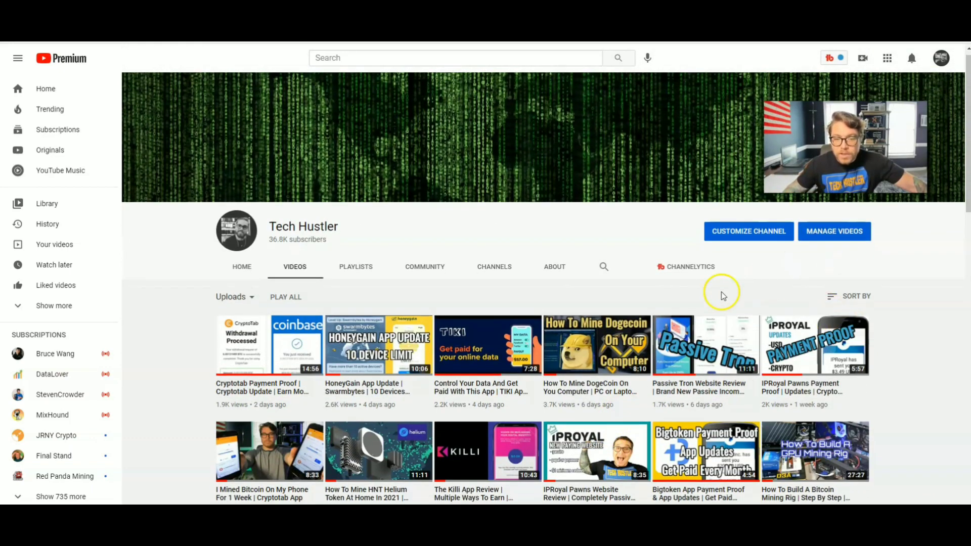
{"action": "scroll", "scroll_direction": "down", "scroll_amount": 3}
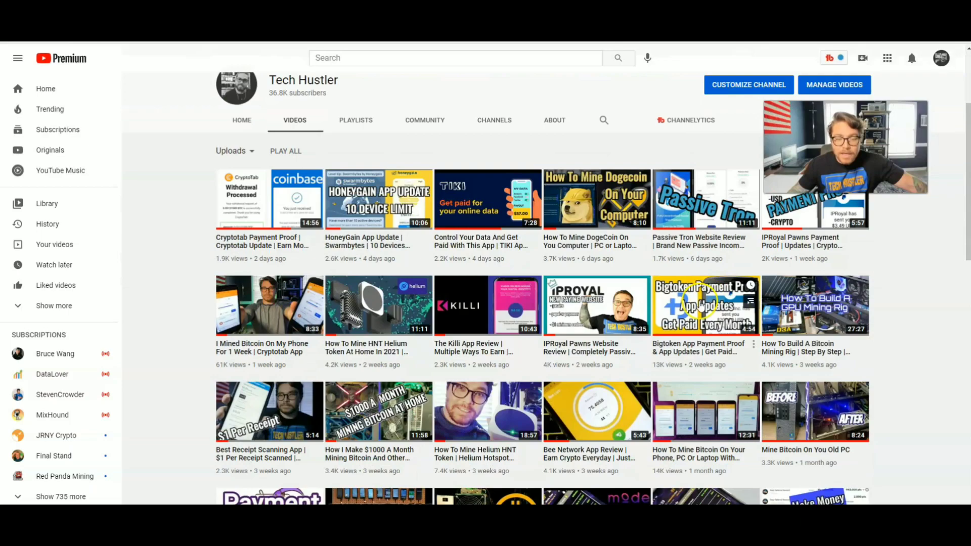
{"action": "scroll", "scroll_direction": "down", "scroll_amount": 3}
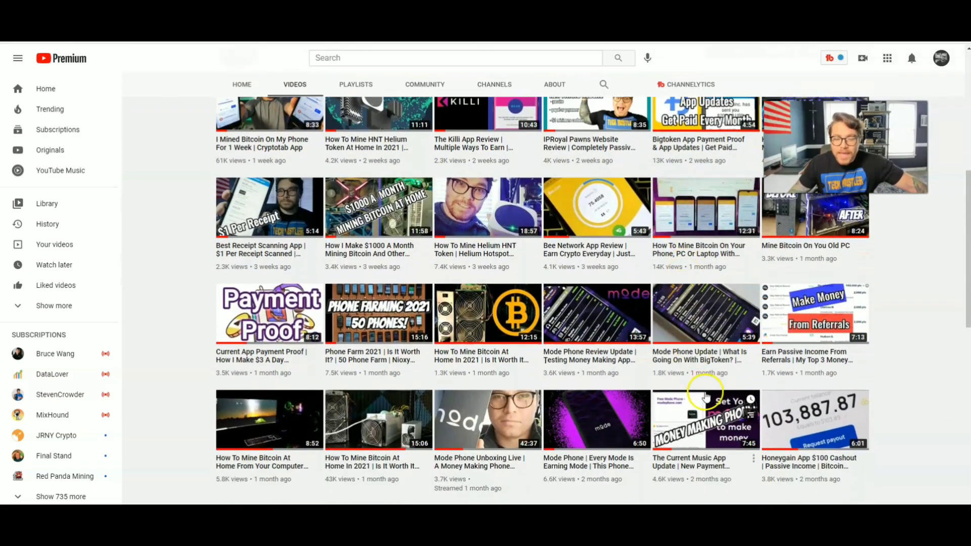
{"action": "scroll", "scroll_direction": "down", "scroll_amount": 3}
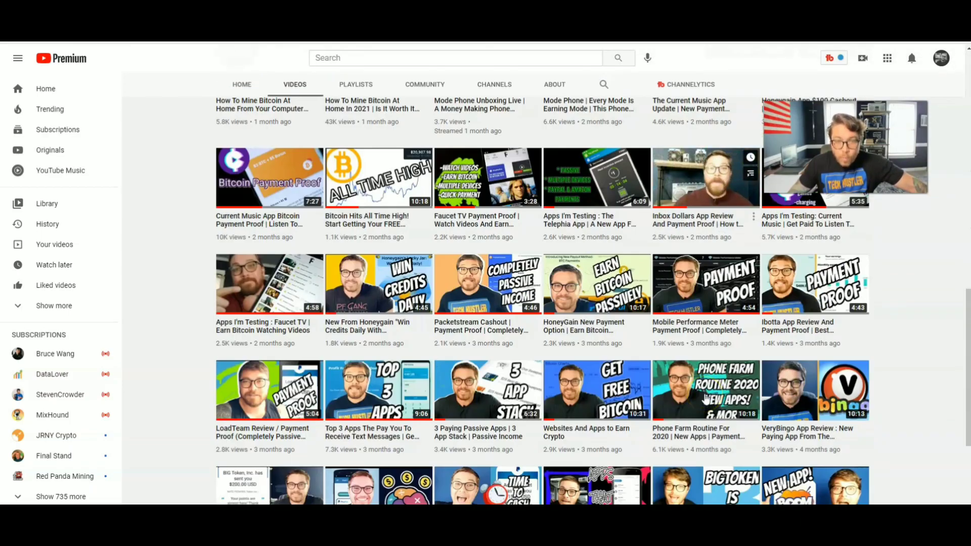
{"action": "scroll", "scroll_direction": "up", "scroll_amount": 3}
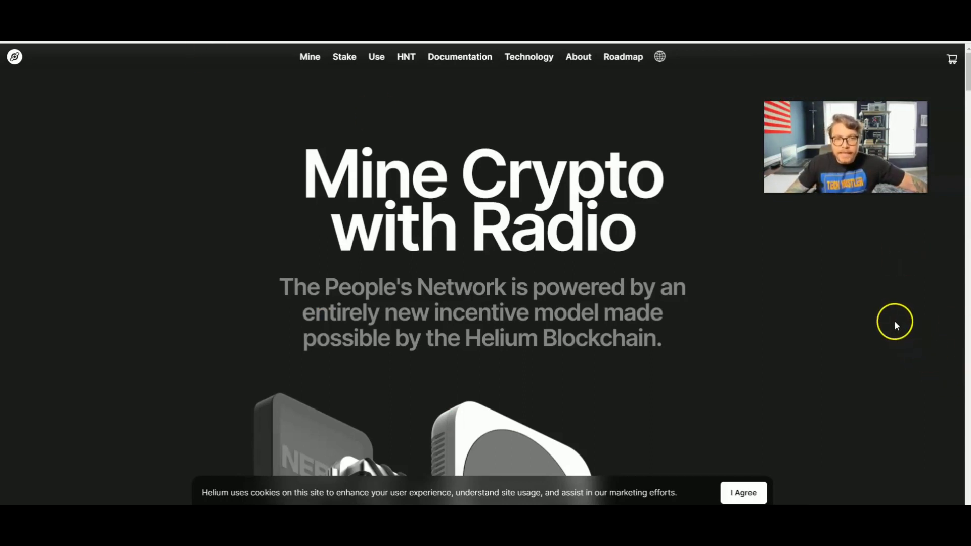
{"action": "mouse_move", "coordinate": [583, 221]}
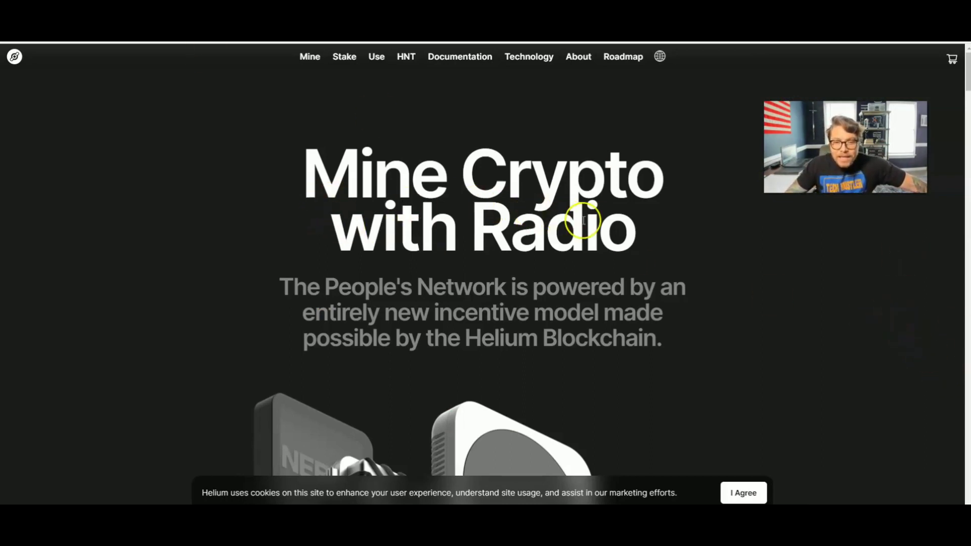
{"action": "scroll", "scroll_direction": "down", "scroll_amount": 3}
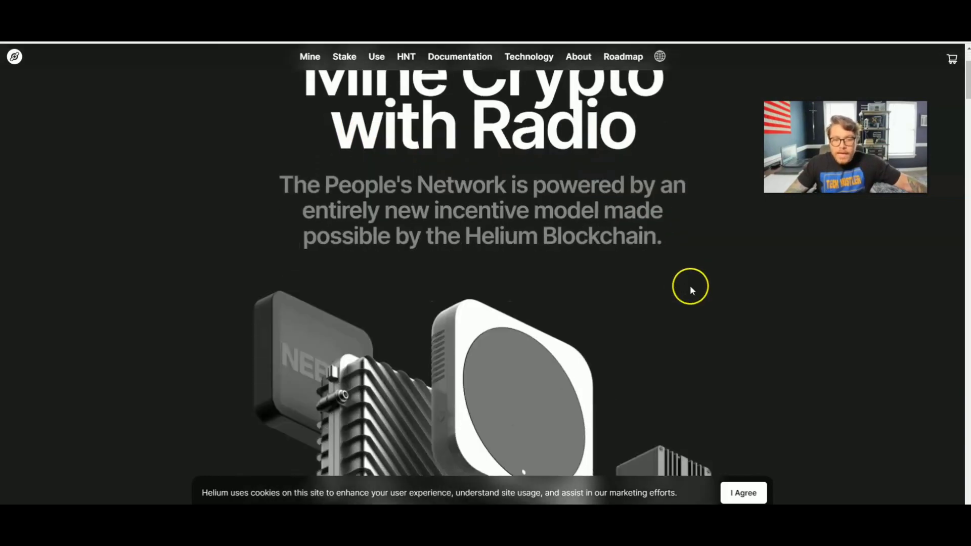
{"action": "scroll", "scroll_direction": "down", "scroll_amount": 3}
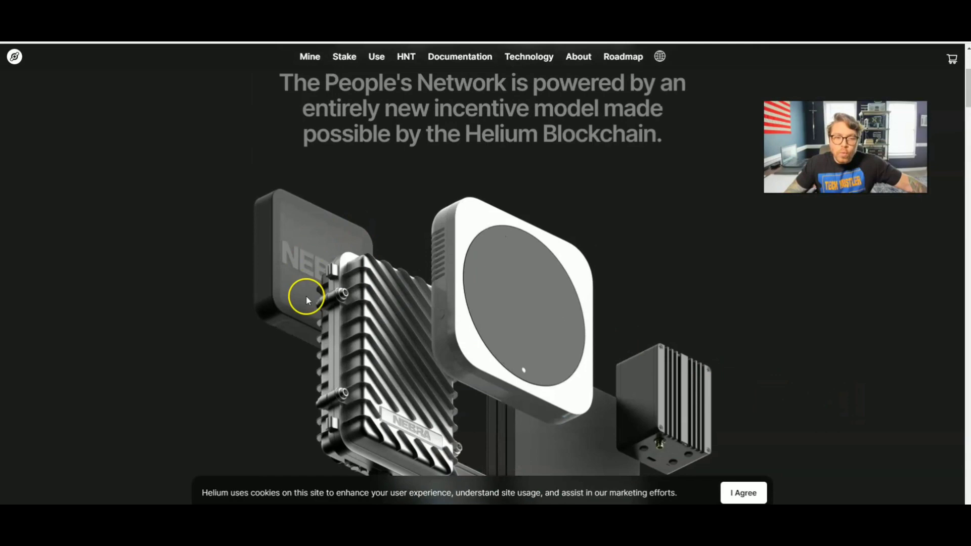
{"action": "scroll", "scroll_direction": "up", "scroll_amount": 3}
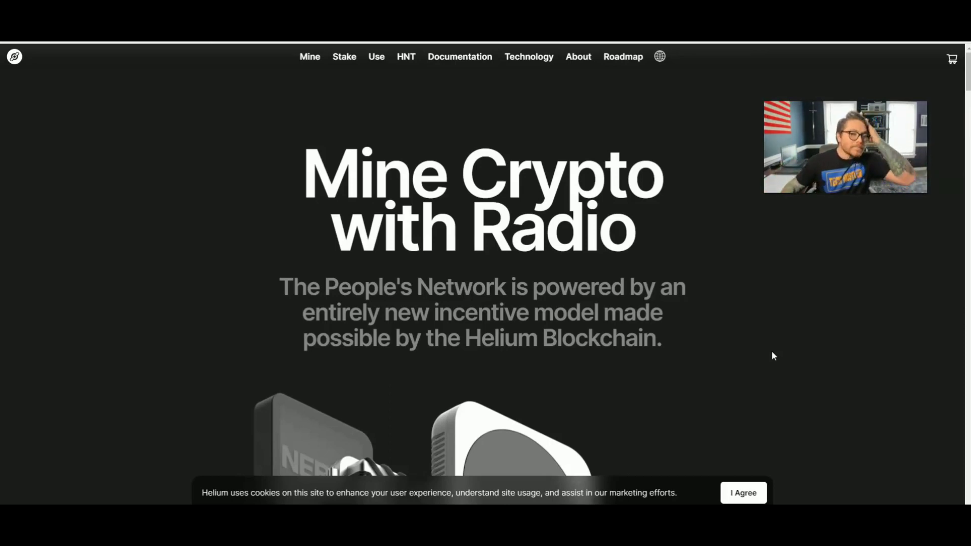
- Browse the all-time price chart and statistics to read Helium's historical price values
{"action": "scroll", "scroll_direction": "down", "scroll_amount": 3}
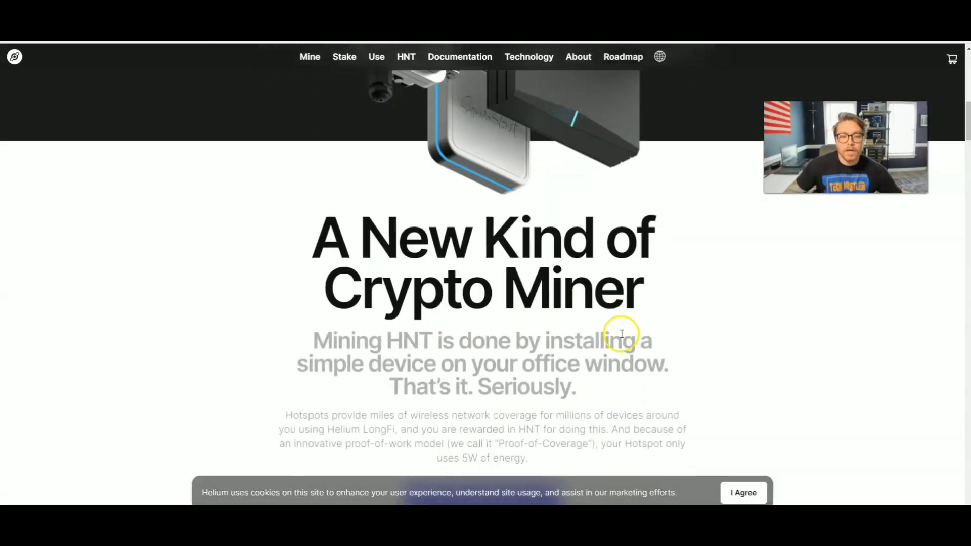
{"action": "scroll", "scroll_direction": "down", "scroll_amount": 3}
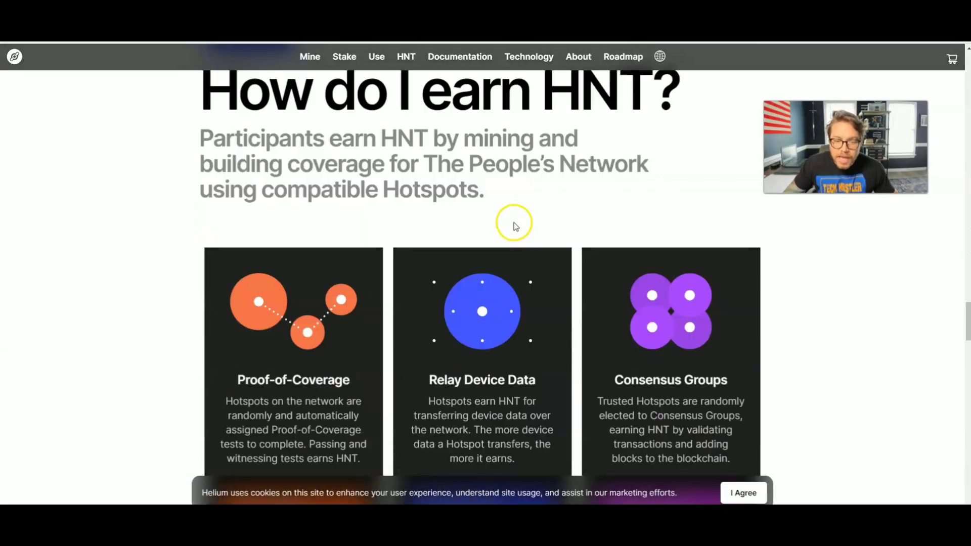
{"action": "scroll", "scroll_direction": "down", "scroll_amount": 3}
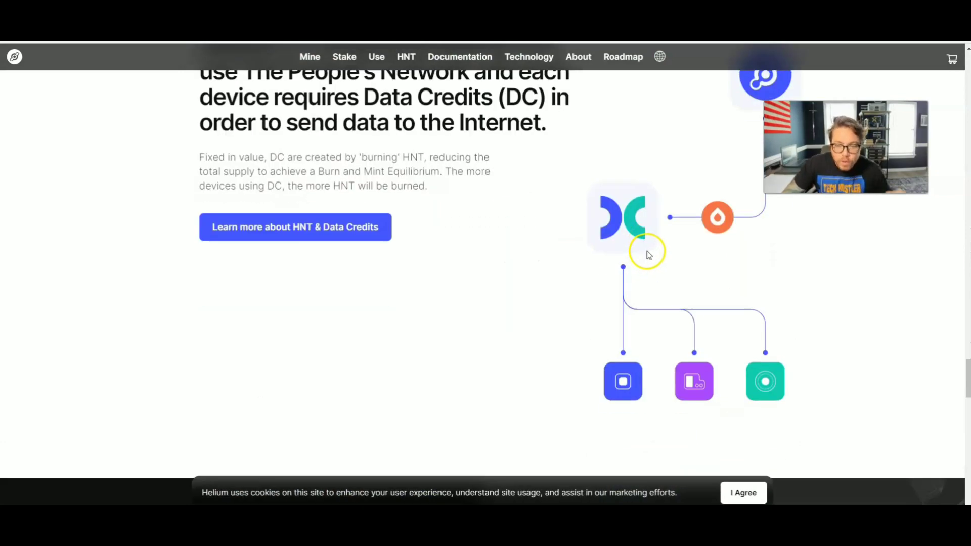
{"action": "scroll", "scroll_direction": "up", "scroll_amount": 3}
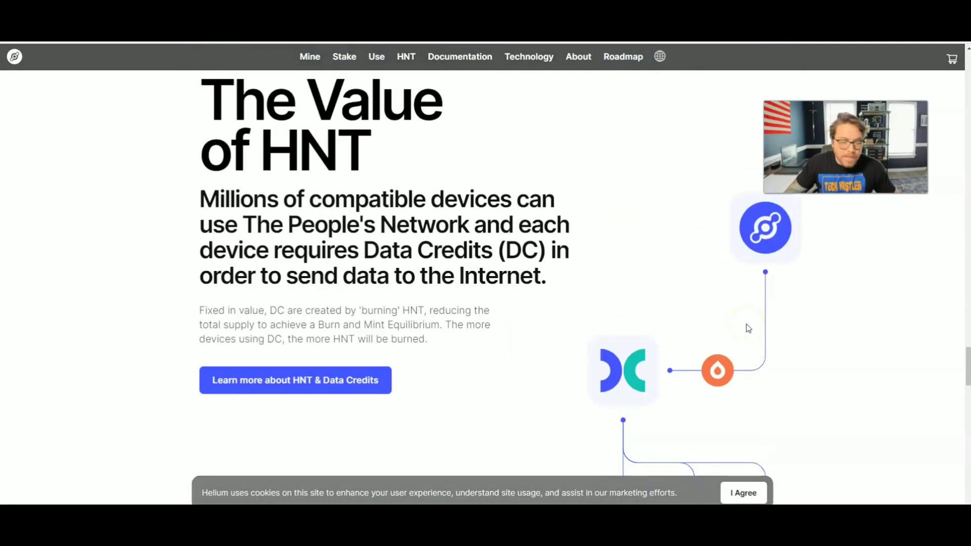
{"action": "scroll", "scroll_direction": "down", "scroll_amount": 3}
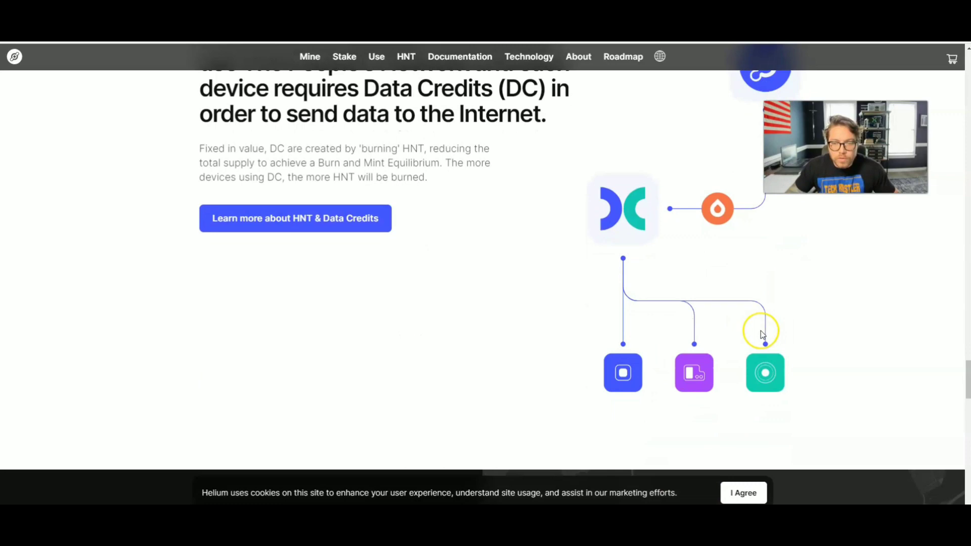
{"action": "scroll", "scroll_direction": "down", "scroll_amount": 3}
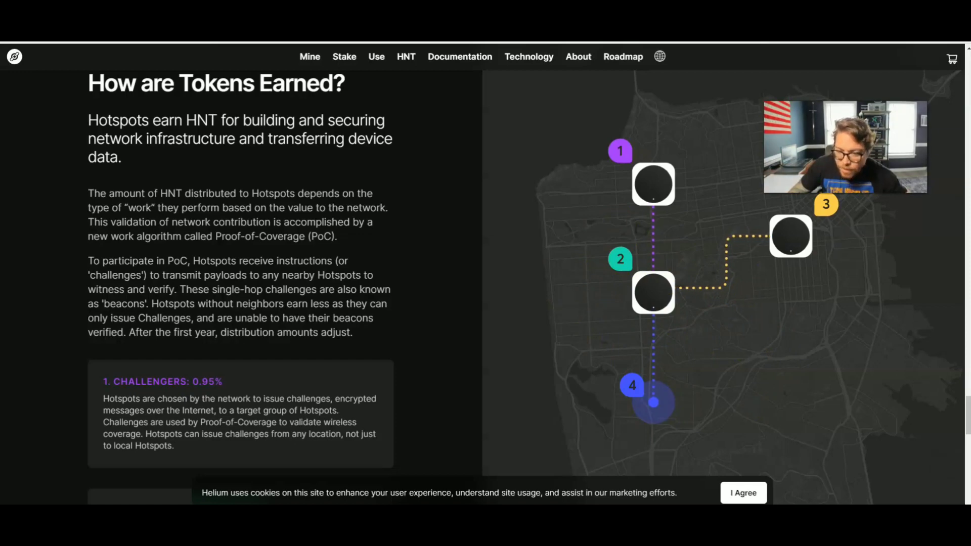
{"action": "mouse_move", "coordinate": [613, 292]}
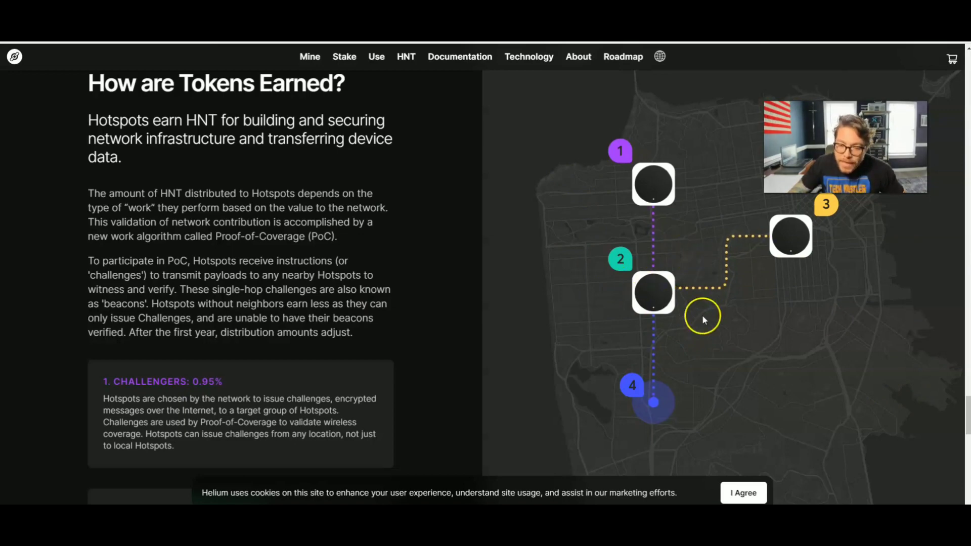
{"action": "mouse_move", "coordinate": [675, 323]}
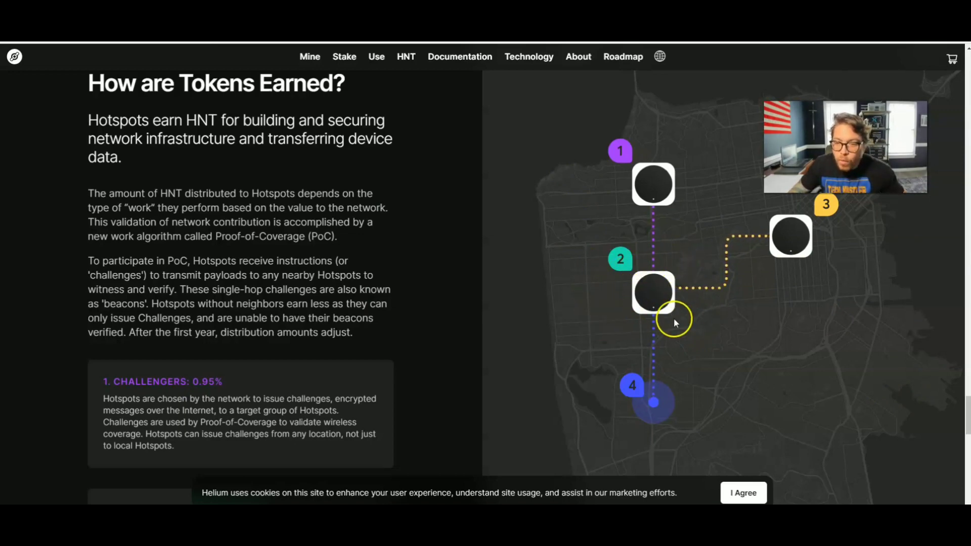
{"action": "mouse_move", "coordinate": [736, 359]}
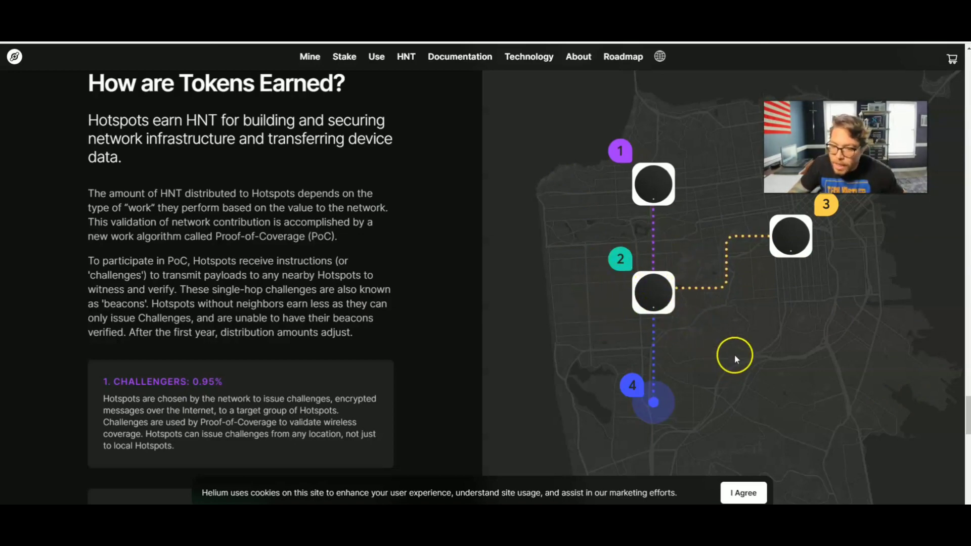
{"action": "mouse_move", "coordinate": [670, 326]}
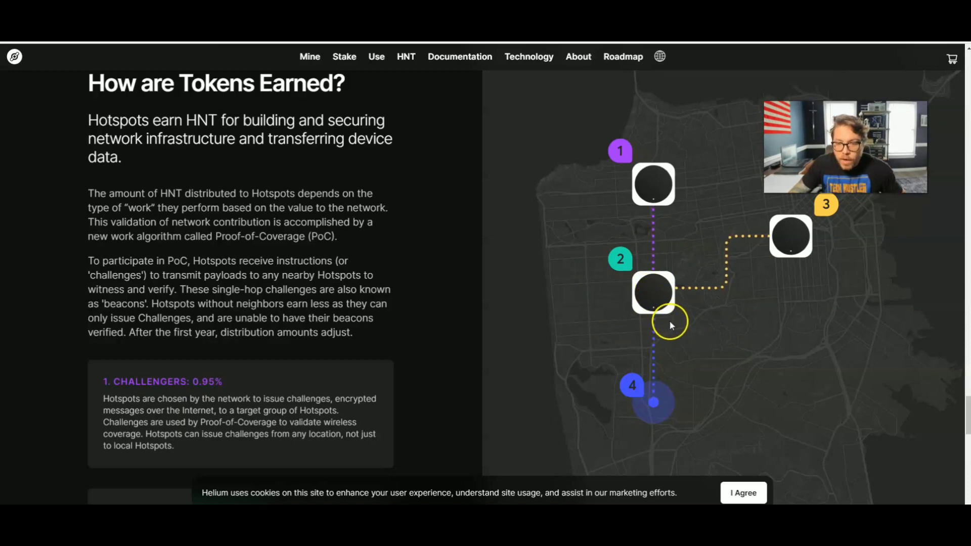
{"action": "mouse_move", "coordinate": [600, 305]}
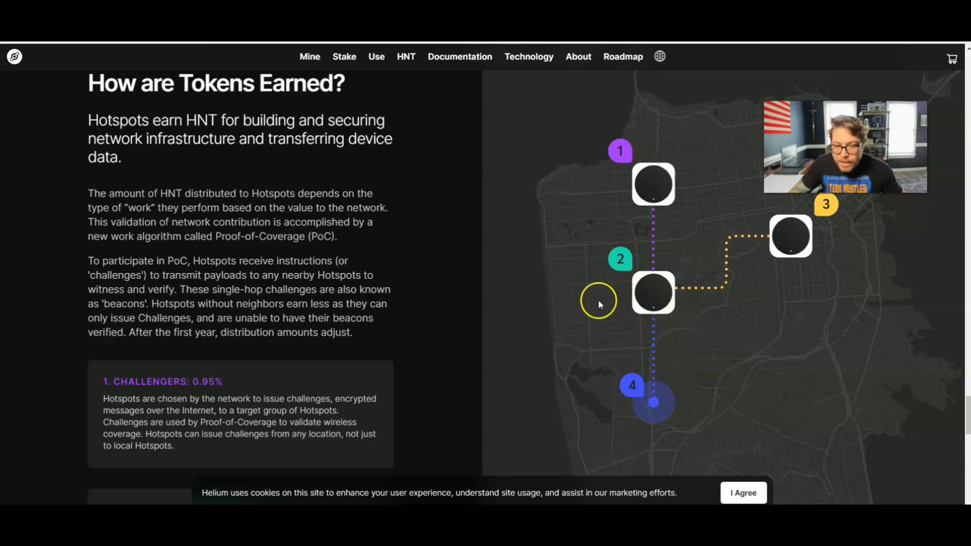
{"action": "mouse_move", "coordinate": [647, 293]}
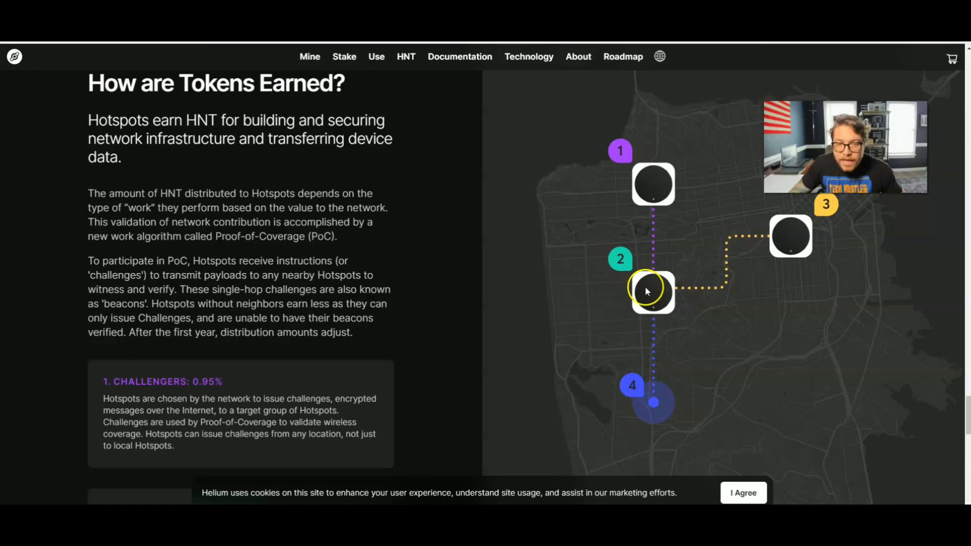
{"action": "mouse_move", "coordinate": [684, 313]}
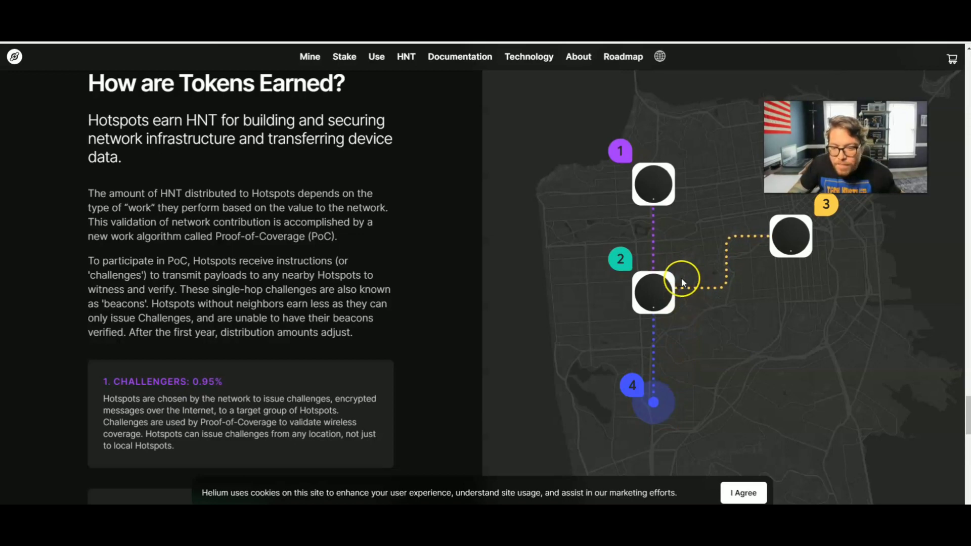
{"action": "mouse_move", "coordinate": [676, 298]}
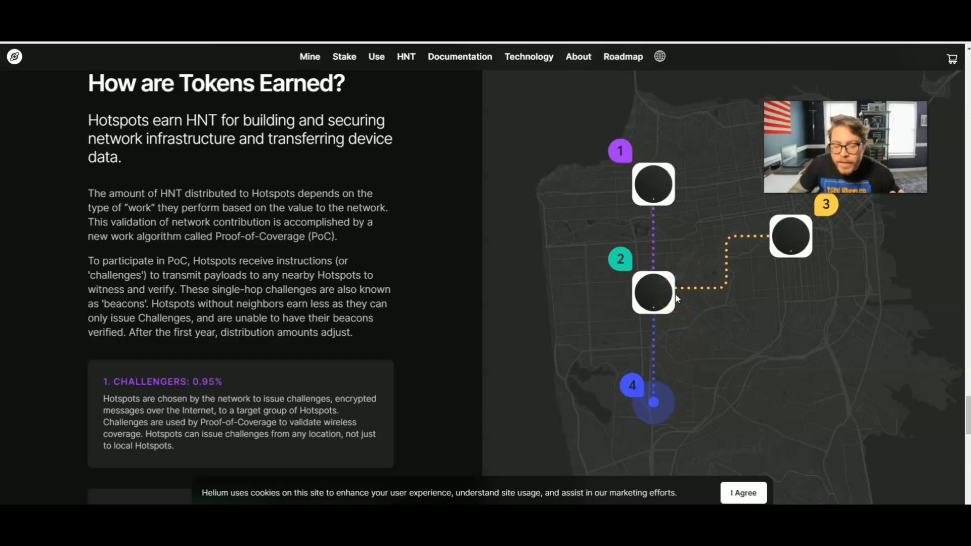
{"action": "mouse_move", "coordinate": [693, 265]}
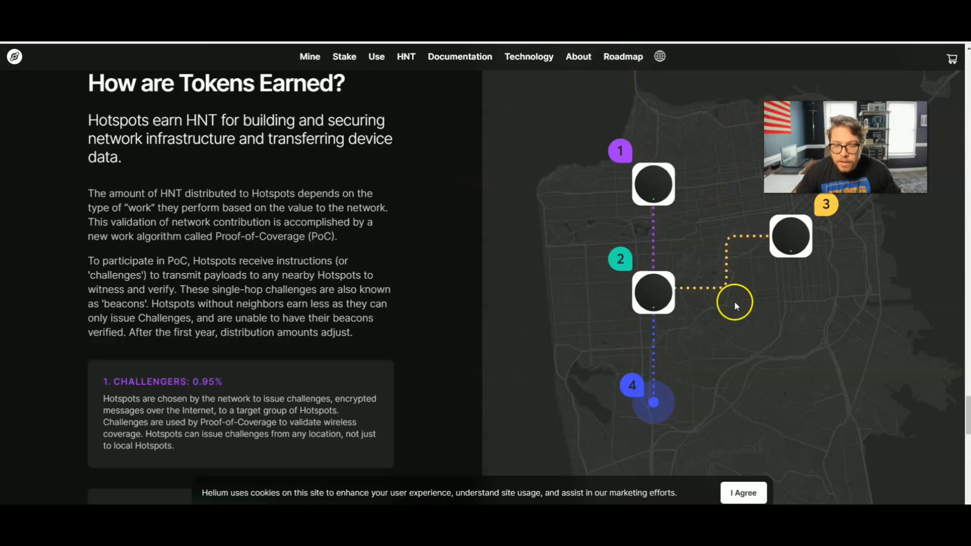
{"action": "mouse_move", "coordinate": [739, 302]}
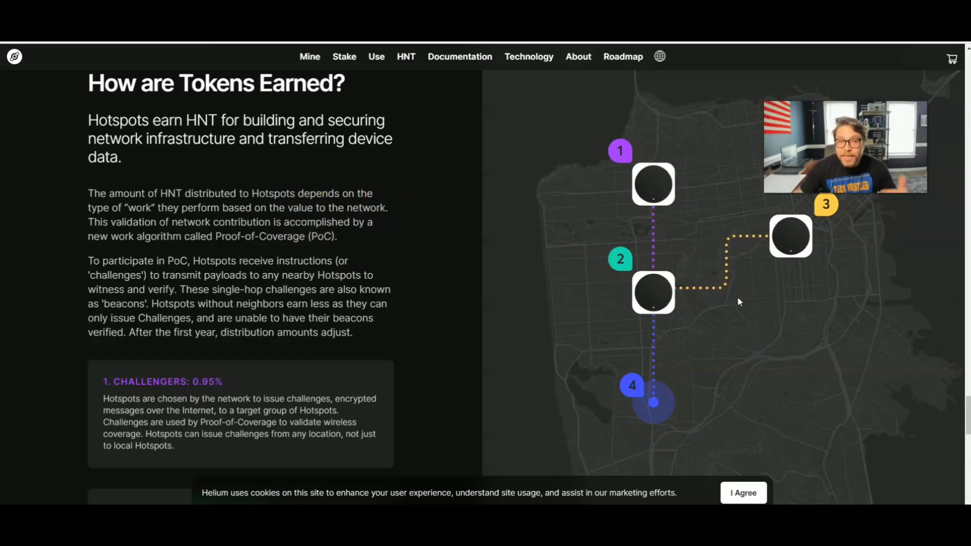
{"action": "mouse_move", "coordinate": [916, 202]}
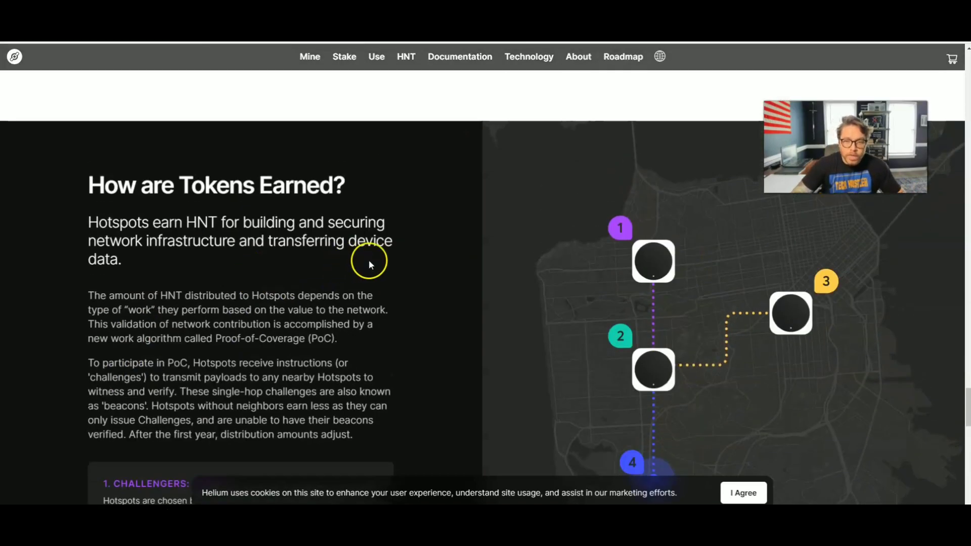
{"action": "mouse_move", "coordinate": [310, 223]}
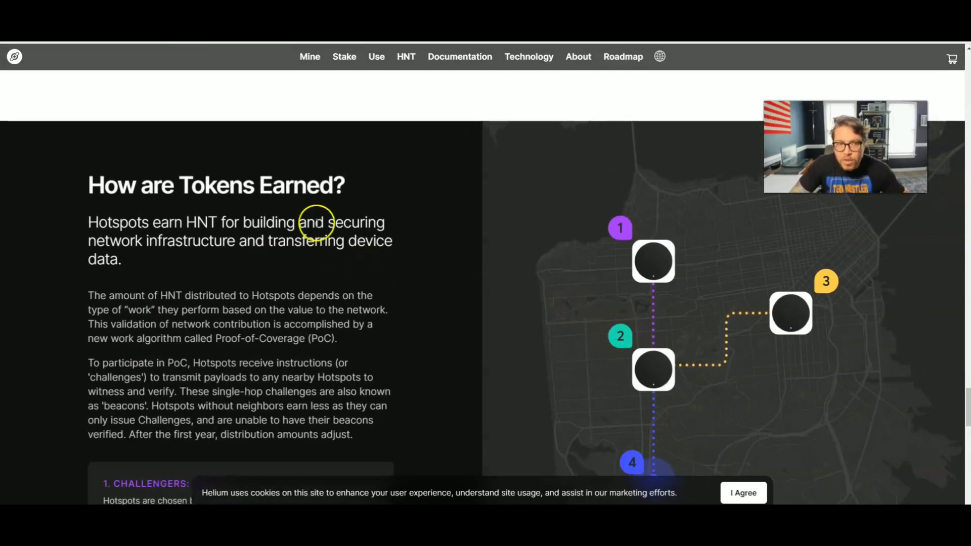
{"action": "mouse_move", "coordinate": [696, 285]}
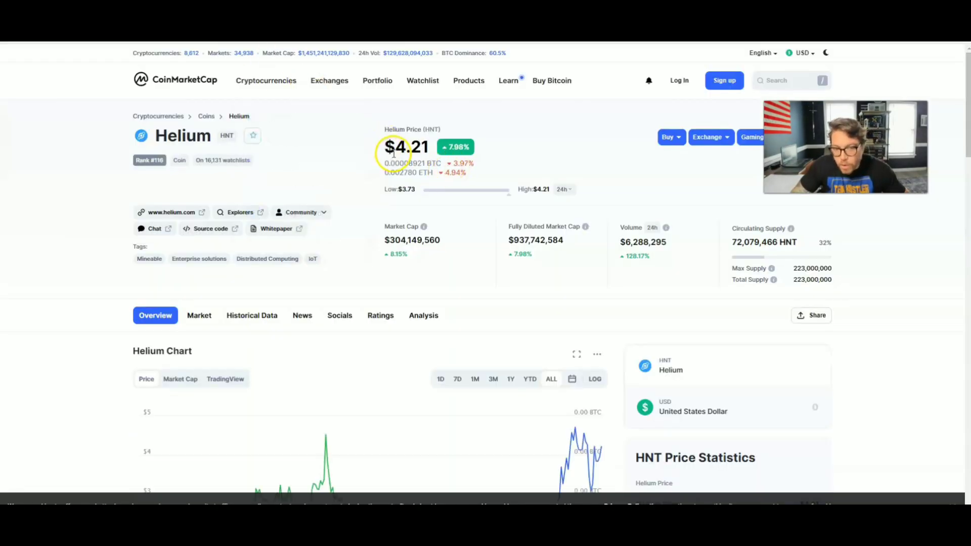
{"action": "mouse_move", "coordinate": [437, 194]}
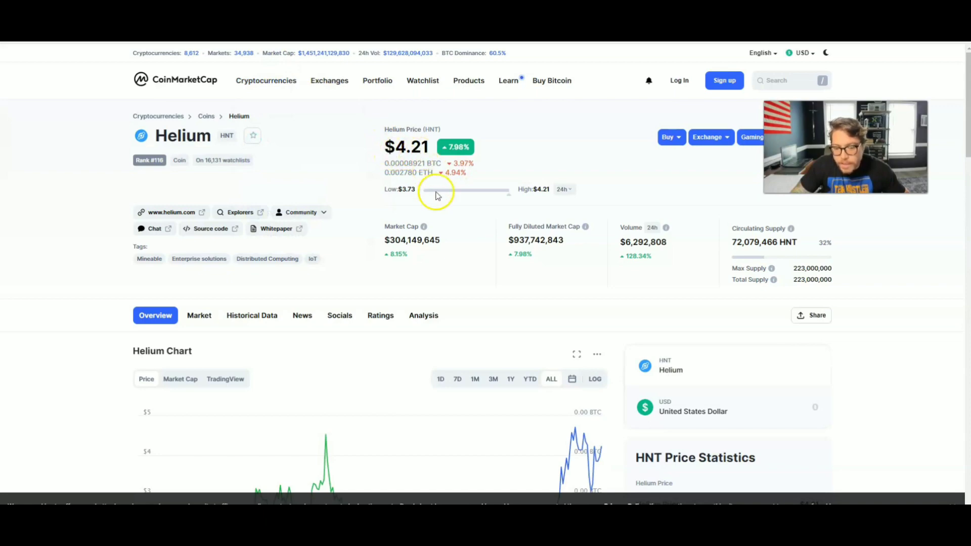
{"action": "scroll", "scroll_direction": "down", "scroll_amount": 3}
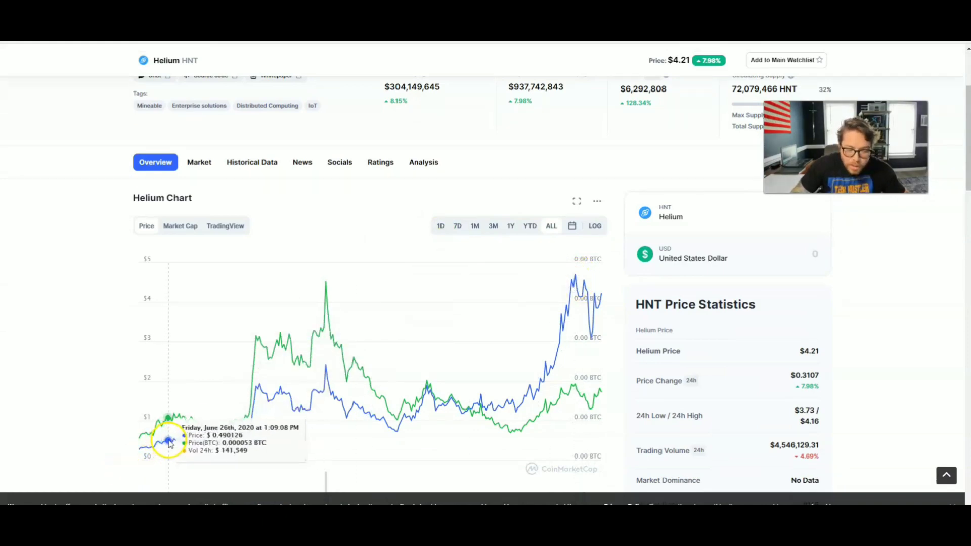
{"action": "mouse_move", "coordinate": [514, 402]}
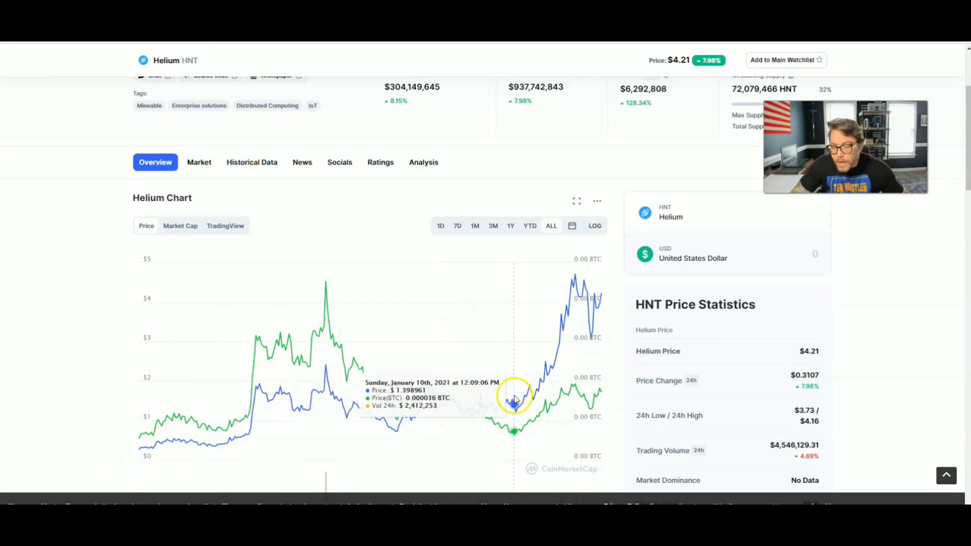
{"action": "mouse_move", "coordinate": [582, 302]}
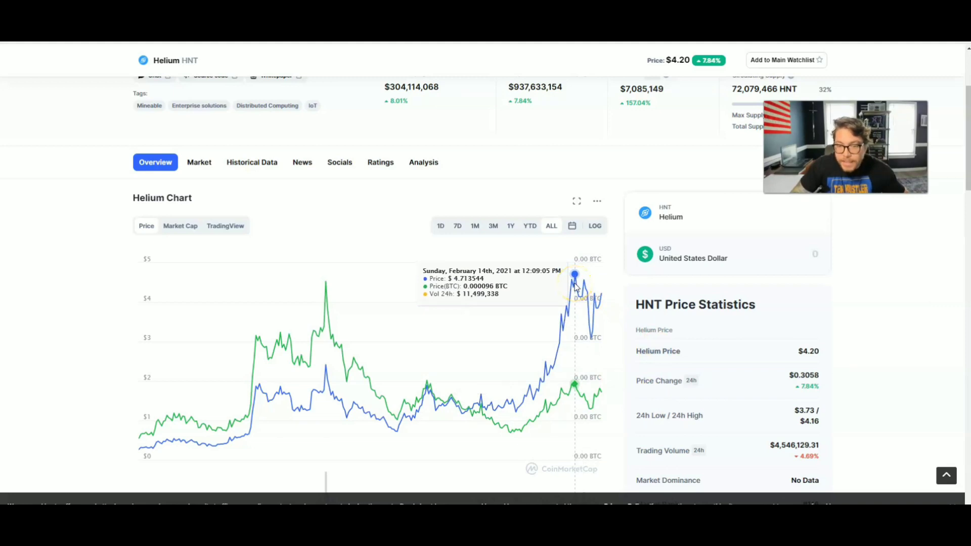
{"action": "mouse_move", "coordinate": [446, 278]}
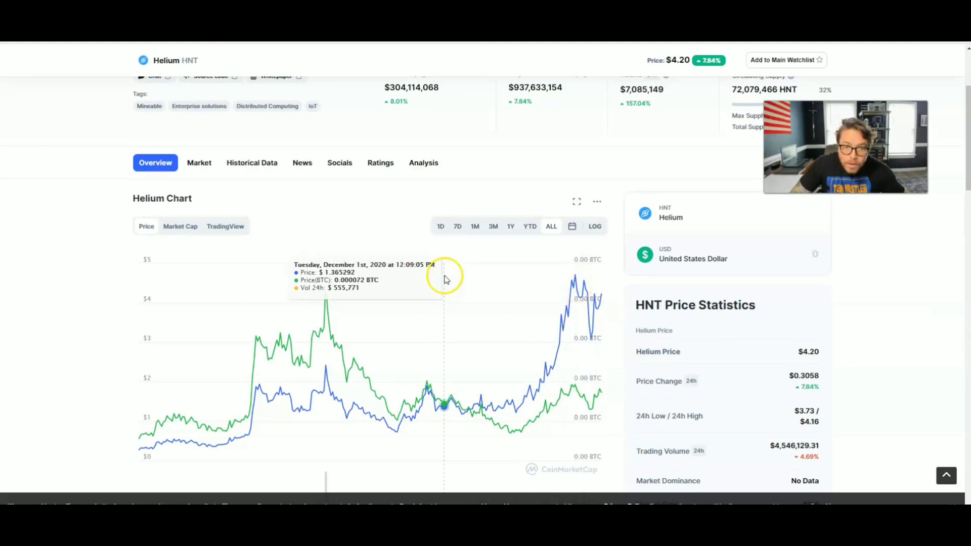
{"action": "scroll", "scroll_direction": "up", "scroll_amount": 3}
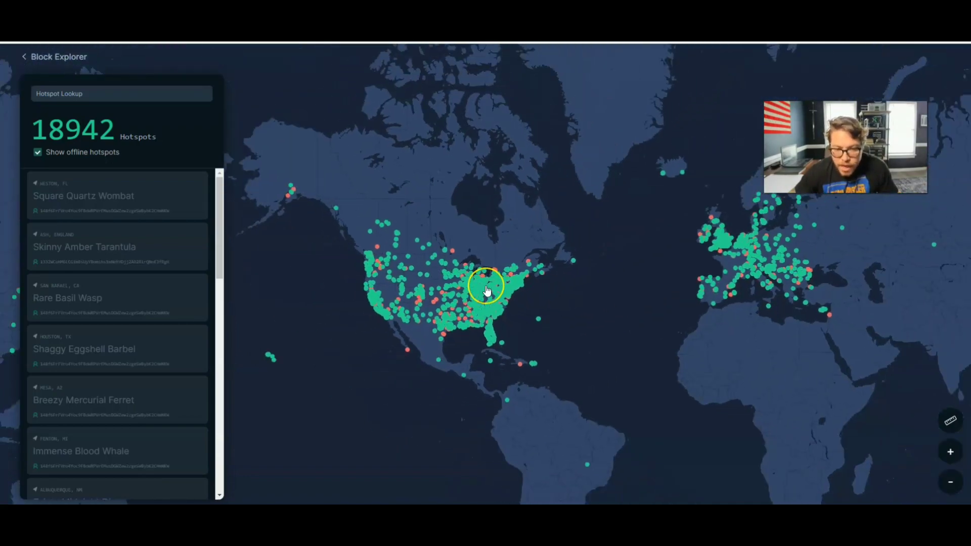
{"action": "mouse_move", "coordinate": [168, 116]}
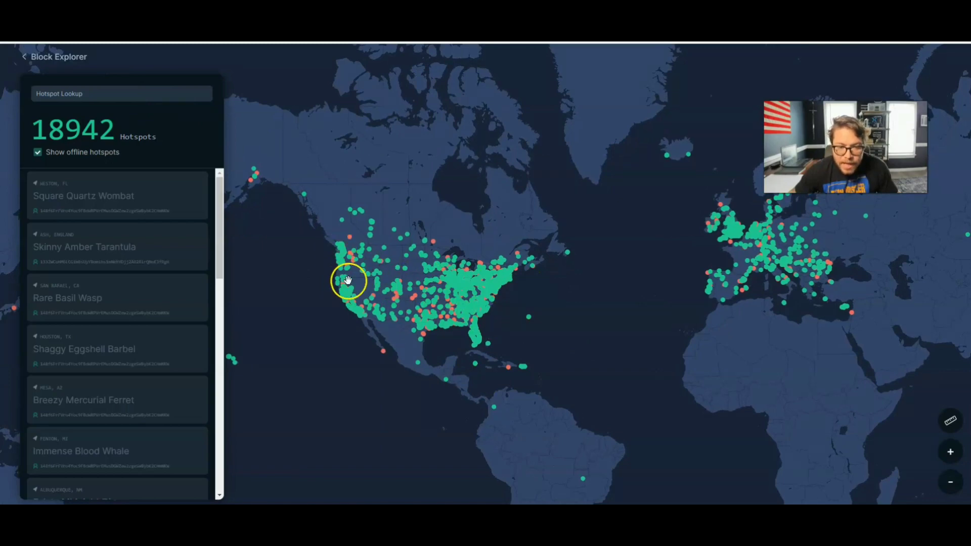
{"action": "mouse_move", "coordinate": [454, 315]}
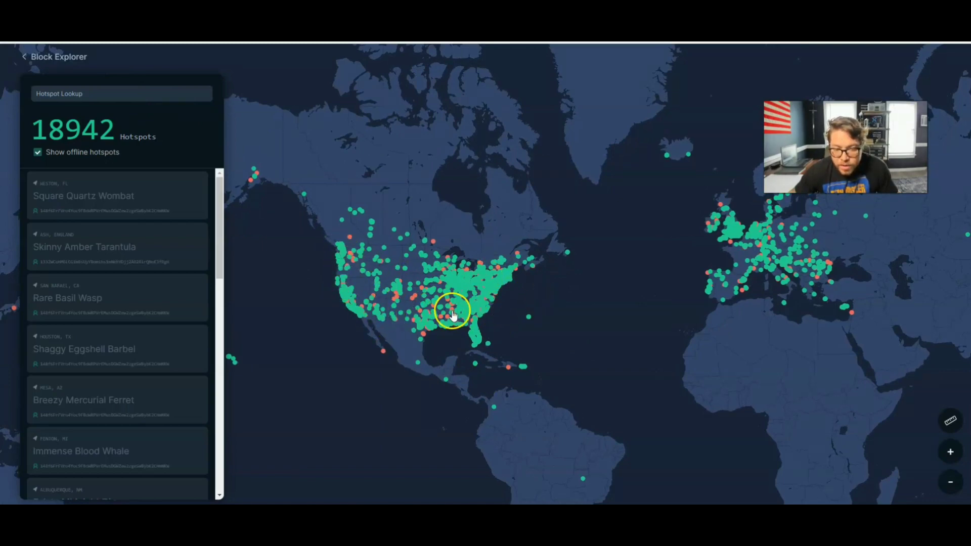
- Move the hotspot map from the eastern US down to the Texas coast, centered on Houston
{"action": "left_click_drag", "start_coordinate": [452, 313], "coordinate": [547, 352]}
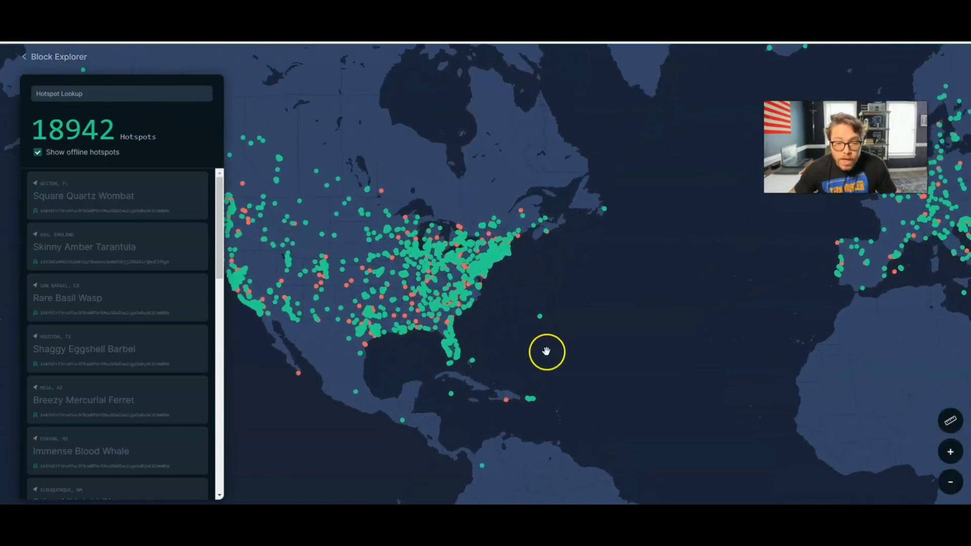
{"action": "left_click_drag", "start_coordinate": [546, 351], "coordinate": [564, 273]}
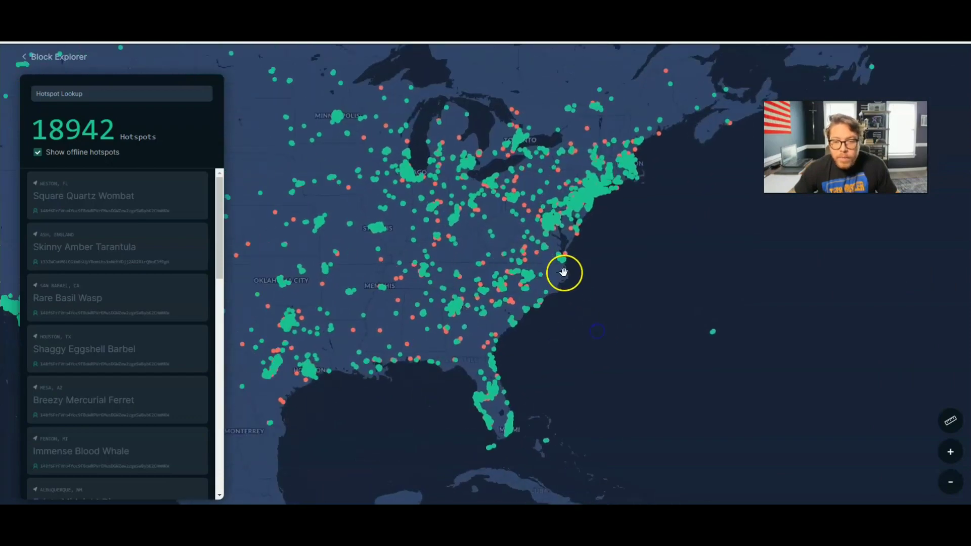
{"action": "left_click_drag", "start_coordinate": [563, 273], "coordinate": [382, 370]}
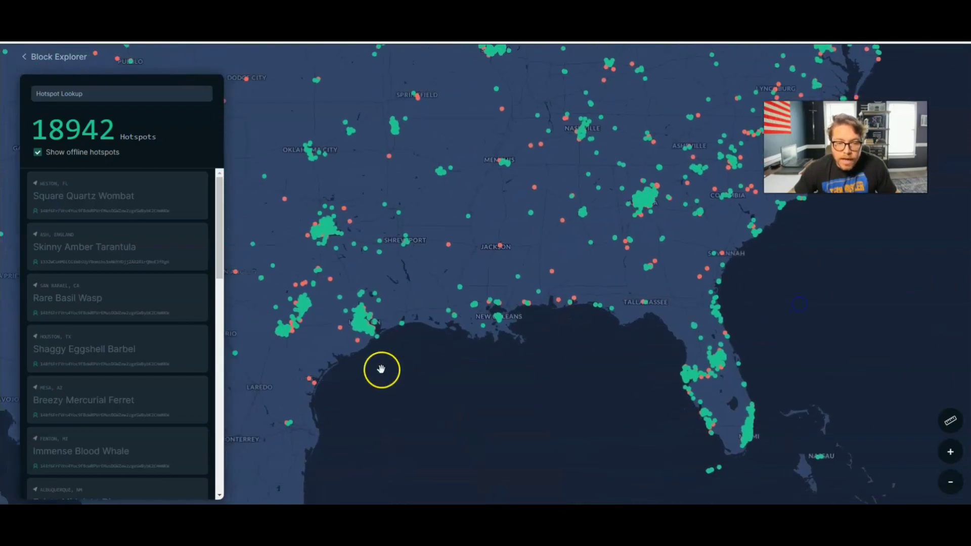
{"action": "left_click_drag", "start_coordinate": [381, 369], "coordinate": [467, 411]}
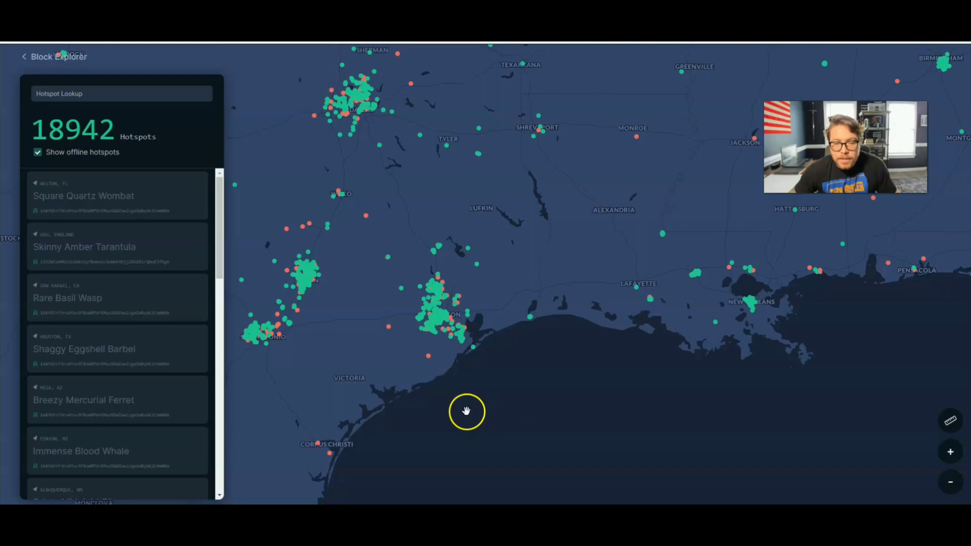
{"action": "left_click_drag", "start_coordinate": [467, 412], "coordinate": [486, 369]}
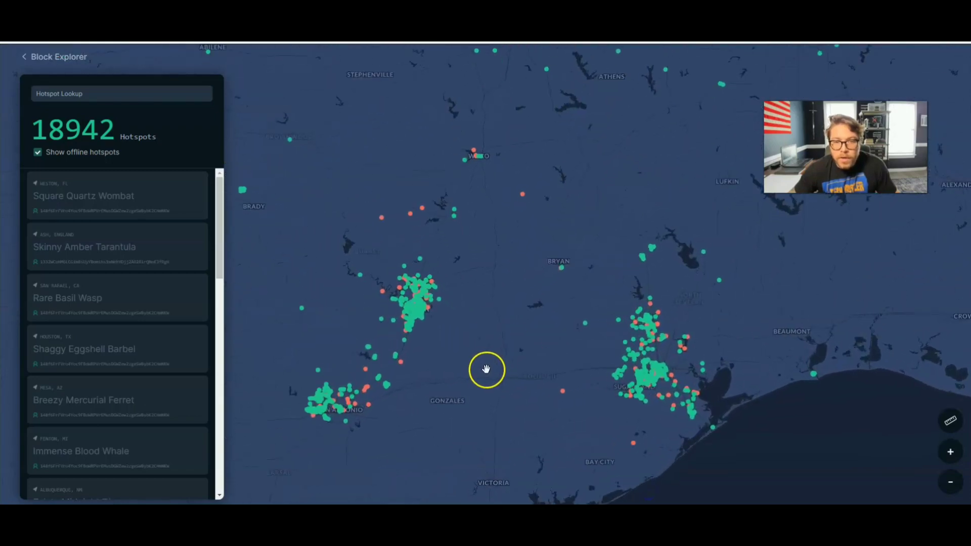
{"action": "left_click_drag", "start_coordinate": [486, 369], "coordinate": [573, 320]}
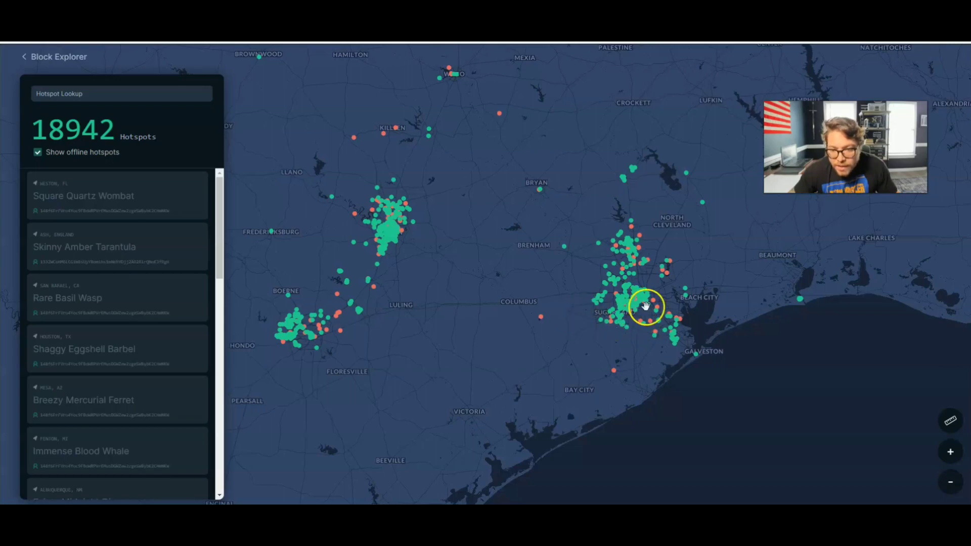
{"action": "mouse_move", "coordinate": [714, 368]}
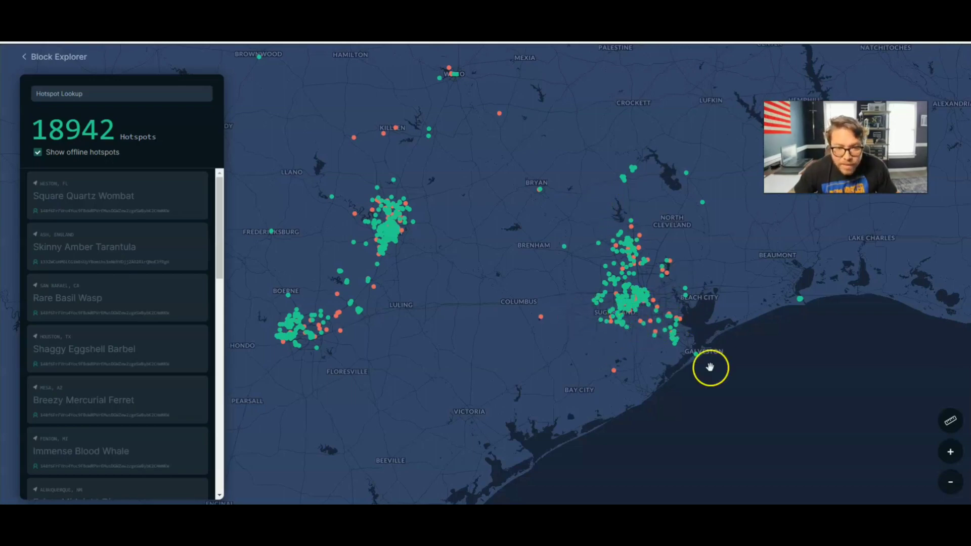
- Zoom into Houston city hotspots, then pull back out toward the eastern United States
{"action": "left_click_drag", "start_coordinate": [710, 367], "coordinate": [641, 317]}
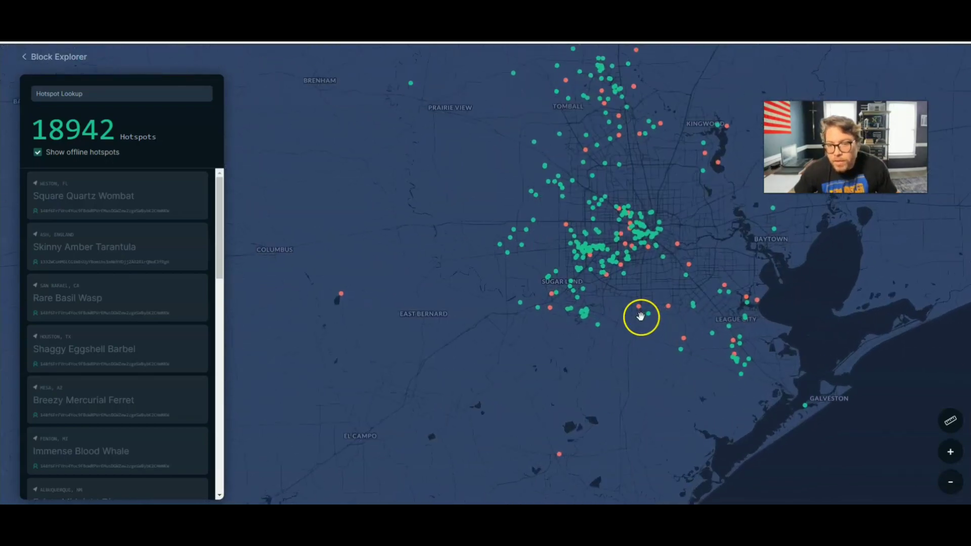
{"action": "left_click_drag", "start_coordinate": [641, 316], "coordinate": [645, 312]}
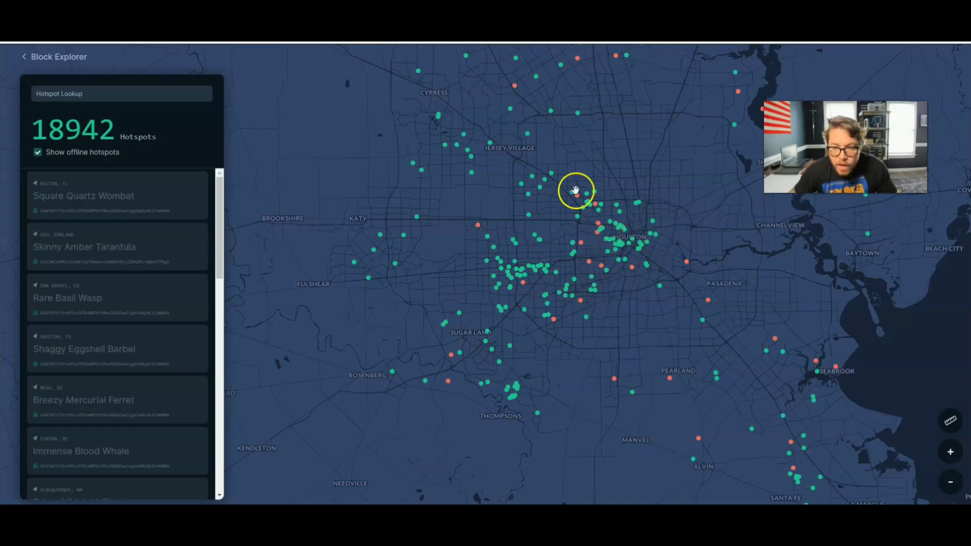
{"action": "left_click_drag", "start_coordinate": [574, 188], "coordinate": [506, 300]}
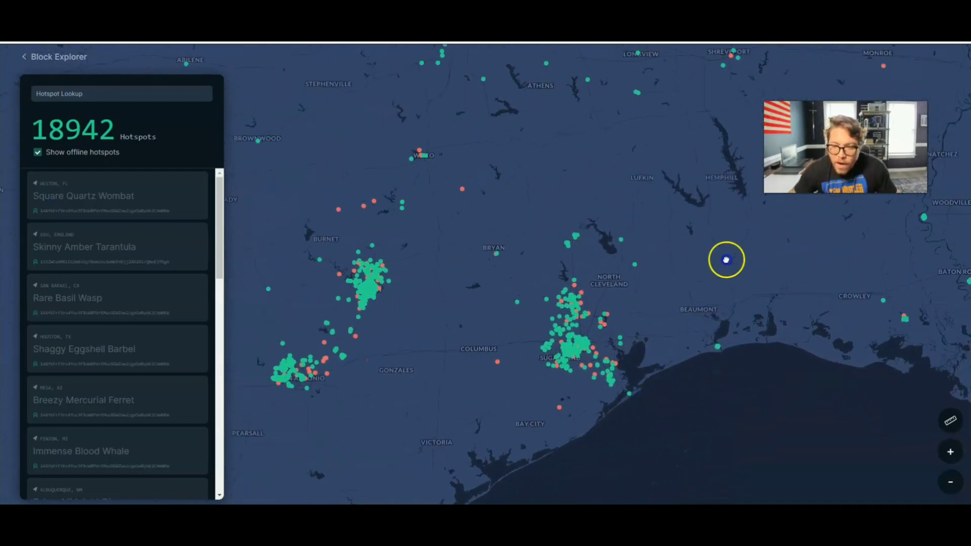
{"action": "left_click_drag", "start_coordinate": [725, 259], "coordinate": [576, 312]}
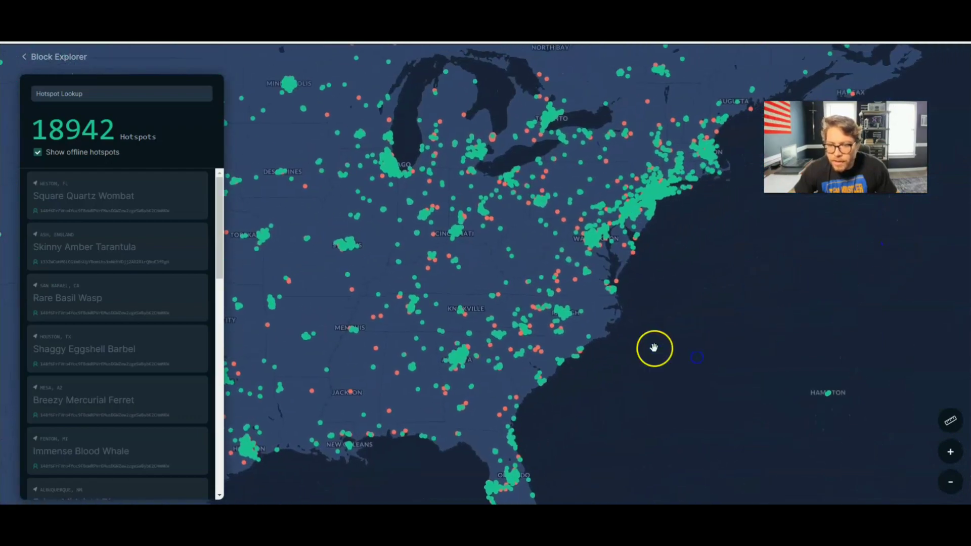
- Pan and zoom the hotspot map onto eastern North Carolina, from Durham to the Wilmington coast
{"action": "left_click_drag", "start_coordinate": [653, 348], "coordinate": [523, 320]}
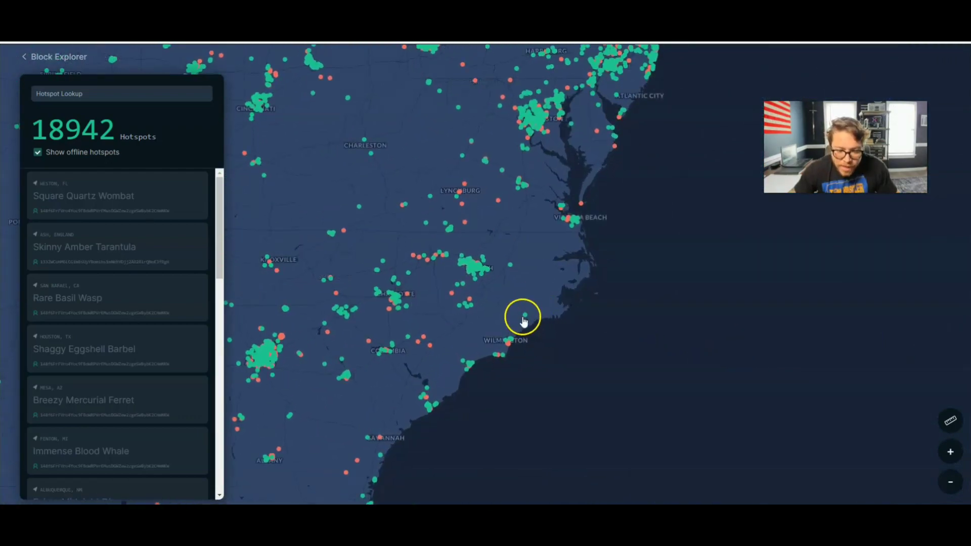
{"action": "mouse_move", "coordinate": [518, 349]}
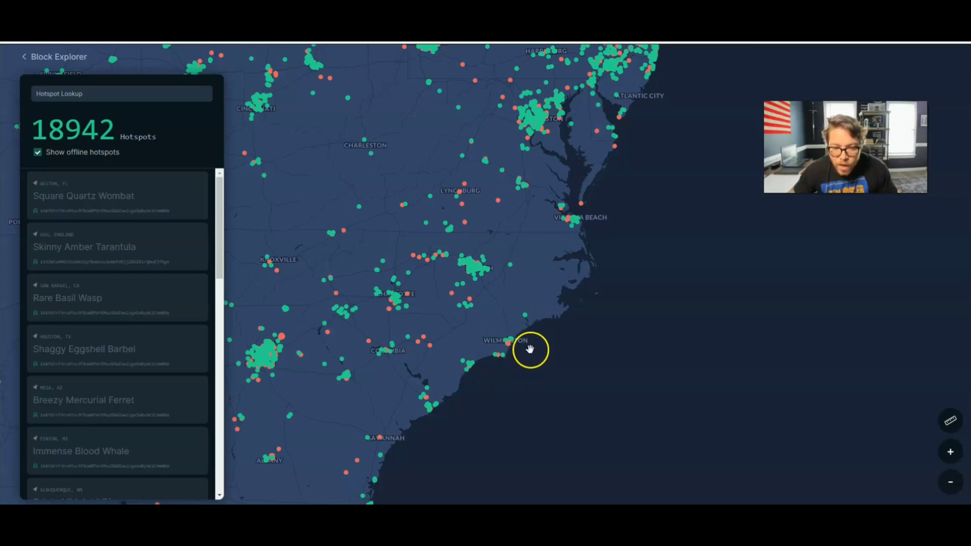
{"action": "mouse_move", "coordinate": [542, 334]}
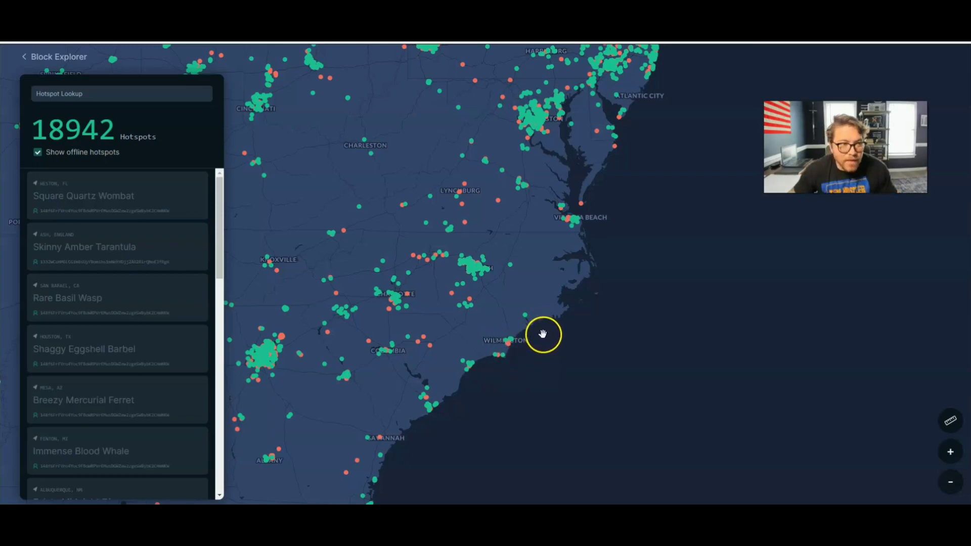
{"action": "mouse_move", "coordinate": [530, 319]}
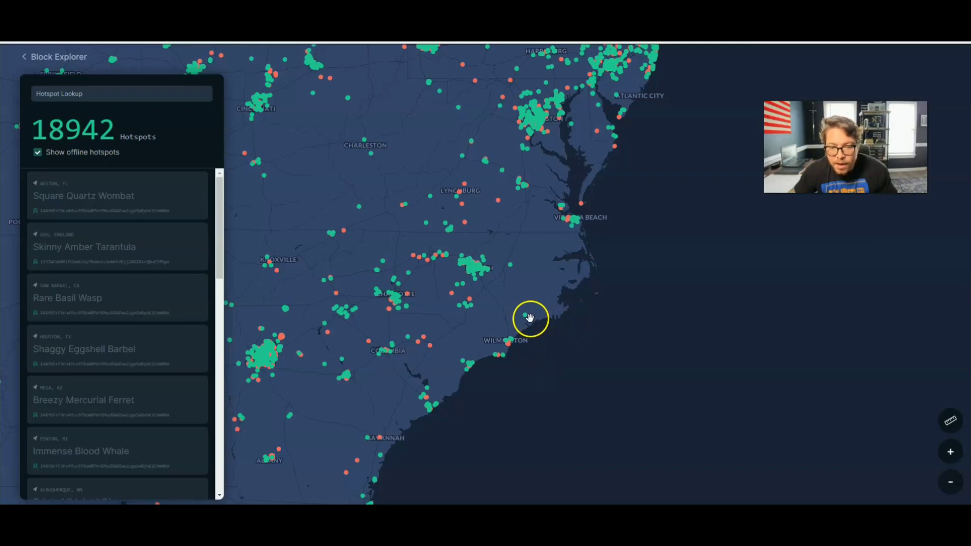
{"action": "mouse_move", "coordinate": [634, 301]}
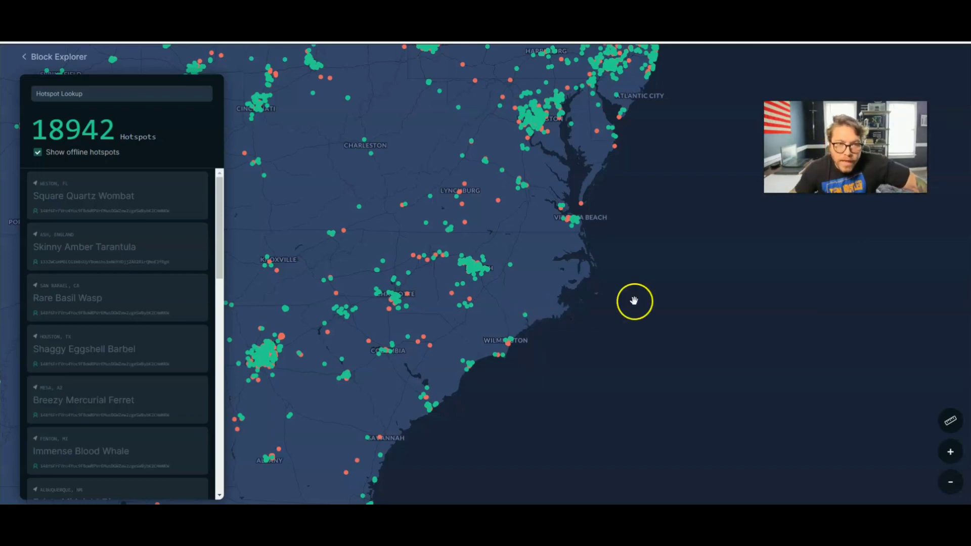
{"action": "mouse_move", "coordinate": [519, 337]}
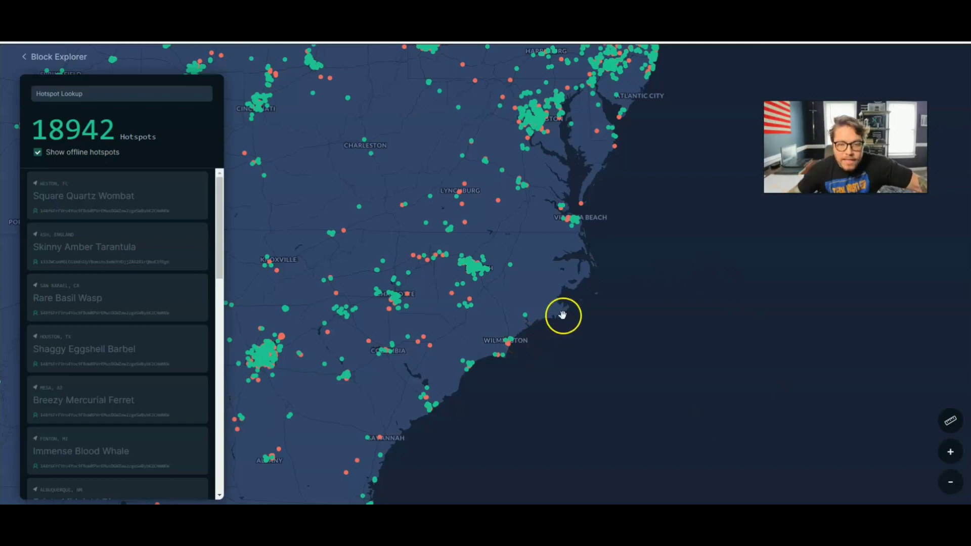
{"action": "left_click_drag", "start_coordinate": [564, 315], "coordinate": [522, 353]}
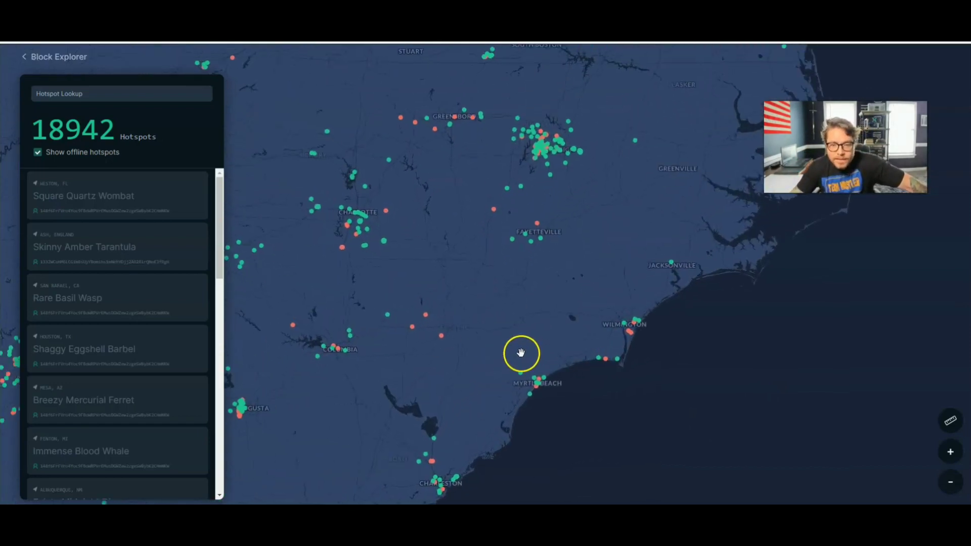
{"action": "left_click_drag", "start_coordinate": [522, 354], "coordinate": [688, 326]}
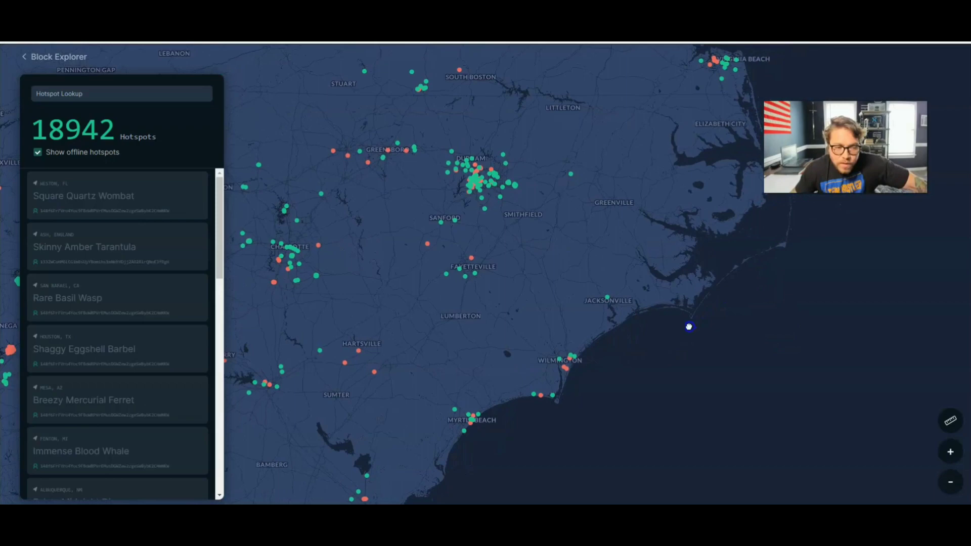
{"action": "left_click_drag", "start_coordinate": [689, 327], "coordinate": [560, 287]}
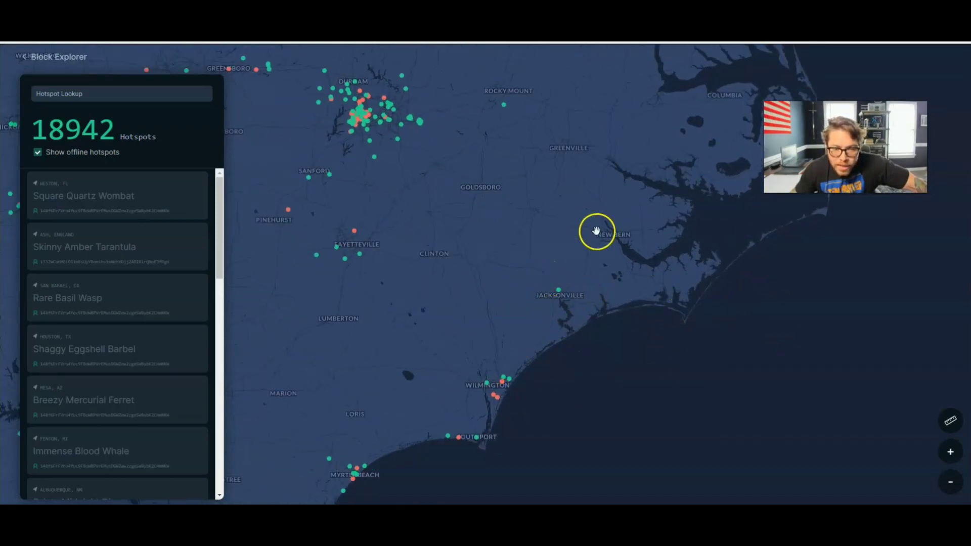
{"action": "left_click_drag", "start_coordinate": [596, 231], "coordinate": [649, 399]}
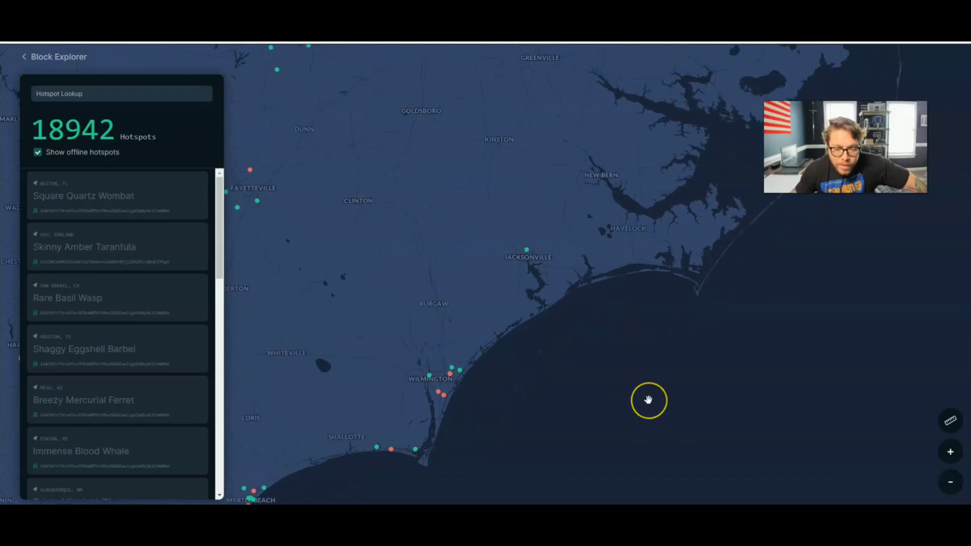
{"action": "left_click_drag", "start_coordinate": [648, 400], "coordinate": [660, 399]}
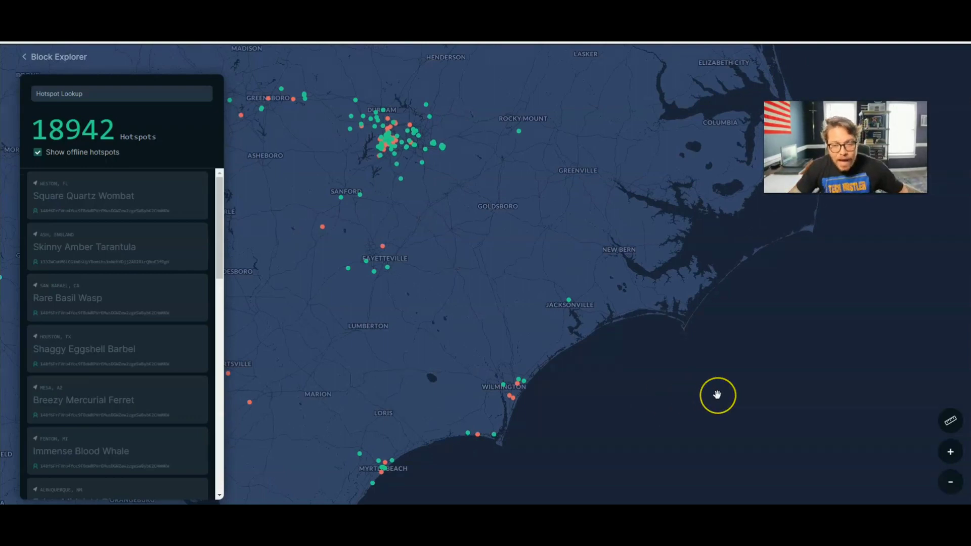
{"action": "mouse_move", "coordinate": [622, 345]}
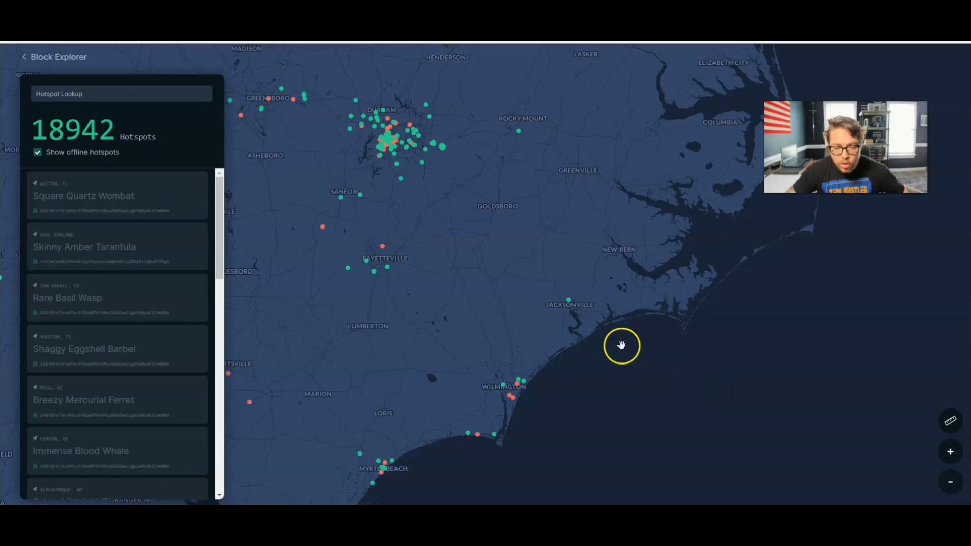
{"action": "mouse_move", "coordinate": [536, 264]}
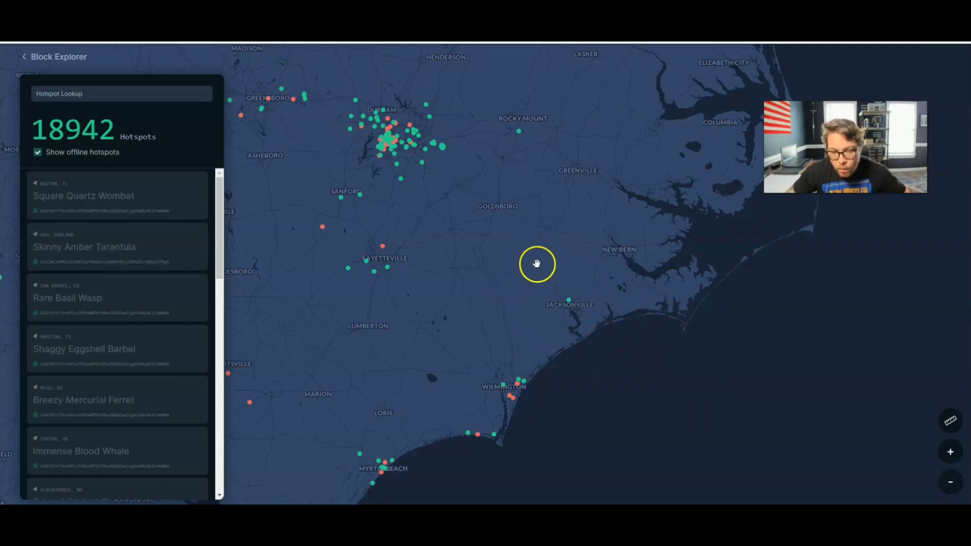
{"action": "mouse_move", "coordinate": [617, 277]}
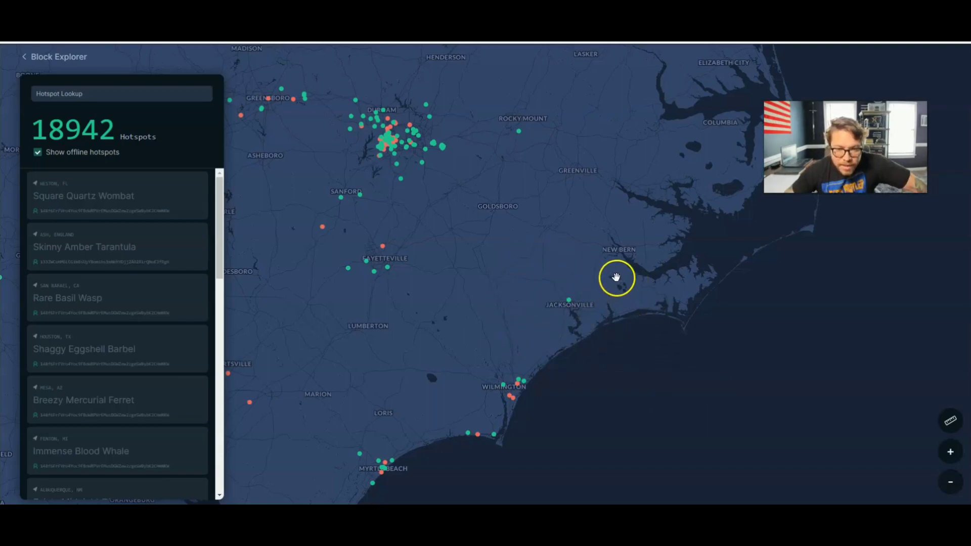
{"action": "left_click_drag", "start_coordinate": [616, 276], "coordinate": [496, 320]}
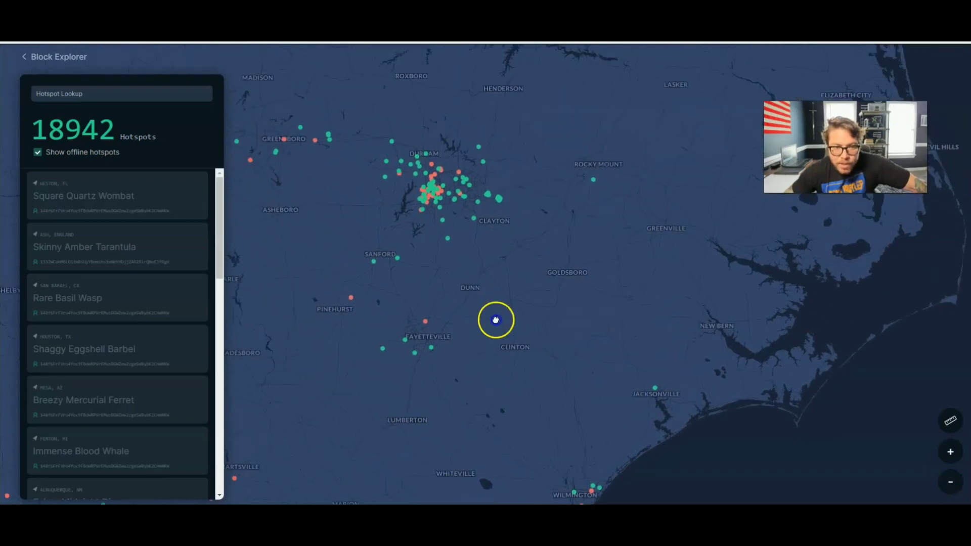
{"action": "left_click_drag", "start_coordinate": [495, 320], "coordinate": [436, 183]}
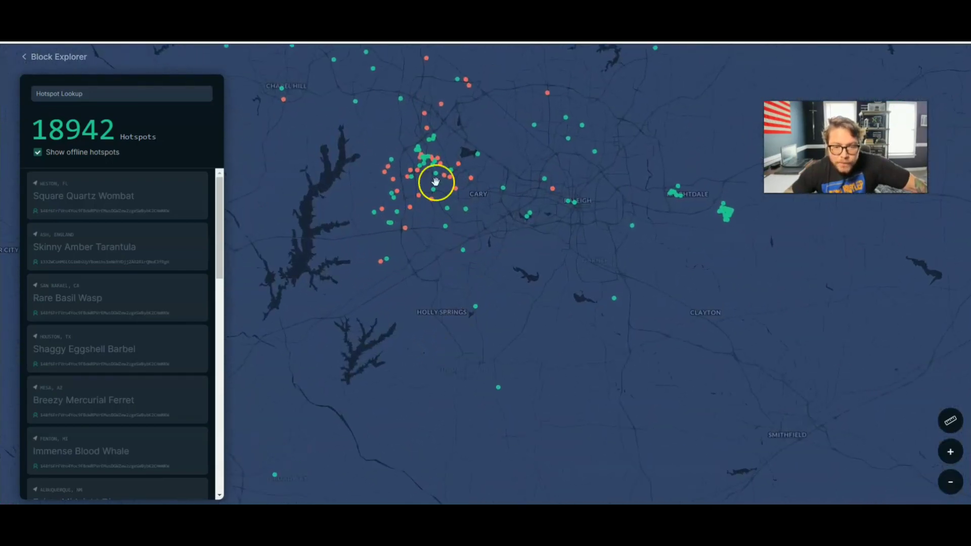
{"action": "left_click_drag", "start_coordinate": [437, 183], "coordinate": [399, 220]}
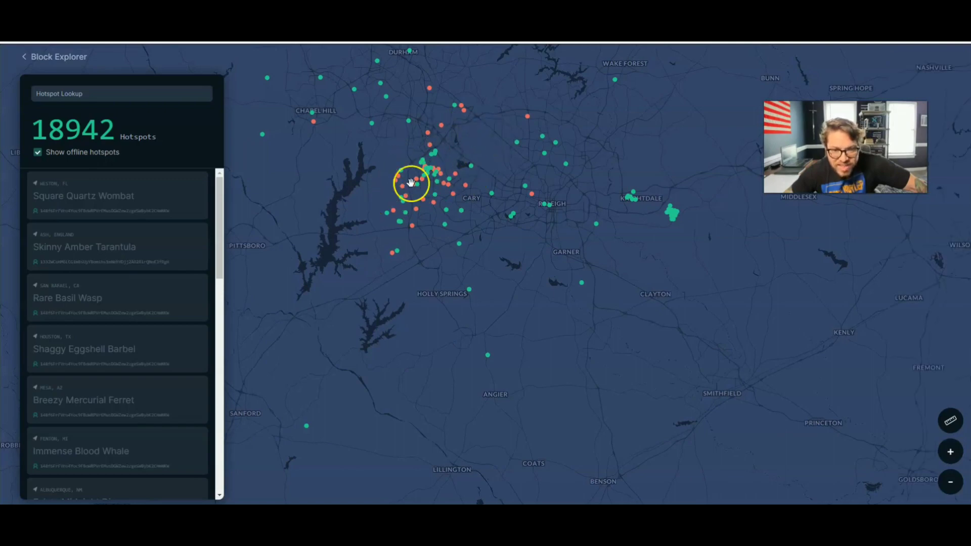
{"action": "left_click_drag", "start_coordinate": [412, 182], "coordinate": [426, 214]}
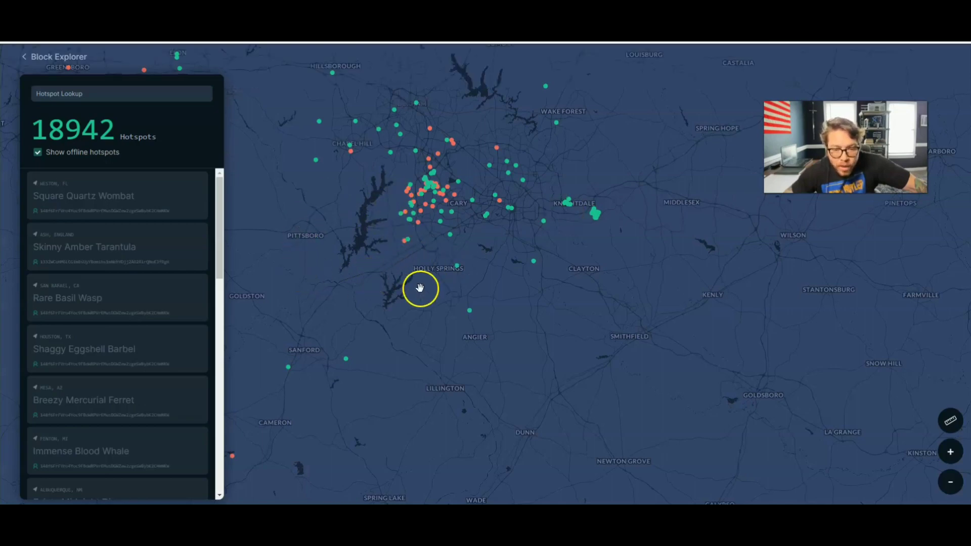
{"action": "mouse_move", "coordinate": [558, 273]}
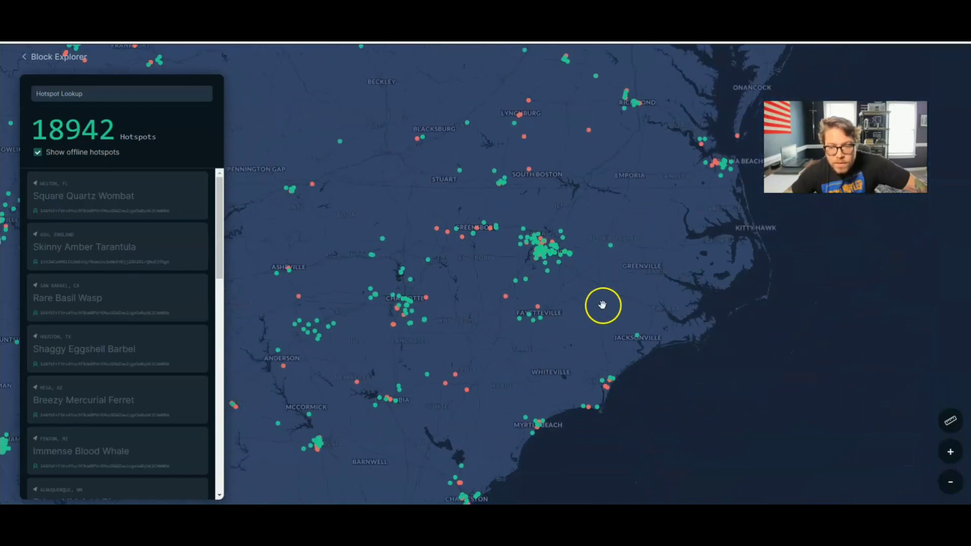
{"action": "left_click_drag", "start_coordinate": [603, 306], "coordinate": [393, 196]}
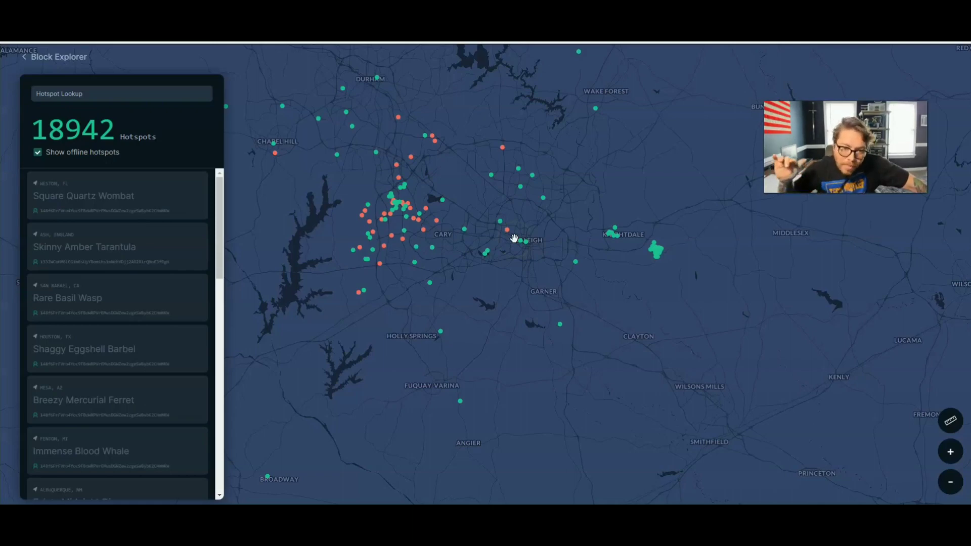
{"action": "left_click", "coordinate": [515, 241]}
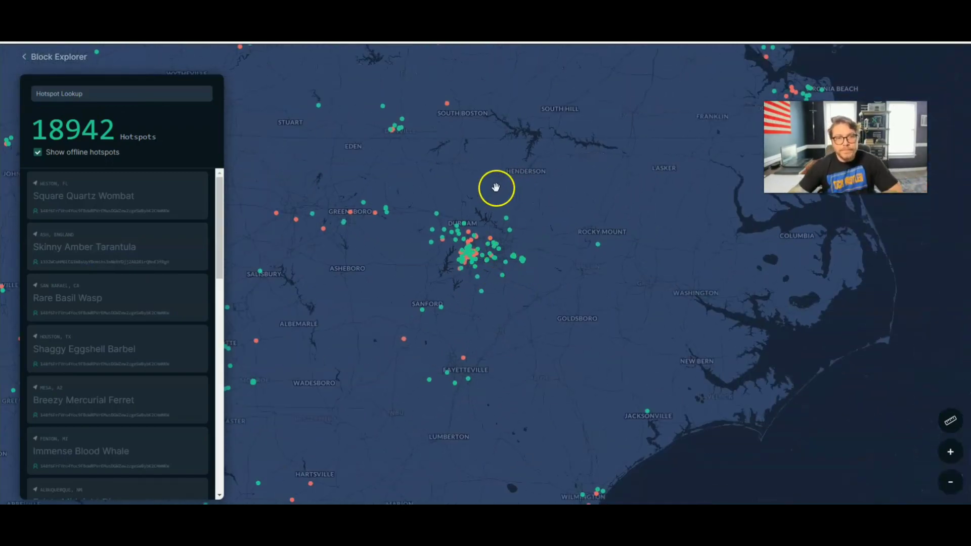
{"action": "left_click_drag", "start_coordinate": [496, 187], "coordinate": [508, 242]}
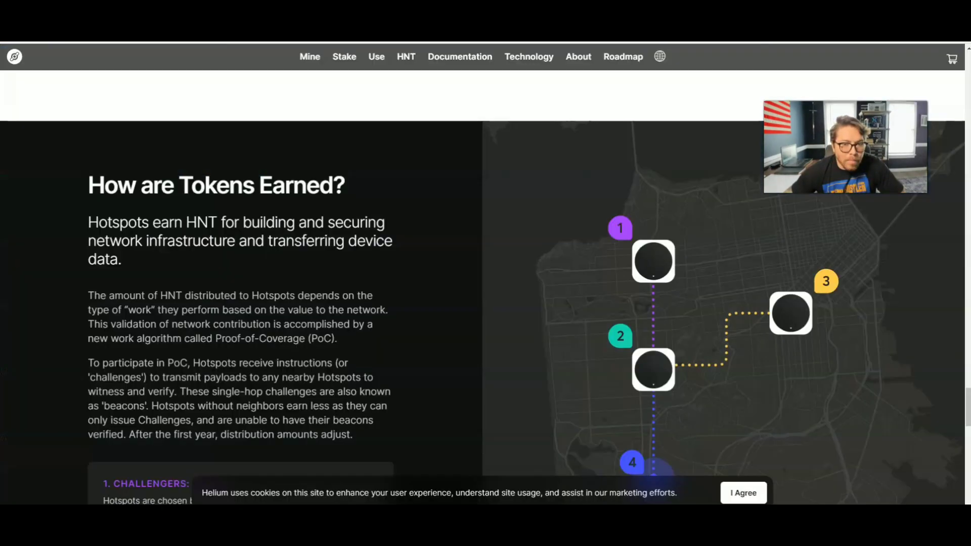
- Scroll to the Proof-of-Coverage challenge diagram showing the Challengers 0.95% earning share
{"action": "scroll", "scroll_direction": "down", "scroll_amount": 3}
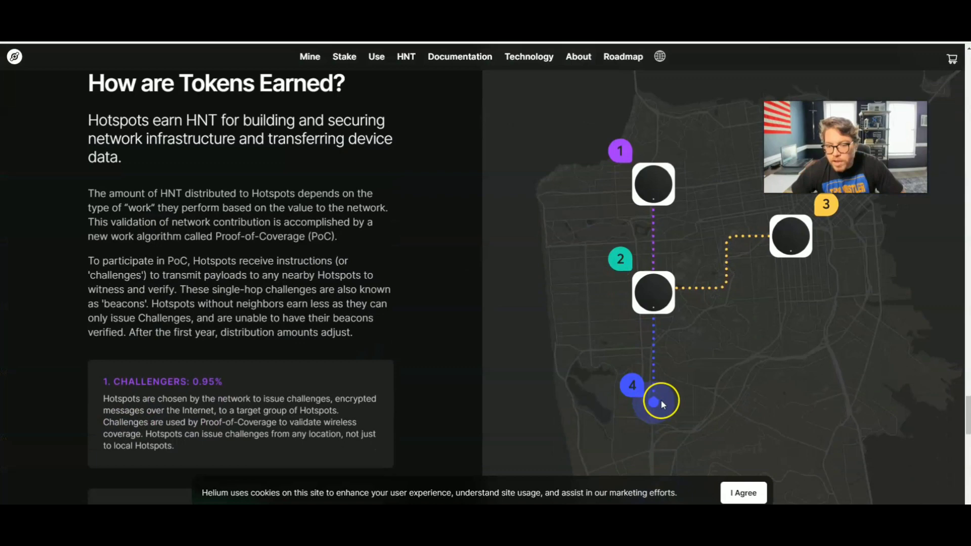
{"action": "mouse_move", "coordinate": [606, 177]}
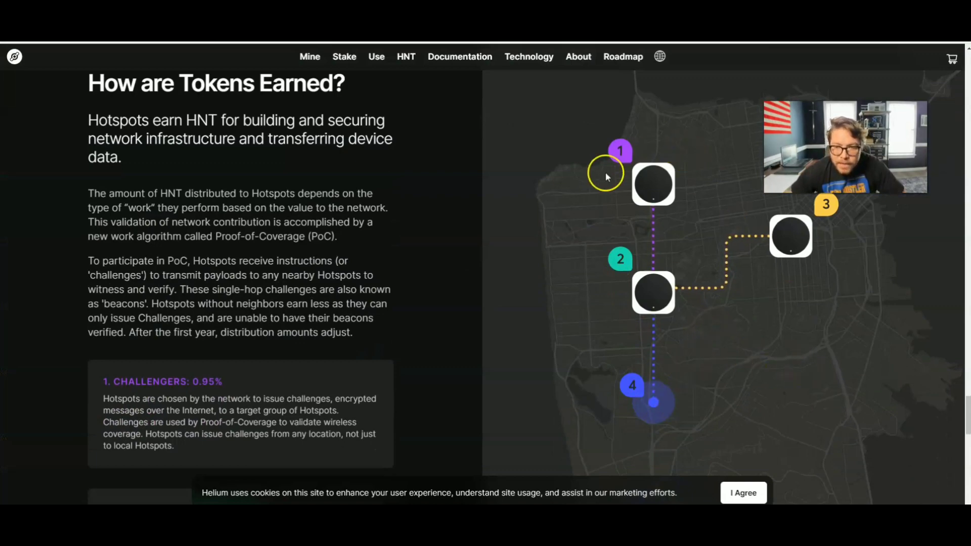
{"action": "mouse_move", "coordinate": [690, 170]}
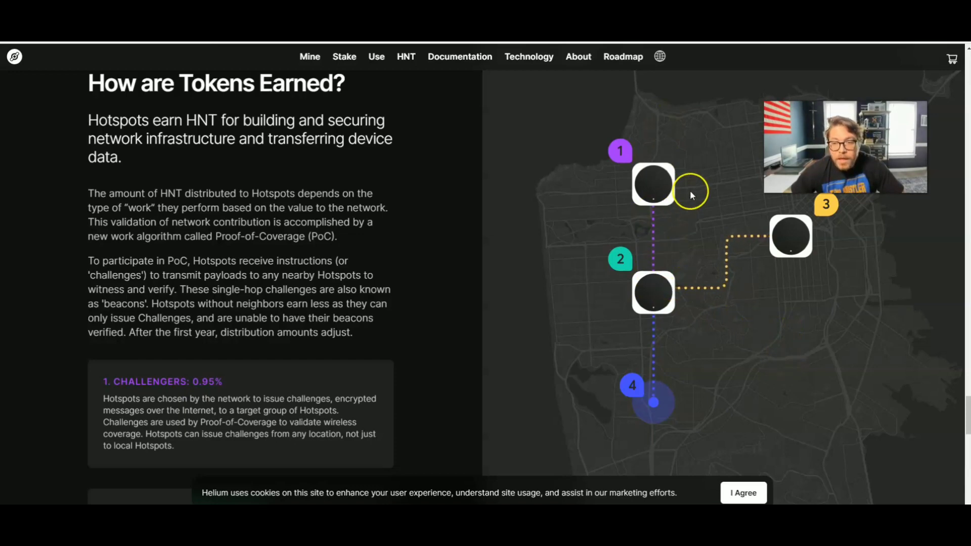
{"action": "mouse_move", "coordinate": [638, 317]}
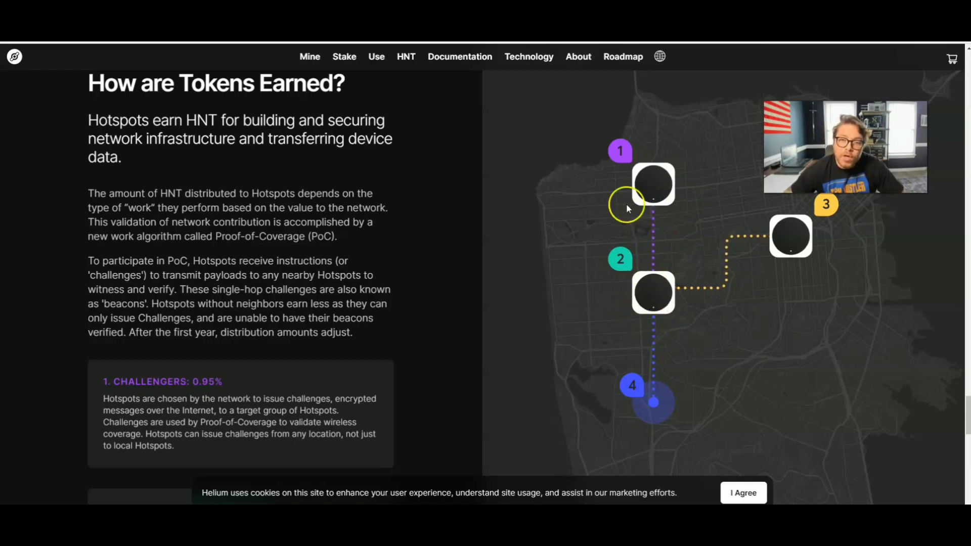
{"action": "mouse_move", "coordinate": [871, 360]}
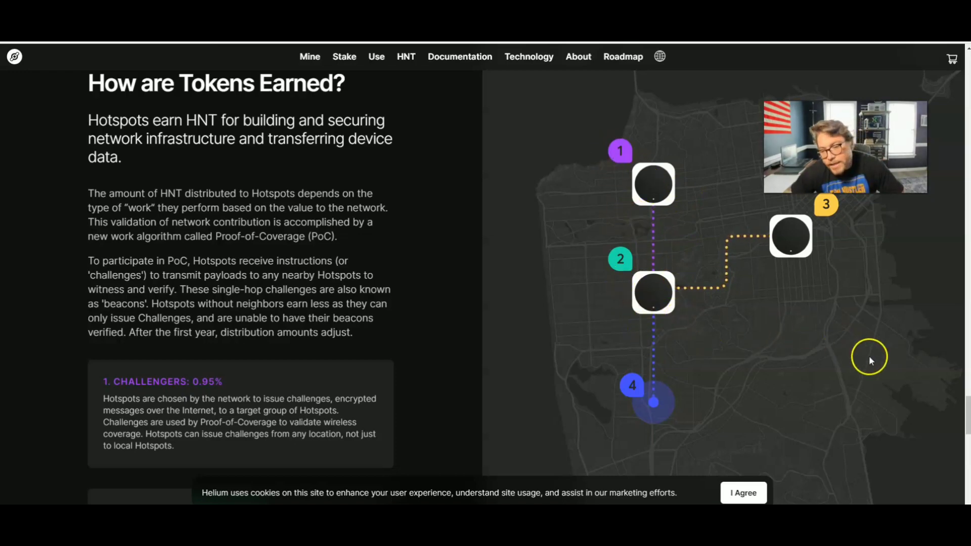
{"action": "mouse_move", "coordinate": [581, 189]}
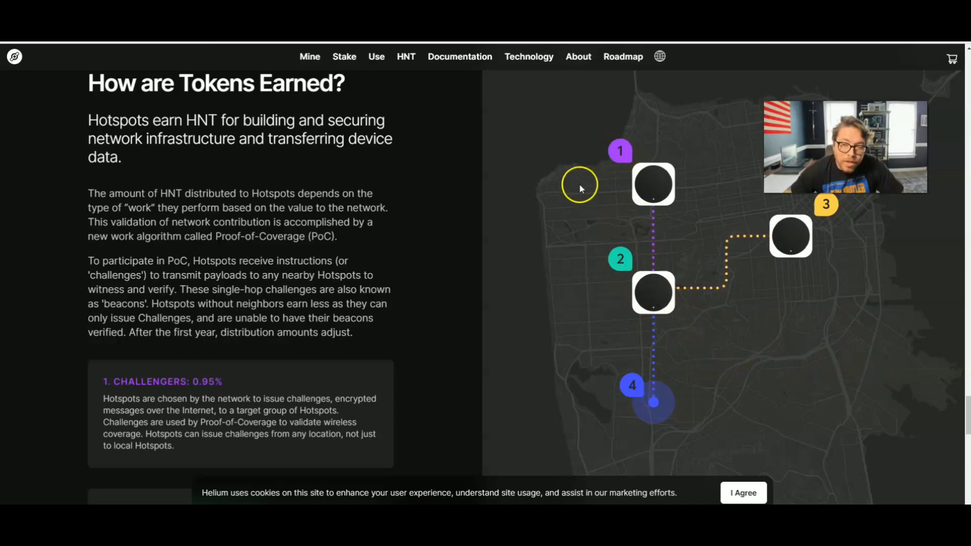
{"action": "mouse_move", "coordinate": [427, 250]}
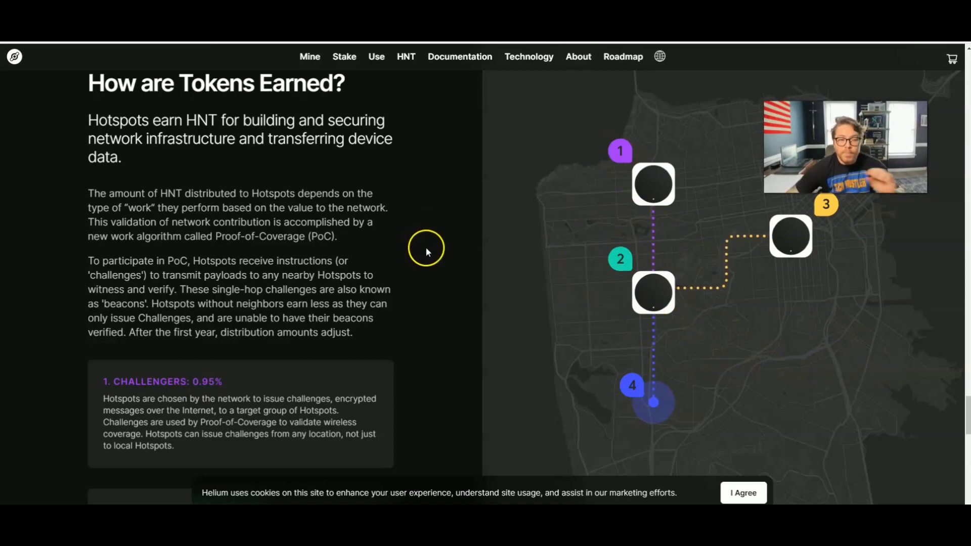
- Scroll through reward shares: Proof-of-Coverage 5.31%, Witnesses 21.24%, Network Data Transfer 32.5%
{"action": "scroll", "scroll_direction": "down", "scroll_amount": 3}
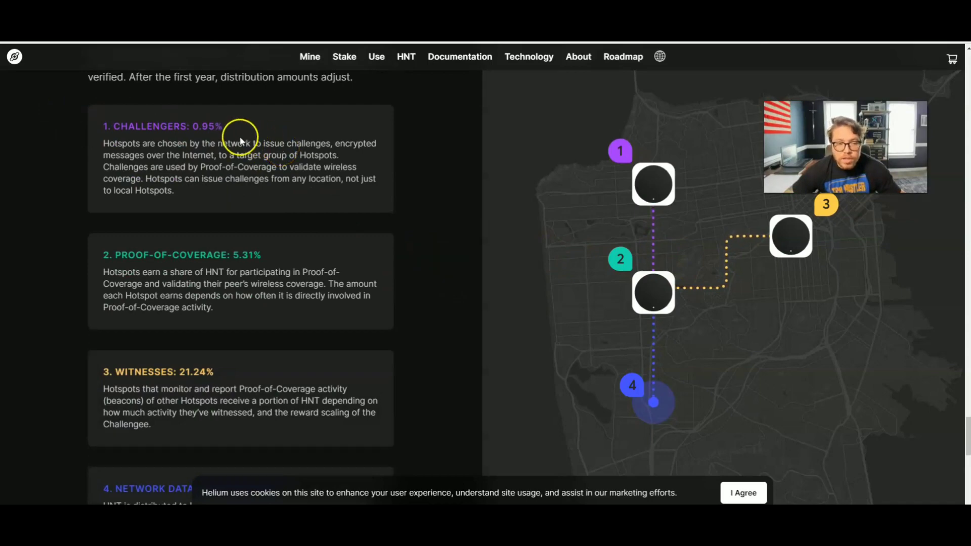
{"action": "scroll", "scroll_direction": "down", "scroll_amount": 3}
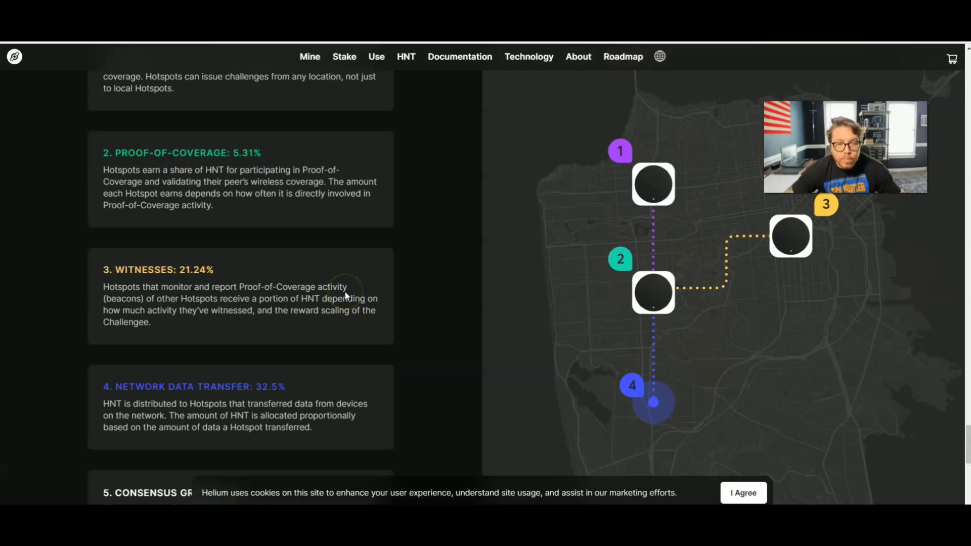
{"action": "mouse_move", "coordinate": [246, 165]}
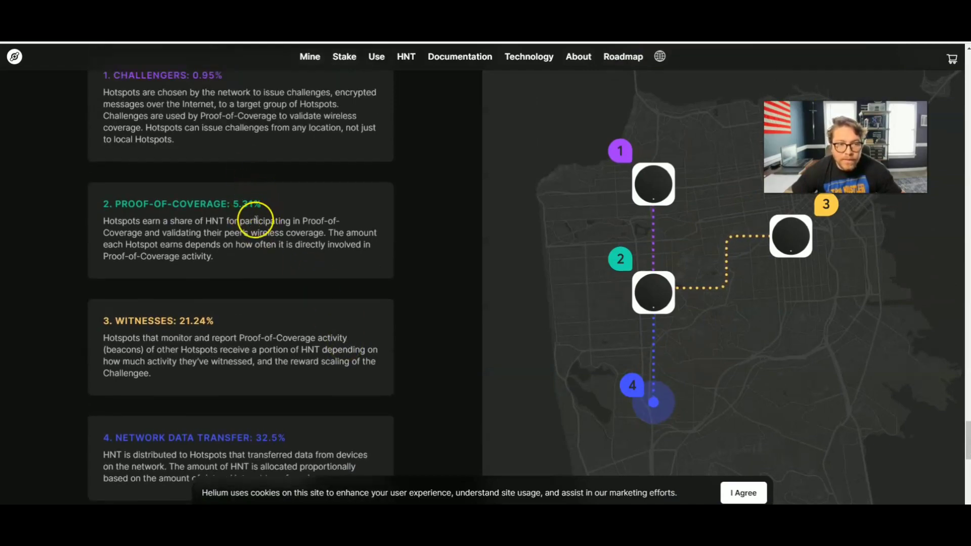
{"action": "scroll", "scroll_direction": "down", "scroll_amount": 3}
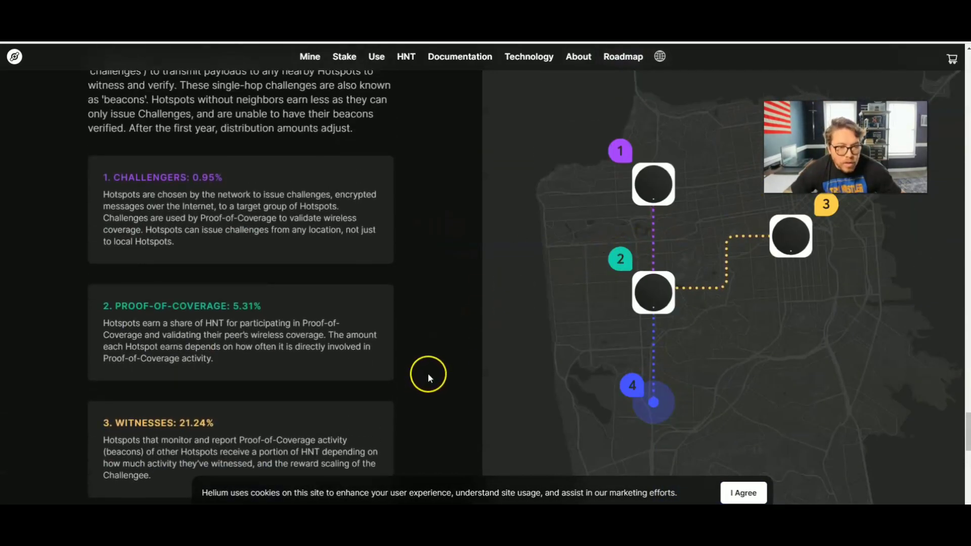
{"action": "mouse_move", "coordinate": [220, 189]}
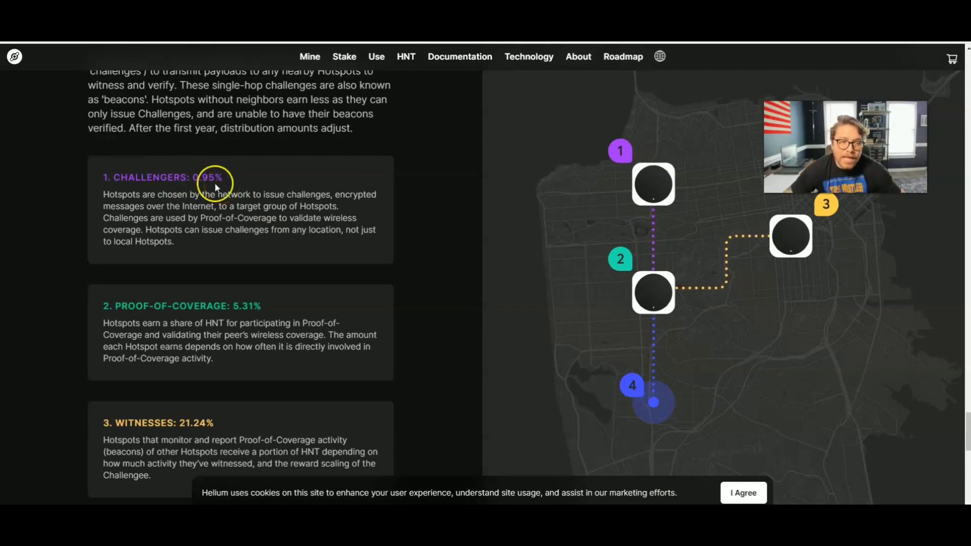
{"action": "mouse_move", "coordinate": [202, 180]}
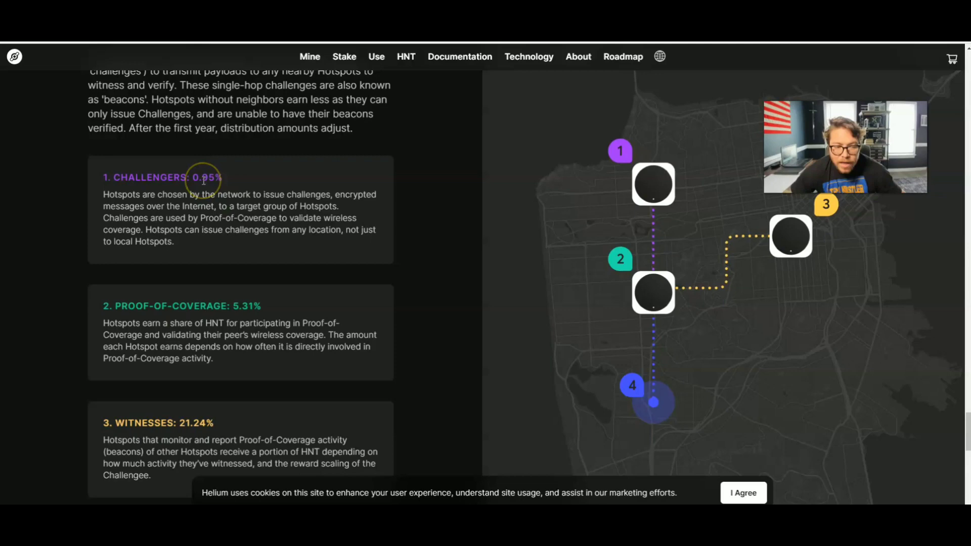
{"action": "mouse_move", "coordinate": [619, 352]}
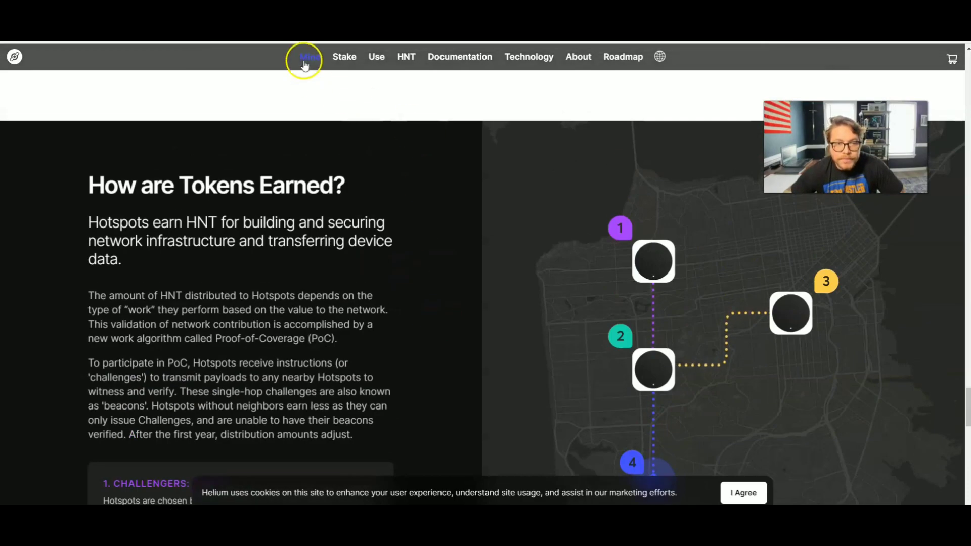
- Open Helium's Mine page and scroll through the 'A World of Hotspots' approved miner list
{"action": "left_click", "coordinate": [307, 56]}
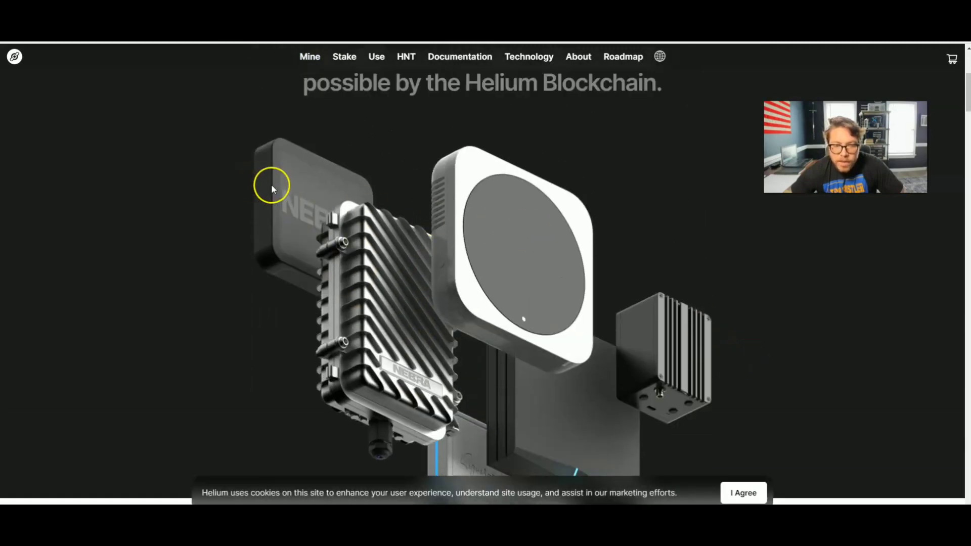
{"action": "mouse_move", "coordinate": [555, 224]}
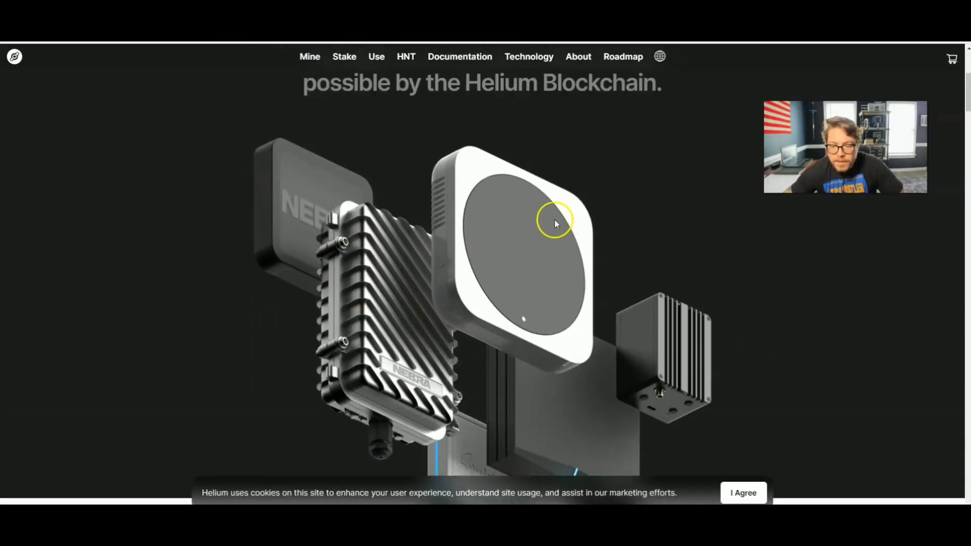
{"action": "scroll", "scroll_direction": "down", "scroll_amount": 3}
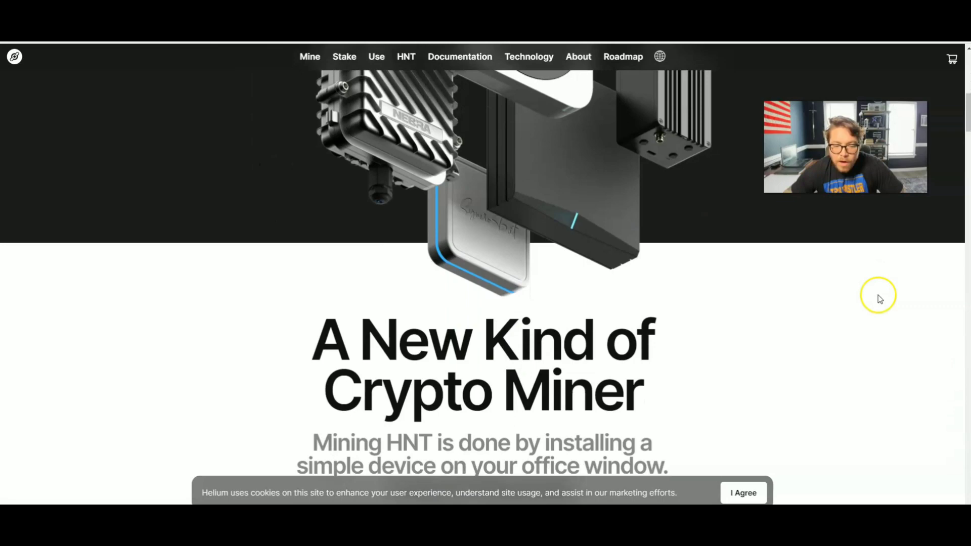
{"action": "scroll", "scroll_direction": "down", "scroll_amount": 3}
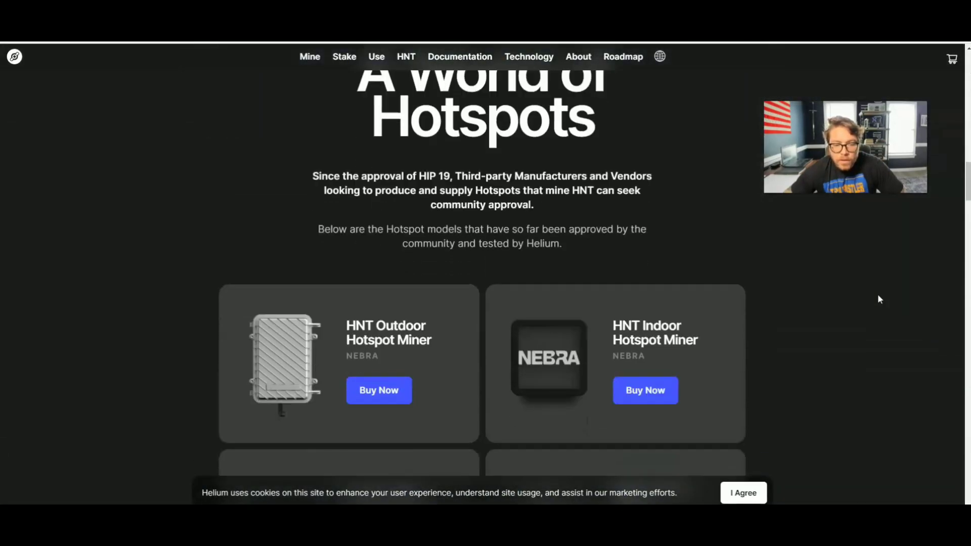
{"action": "scroll", "scroll_direction": "down", "scroll_amount": 3}
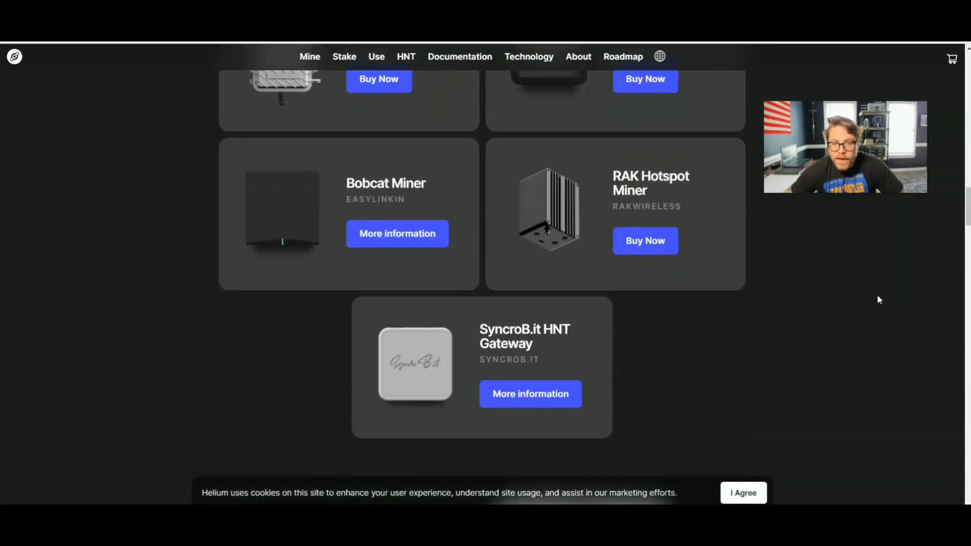
{"action": "scroll", "scroll_direction": "up", "scroll_amount": 3}
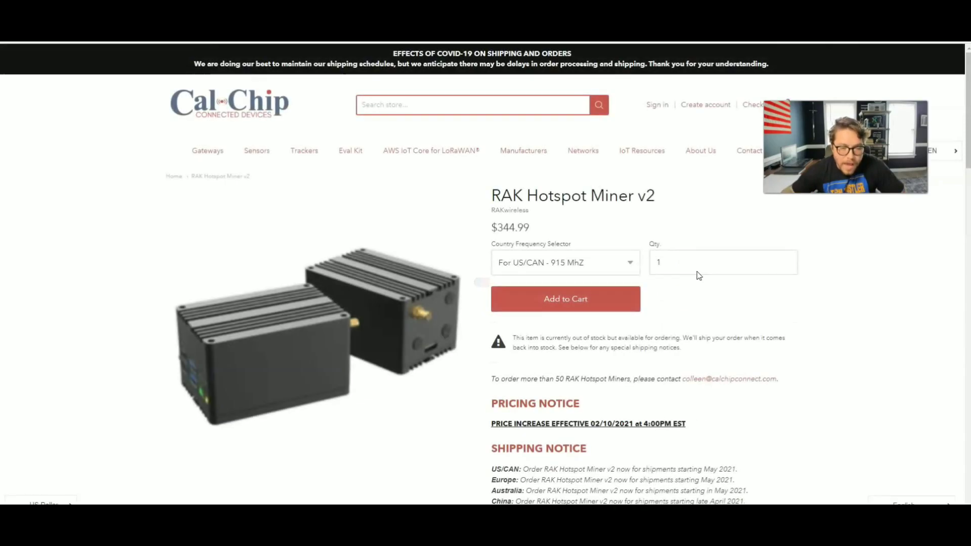
- Check RAK Hotspot Miner v2 frequency options, keeping US/CAN 915 MHz, and read shipping notices
{"action": "left_click", "coordinate": [697, 270]}
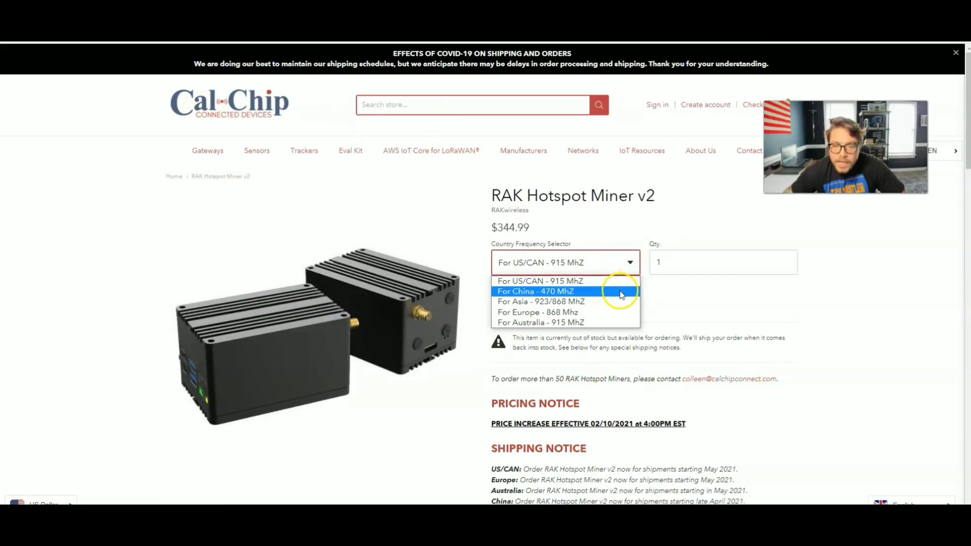
{"action": "mouse_move", "coordinate": [660, 329]}
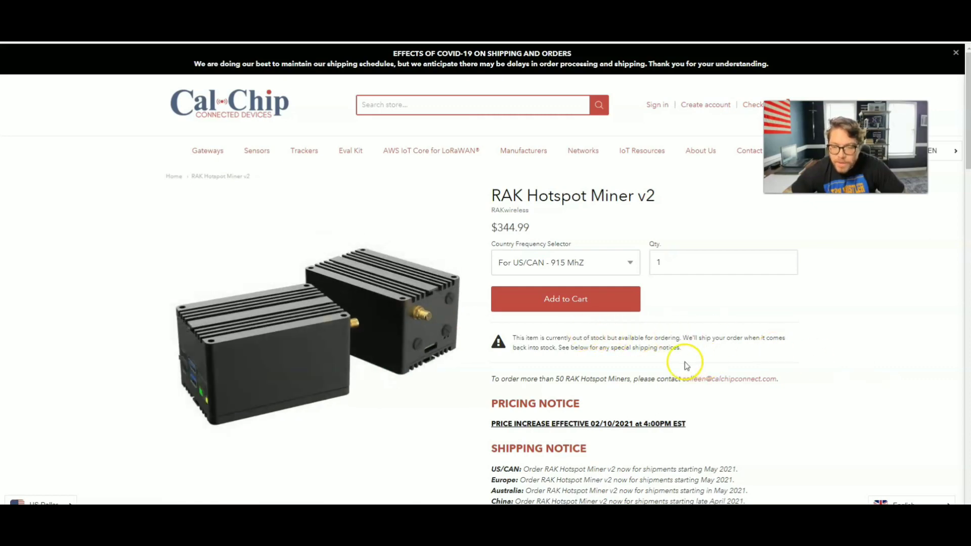
{"action": "mouse_move", "coordinate": [635, 348]}
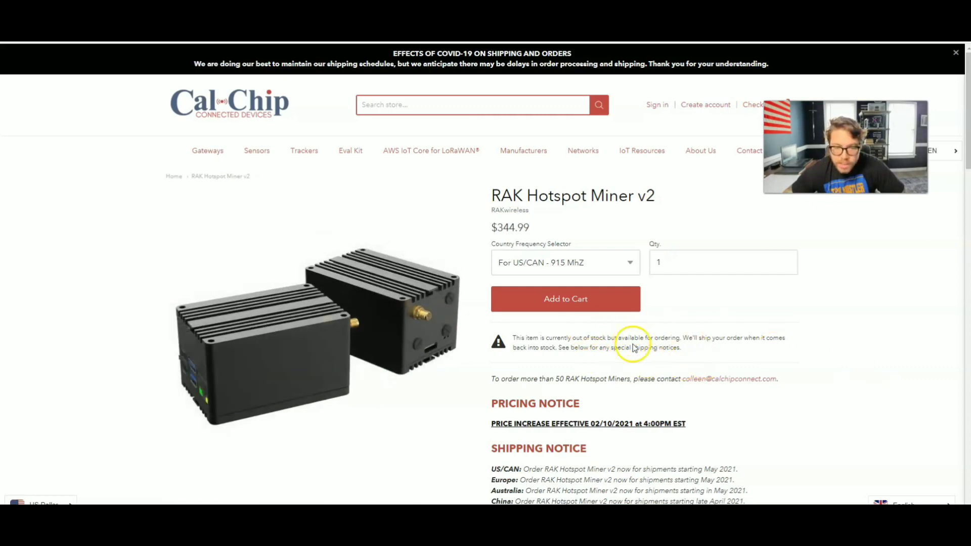
{"action": "mouse_move", "coordinate": [849, 363]}
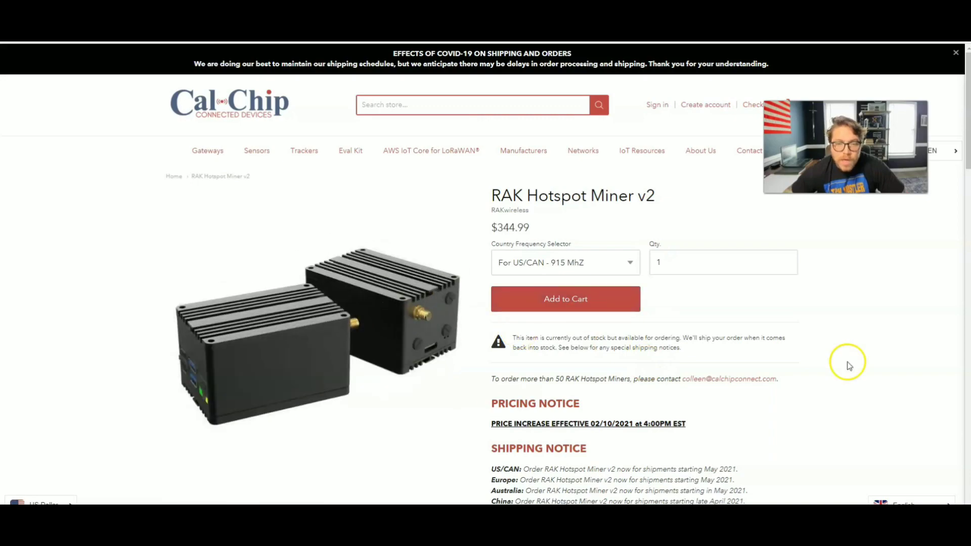
{"action": "scroll", "scroll_direction": "down", "scroll_amount": 3}
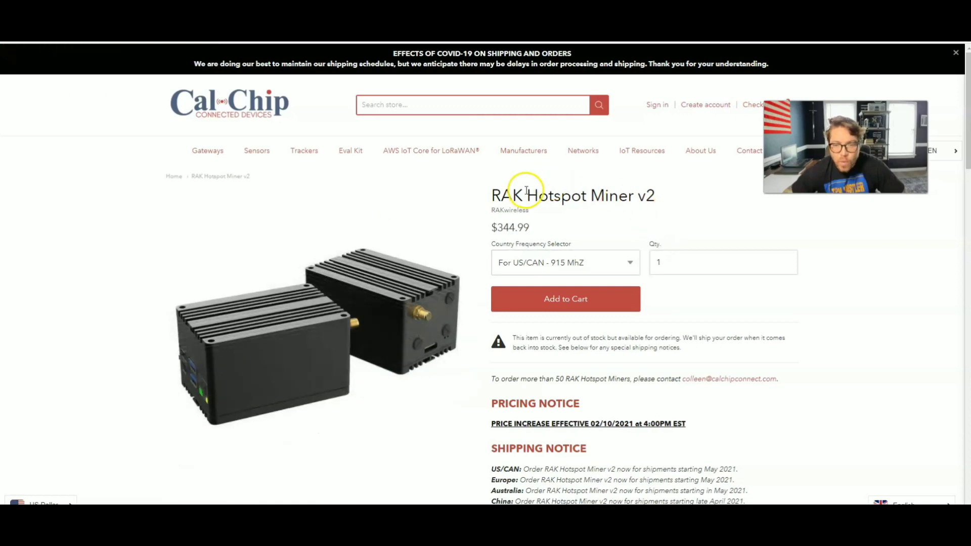
{"action": "mouse_move", "coordinate": [59, 49]}
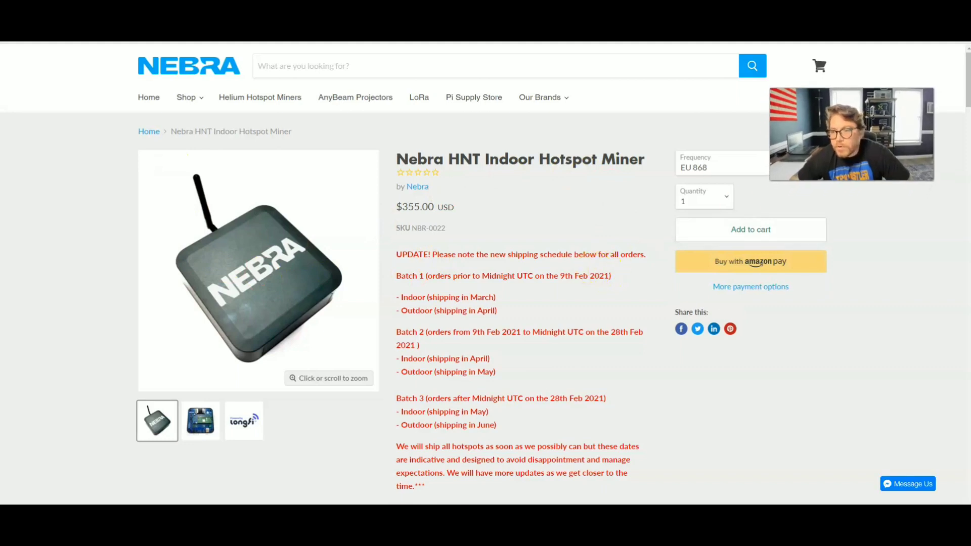
- Review the Nebra HNT Indoor Hotspot Miner at $355, then return to Helium's miner list
{"action": "left_click", "coordinate": [751, 164]}
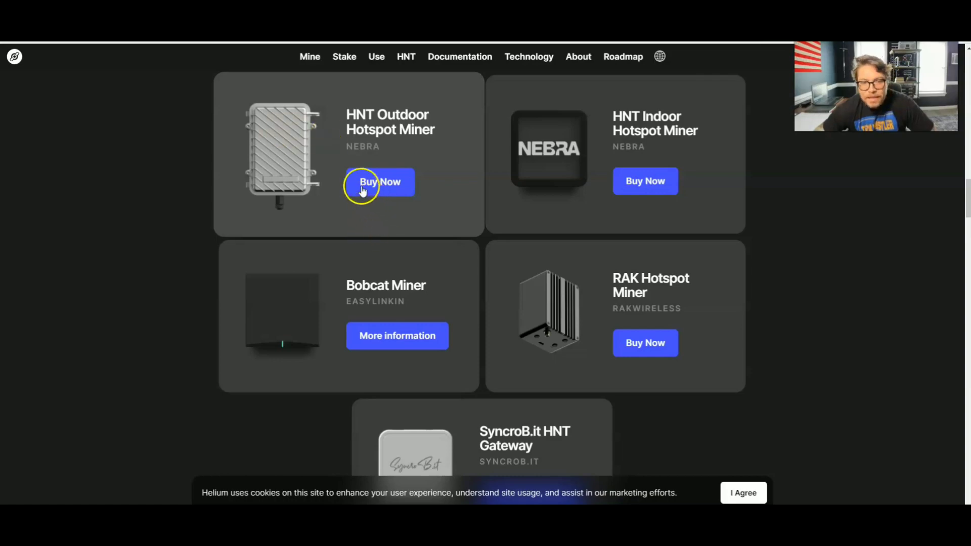
{"action": "left_click", "coordinate": [379, 182]}
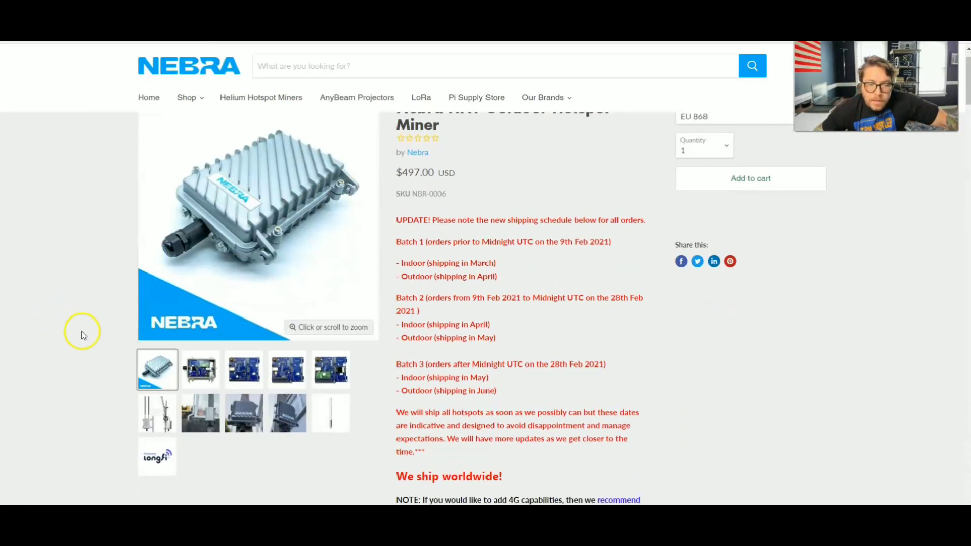
{"action": "left_click", "coordinate": [157, 413]}
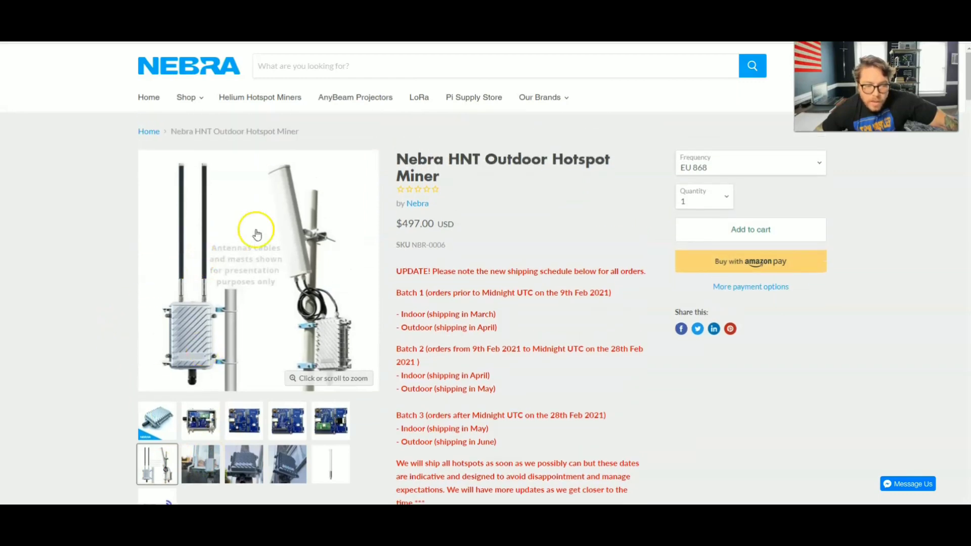
{"action": "scroll", "scroll_direction": "down", "scroll_amount": 3}
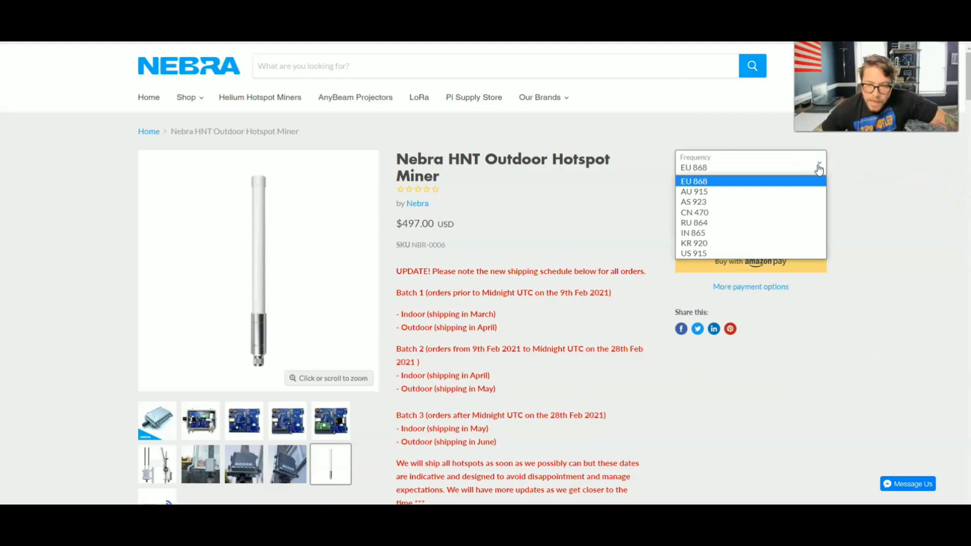
{"action": "mouse_move", "coordinate": [797, 243]}
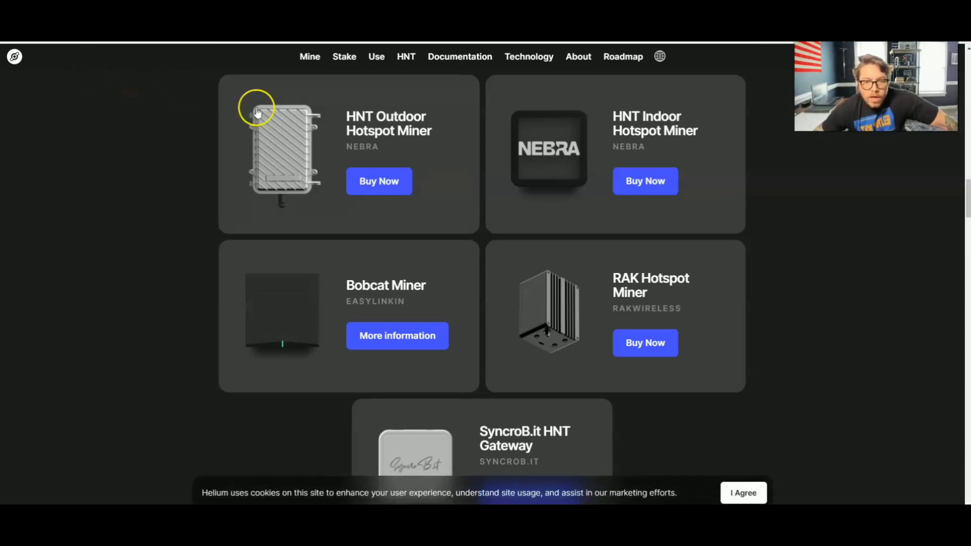
{"action": "mouse_move", "coordinate": [562, 143]}
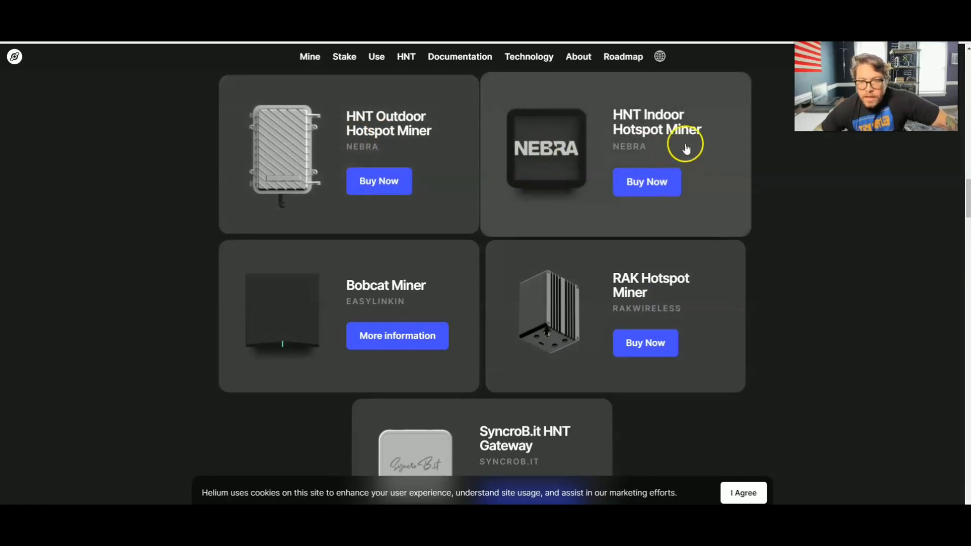
{"action": "scroll", "scroll_direction": "down", "scroll_amount": 3}
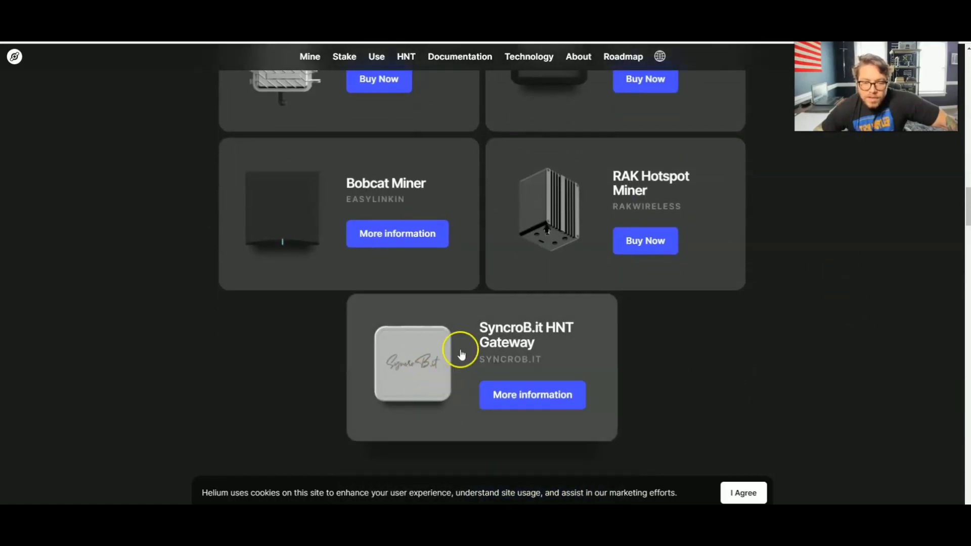
{"action": "mouse_move", "coordinate": [584, 355]}
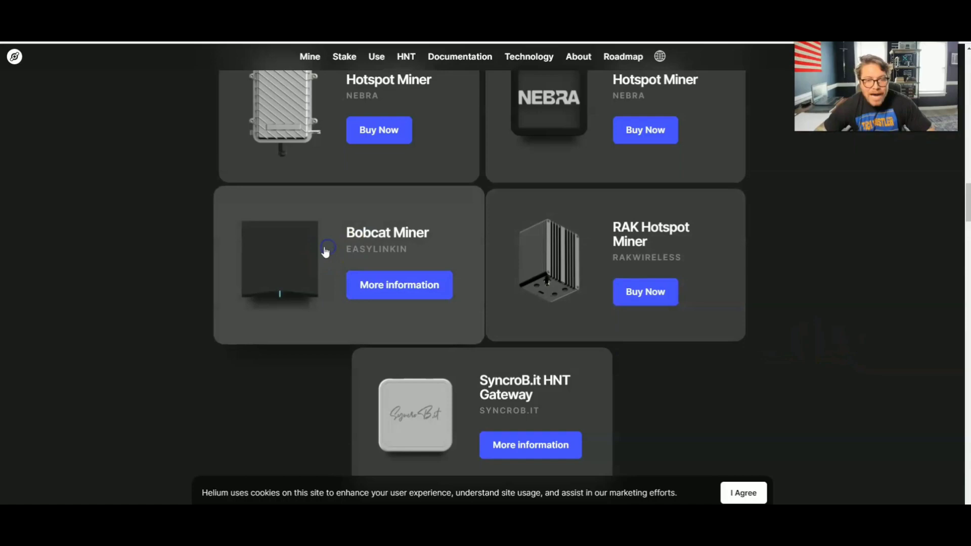
{"action": "mouse_move", "coordinate": [335, 252]}
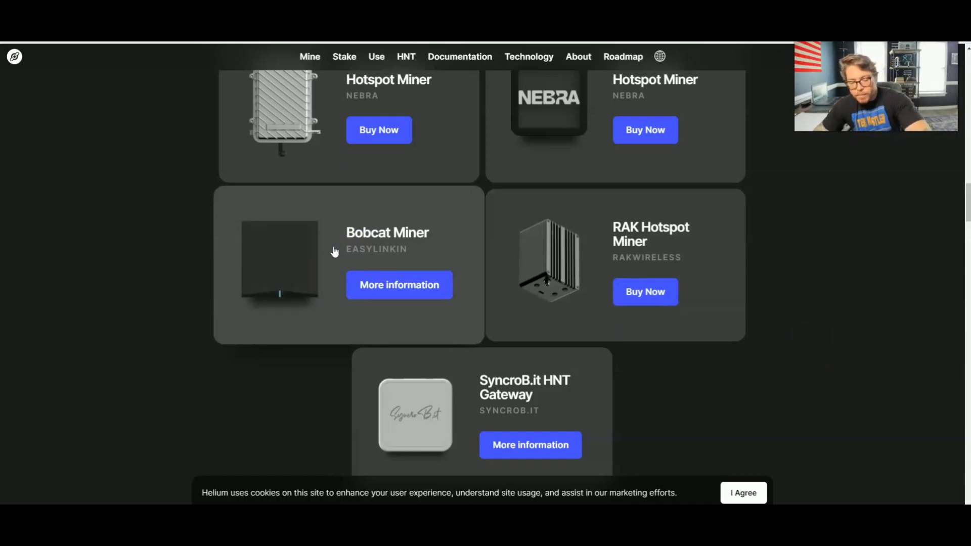
{"action": "mouse_move", "coordinate": [345, 250]}
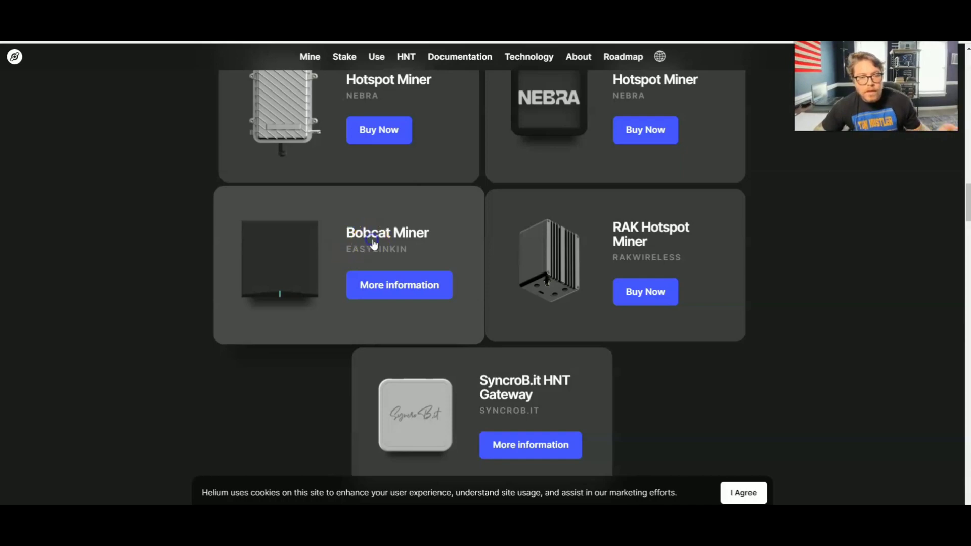
{"action": "left_click", "coordinate": [399, 284]}
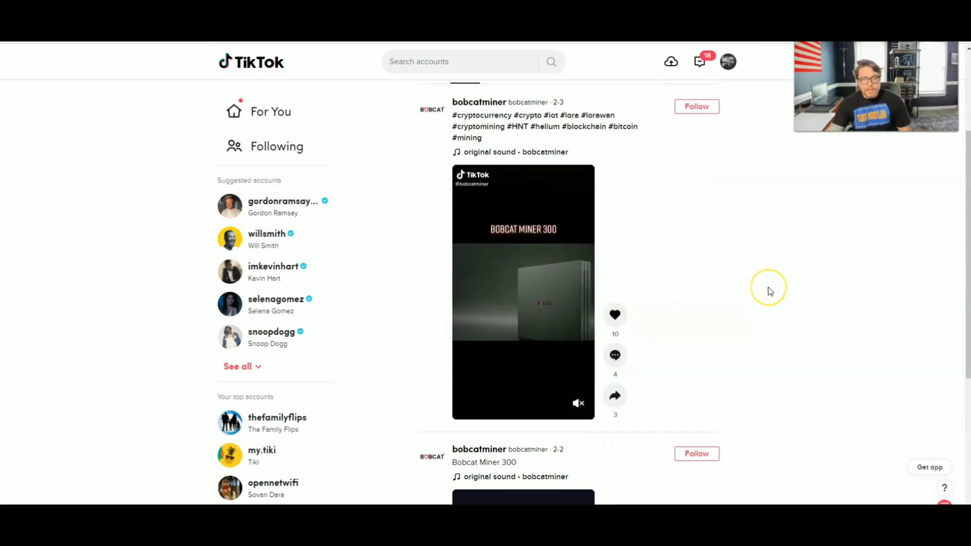
{"action": "mouse_move", "coordinate": [770, 291]}
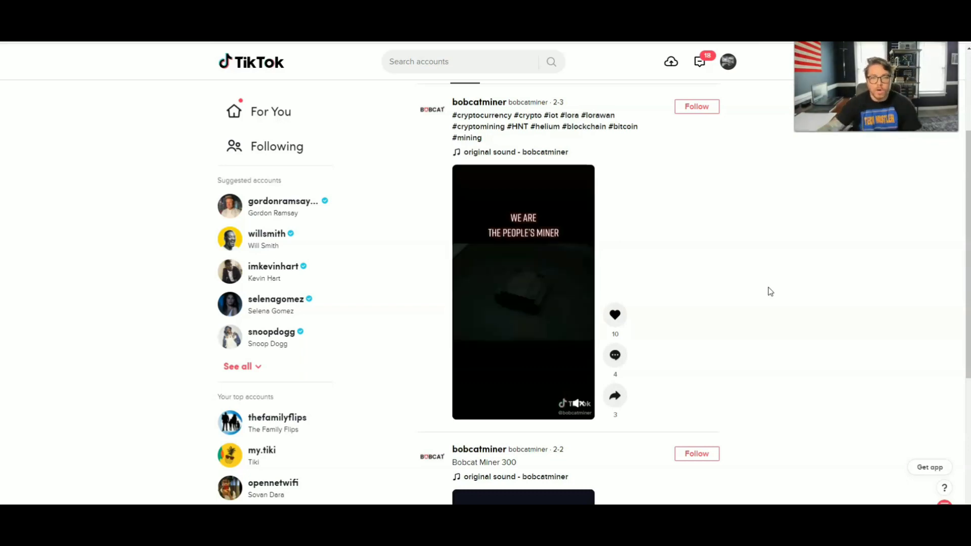
- Play bobcatminer's Bobcat Miner 300 TikTok promo and scroll to view the profile bio
{"action": "left_click", "coordinate": [478, 102]}
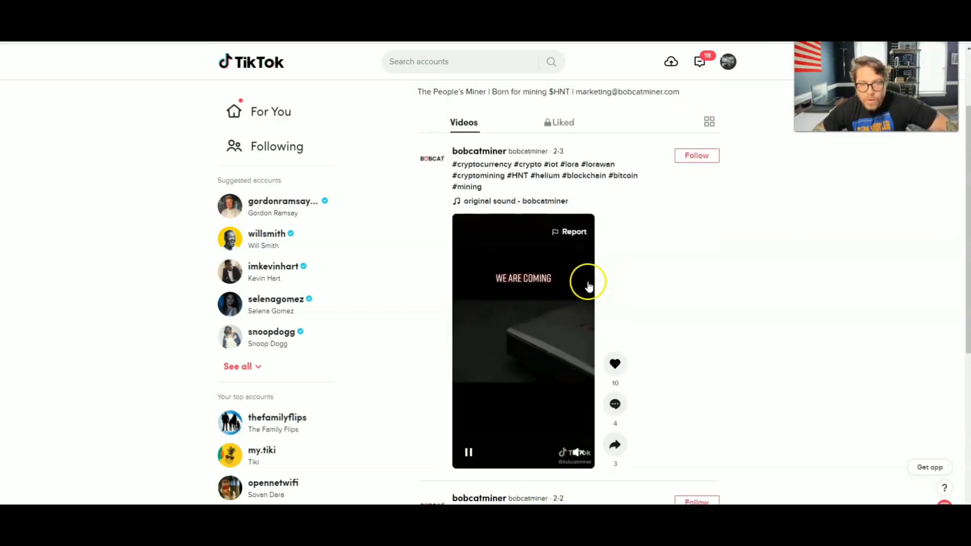
{"action": "scroll", "scroll_direction": "down", "scroll_amount": 3}
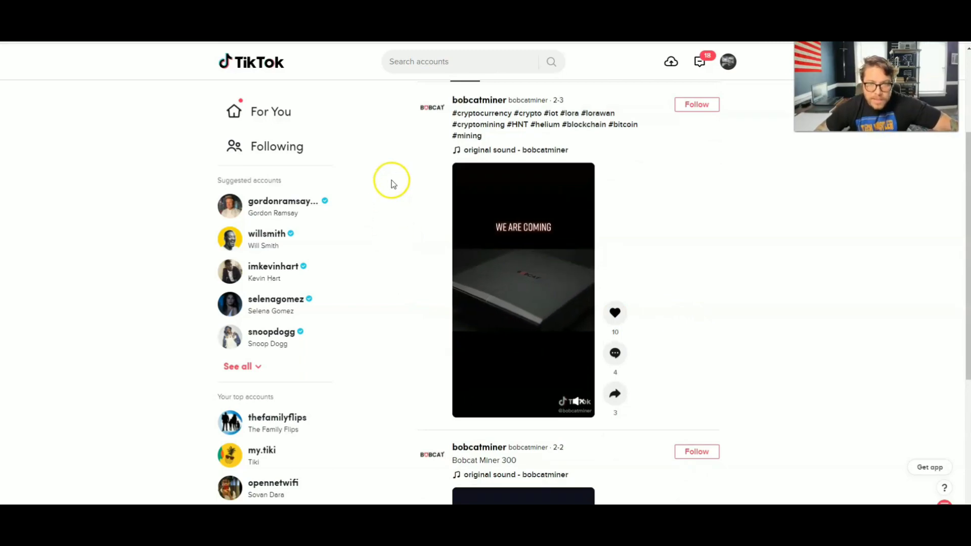
{"action": "mouse_move", "coordinate": [627, 60]}
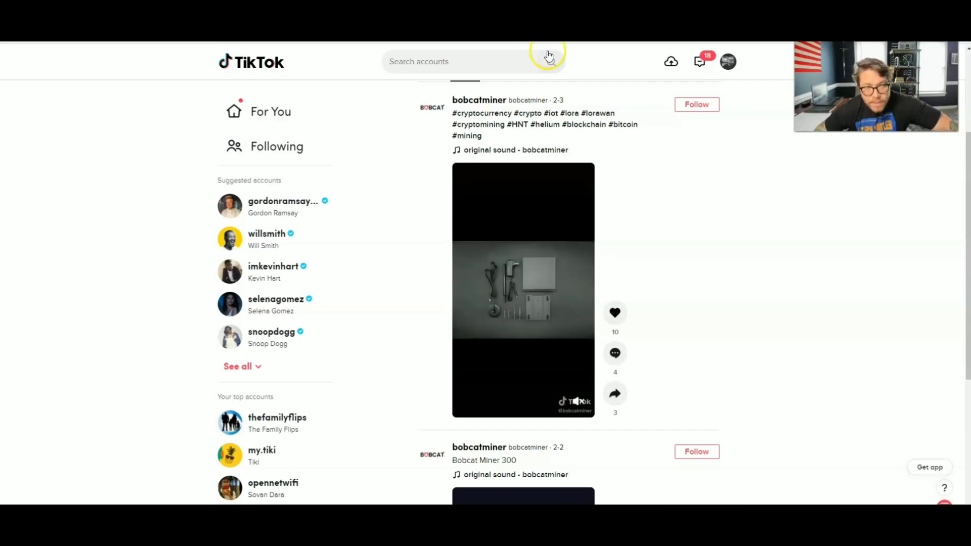
{"action": "left_click", "coordinate": [727, 61]}
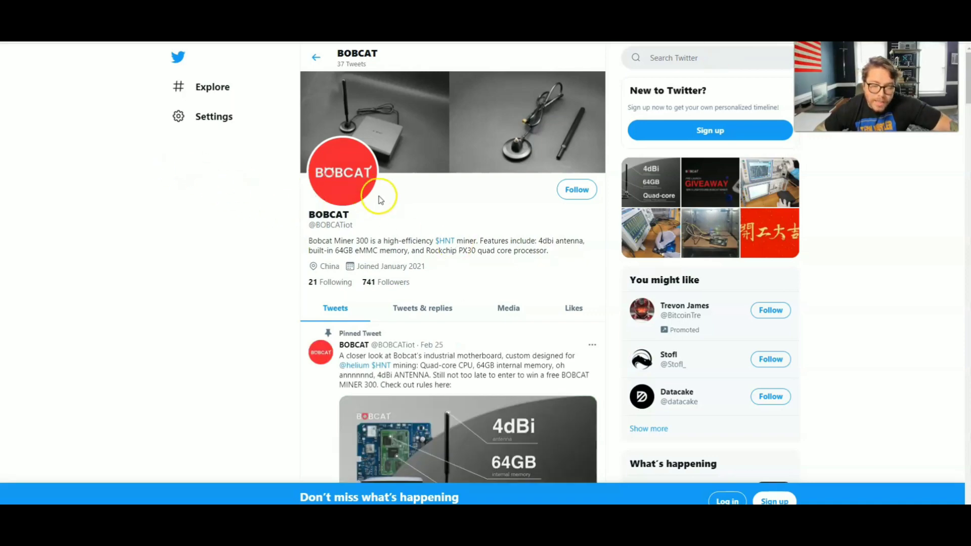
{"action": "mouse_move", "coordinate": [682, 323]}
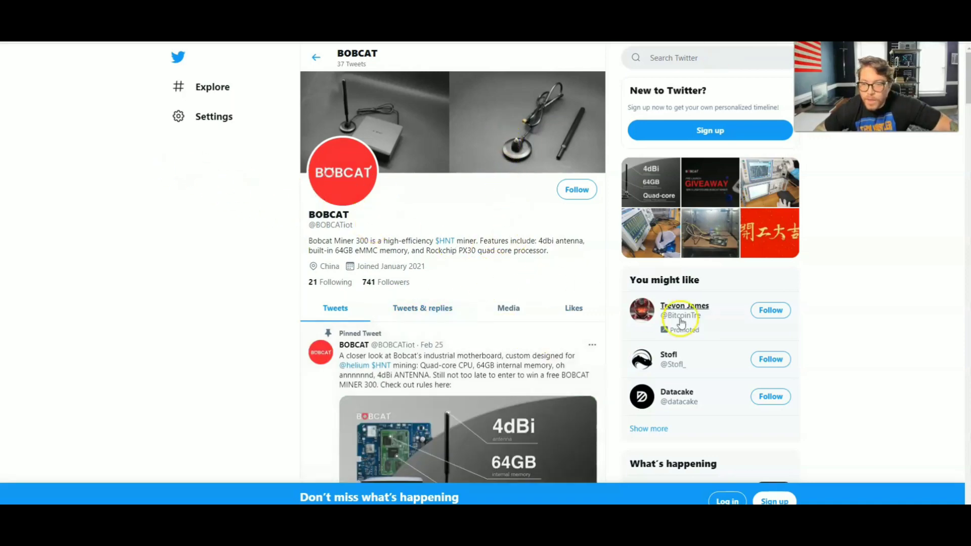
- Scroll BOBCAT's Tweets past the pinned specs tweet to the Miner 300 giveaway post
{"action": "scroll", "scroll_direction": "down", "scroll_amount": 3}
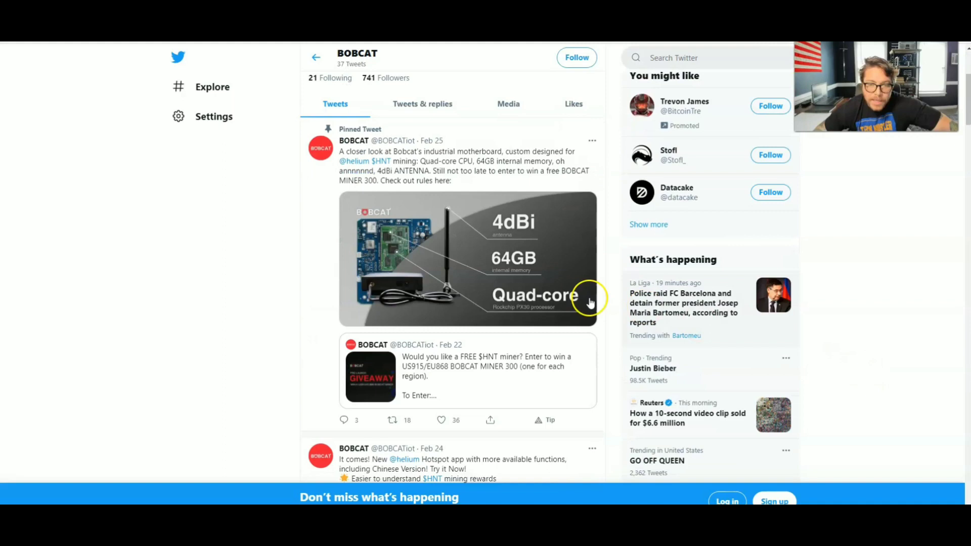
{"action": "mouse_move", "coordinate": [537, 232]}
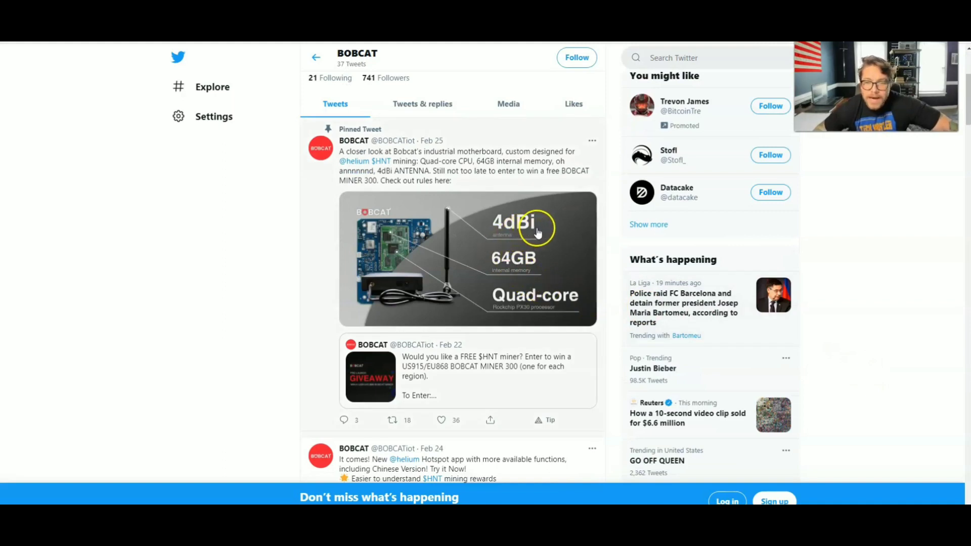
{"action": "mouse_move", "coordinate": [473, 282]}
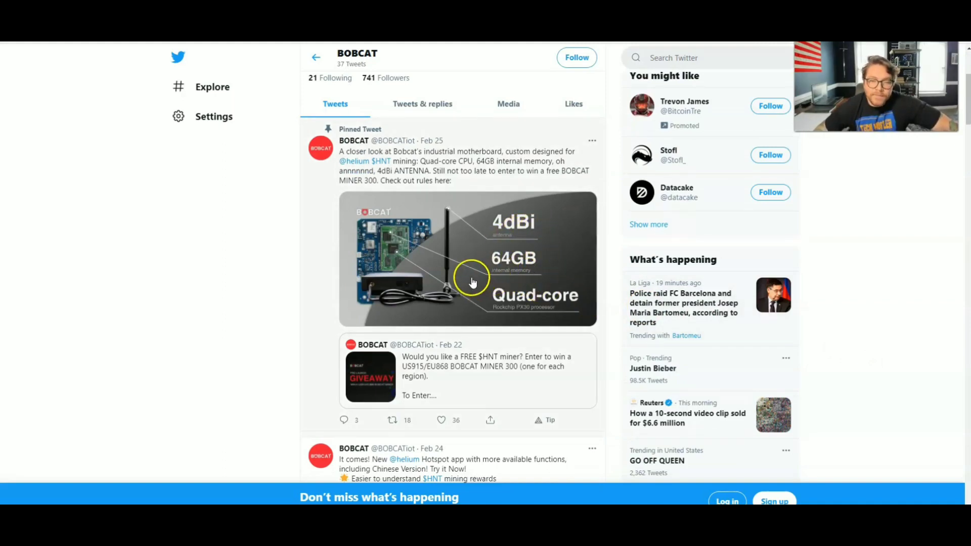
{"action": "mouse_move", "coordinate": [541, 330]}
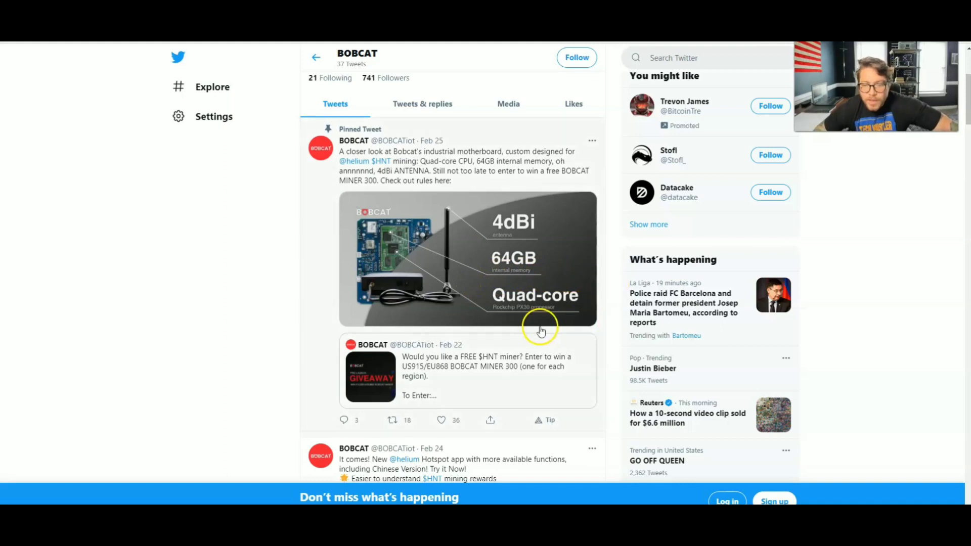
{"action": "mouse_move", "coordinate": [517, 313]}
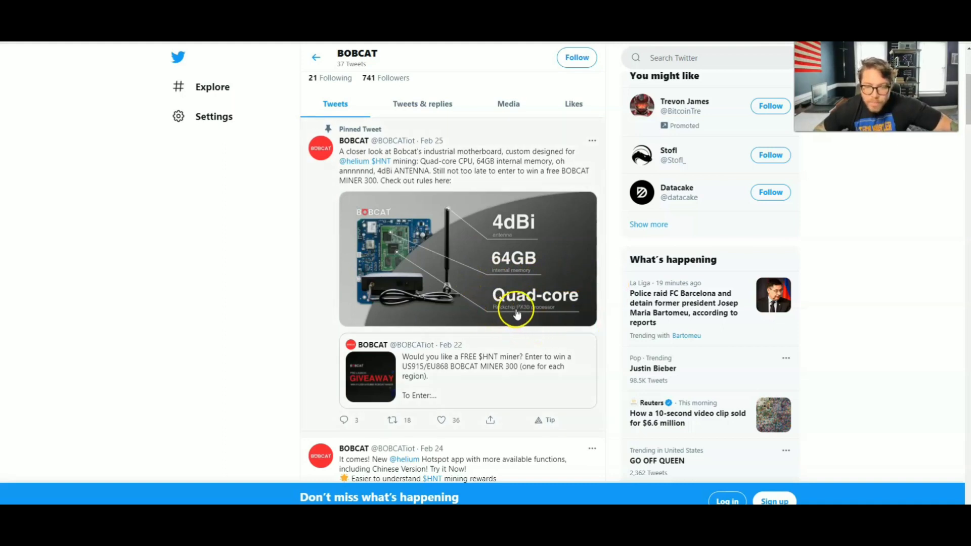
{"action": "mouse_move", "coordinate": [549, 314]}
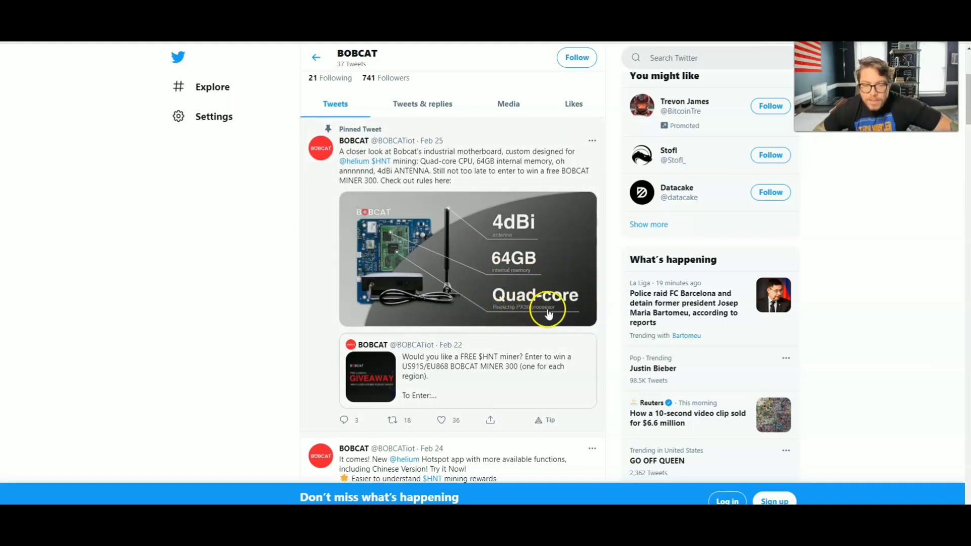
{"action": "mouse_move", "coordinate": [446, 270]}
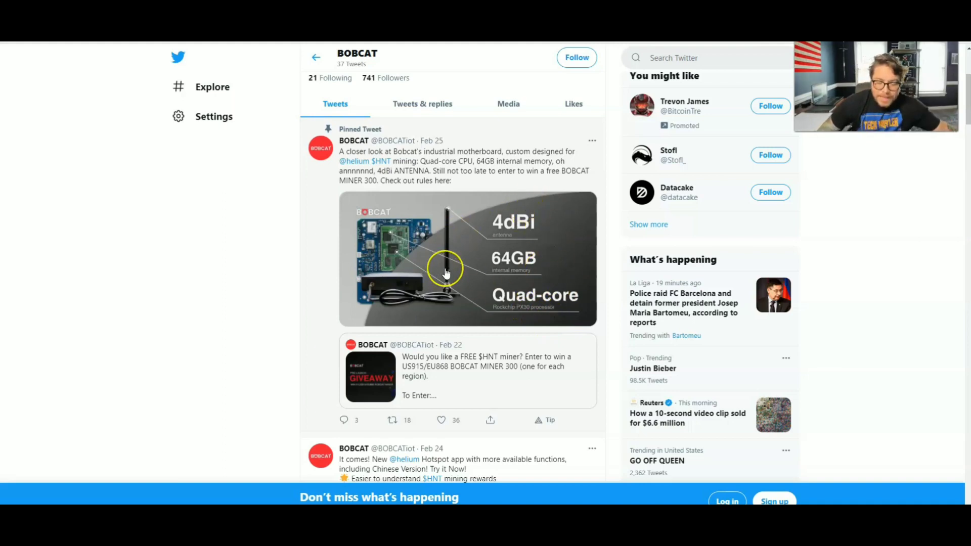
{"action": "mouse_move", "coordinate": [539, 300]}
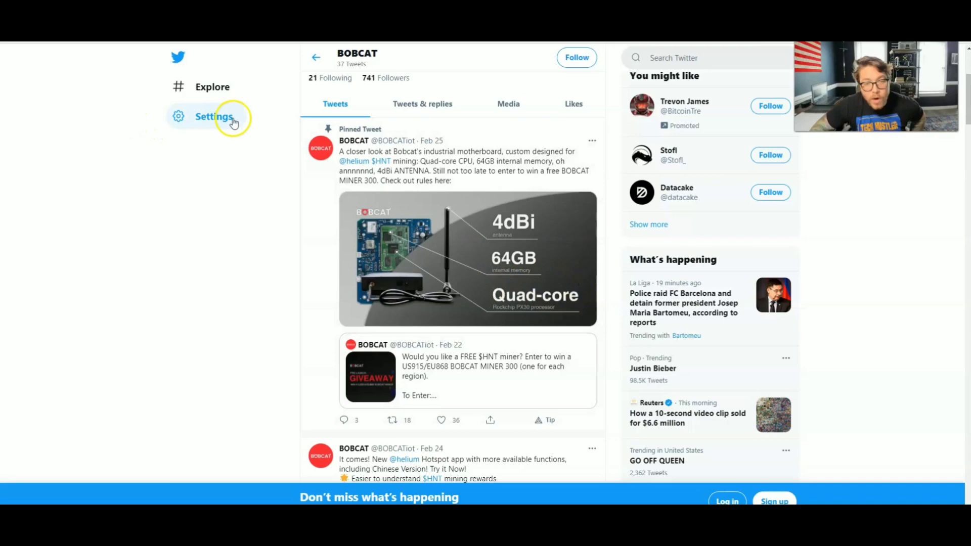
{"action": "mouse_move", "coordinate": [463, 250]}
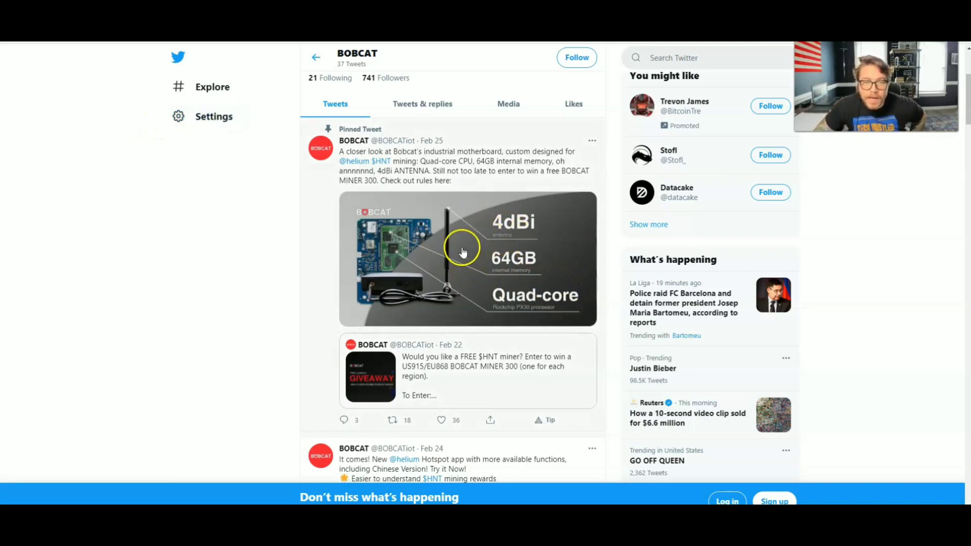
{"action": "scroll", "scroll_direction": "down", "scroll_amount": 3}
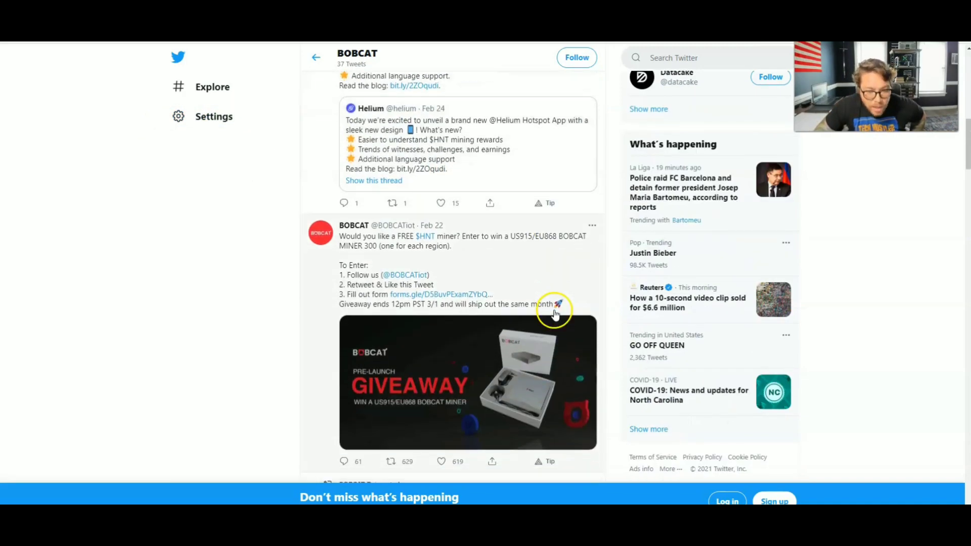
{"action": "scroll", "scroll_direction": "down", "scroll_amount": 3}
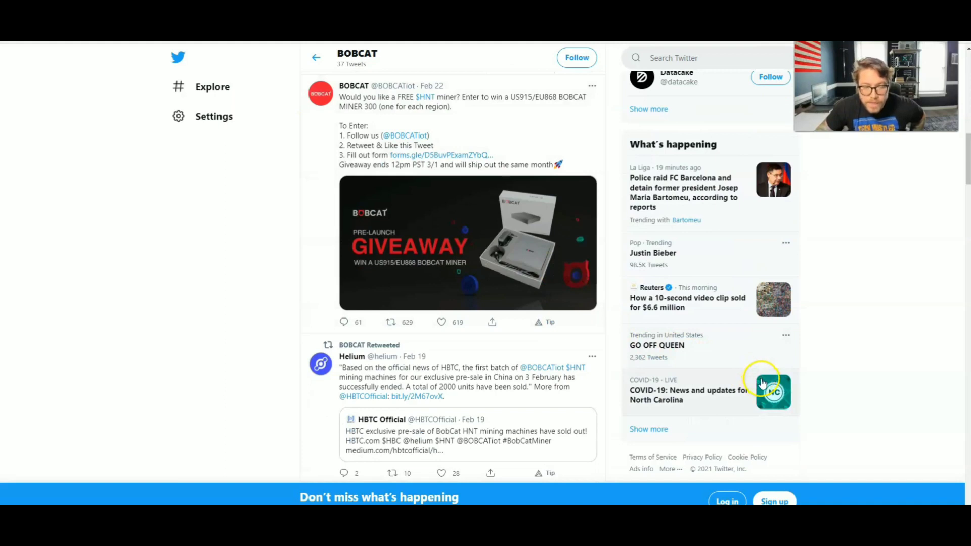
{"action": "mouse_move", "coordinate": [635, 211]}
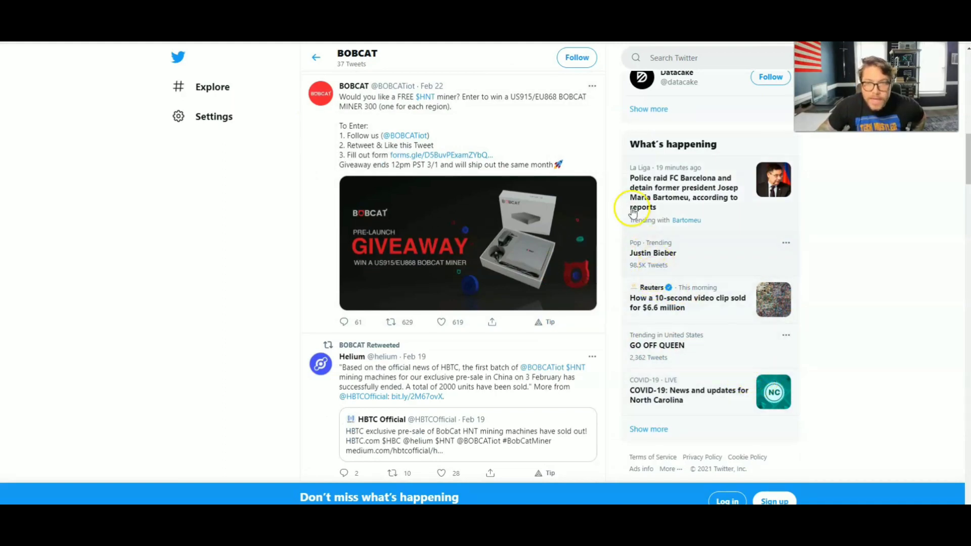